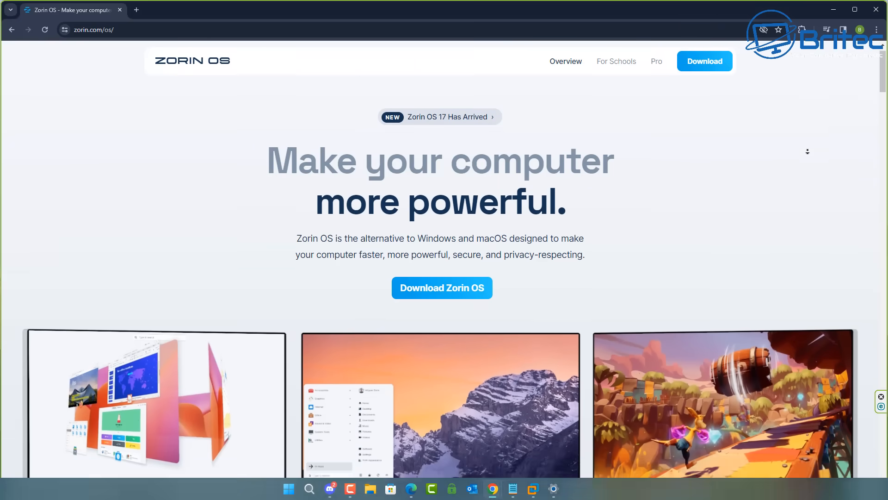
Go from the Zorin OS homepage to the download page.
{"action": "scroll", "scroll_direction": "down", "scroll_amount": 3}
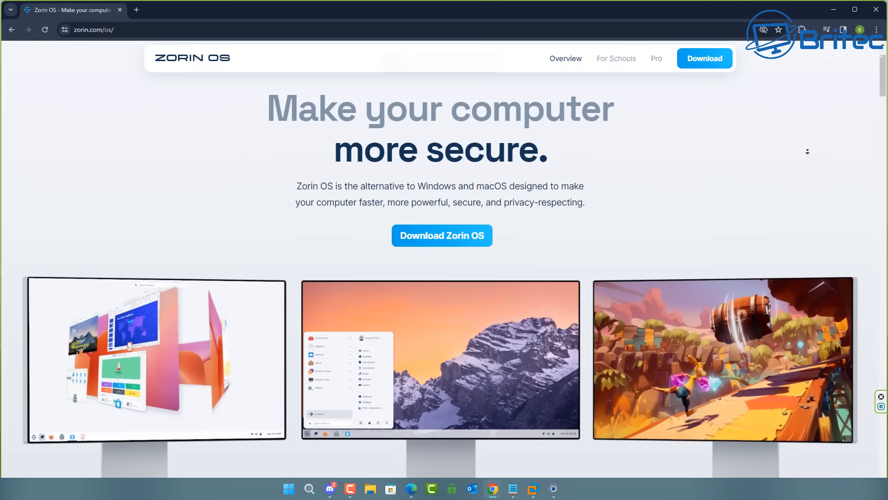
{"action": "scroll", "scroll_direction": "down", "scroll_amount": 3}
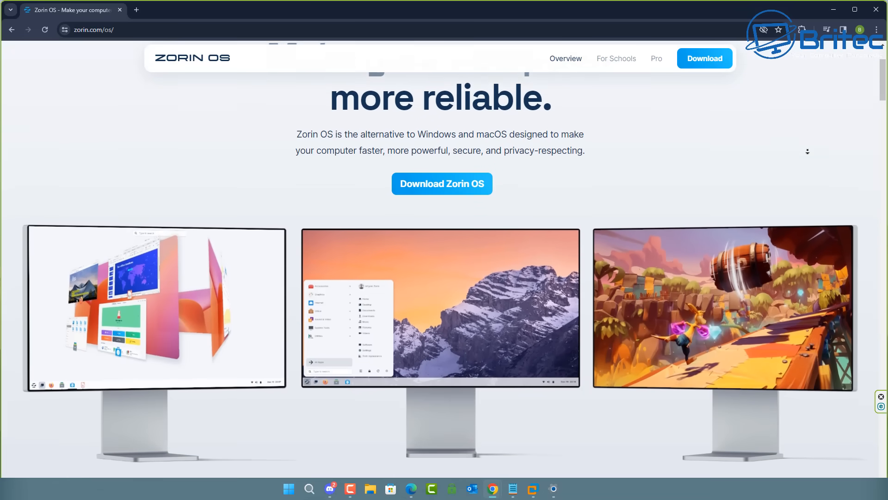
{"action": "scroll", "scroll_direction": "down", "scroll_amount": 3}
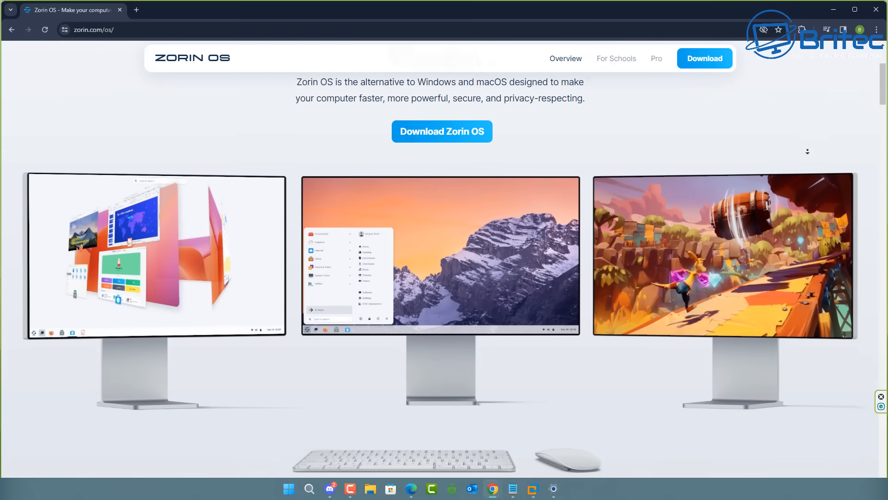
{"action": "scroll", "scroll_direction": "down", "scroll_amount": 3}
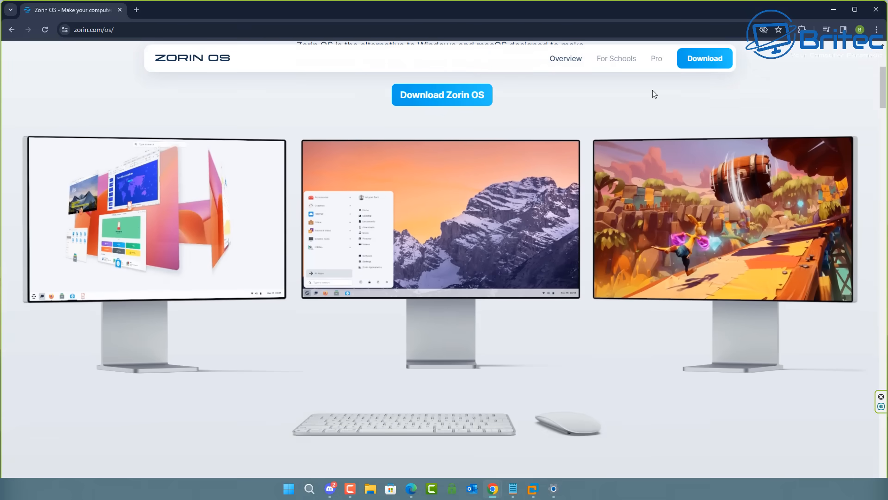
{"action": "mouse_move", "coordinate": [456, 99]}
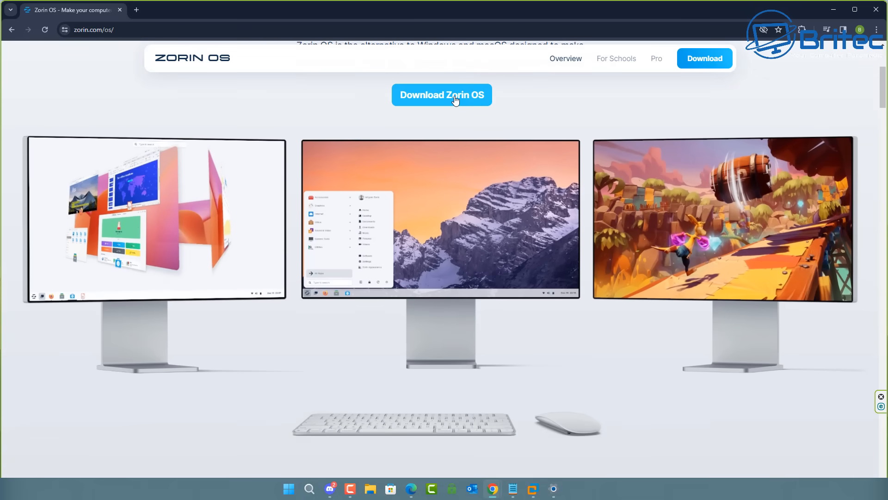
{"action": "left_click", "coordinate": [442, 94]}
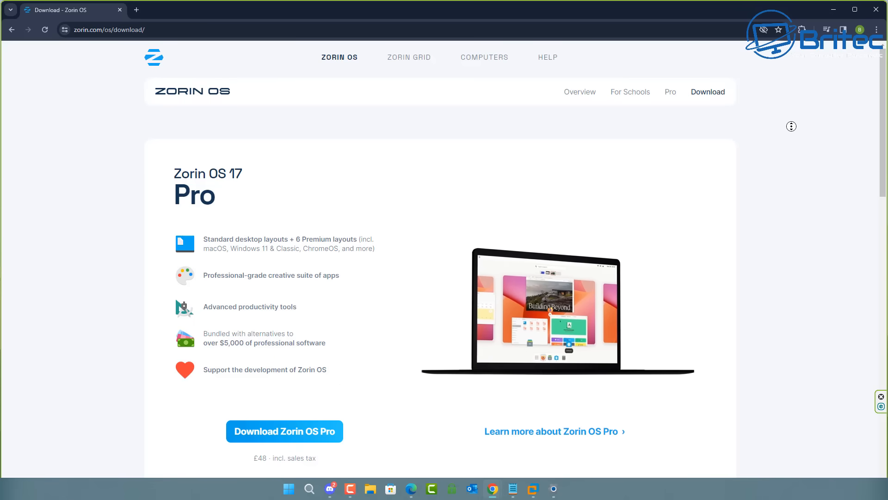
Scroll the download page past Pro to review the Core and Lite edition cards.
{"action": "scroll", "scroll_direction": "up", "scroll_amount": 3}
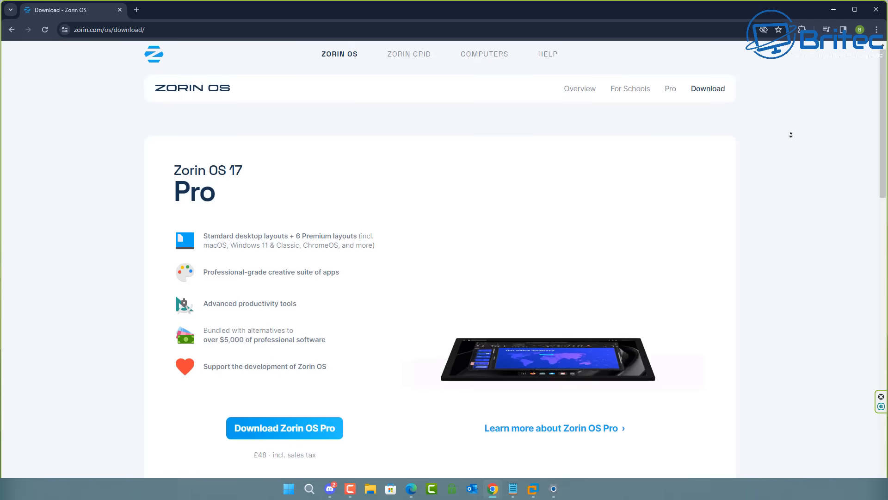
{"action": "scroll", "scroll_direction": "down", "scroll_amount": 3}
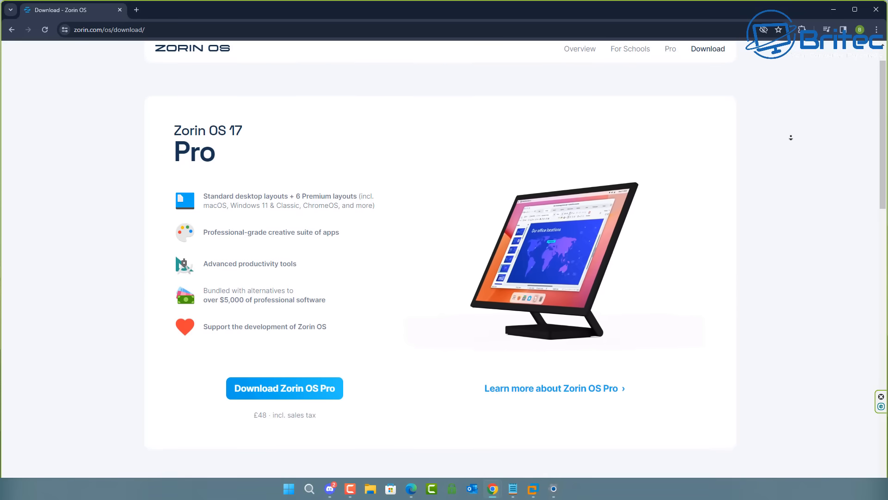
{"action": "scroll", "scroll_direction": "down", "scroll_amount": 3}
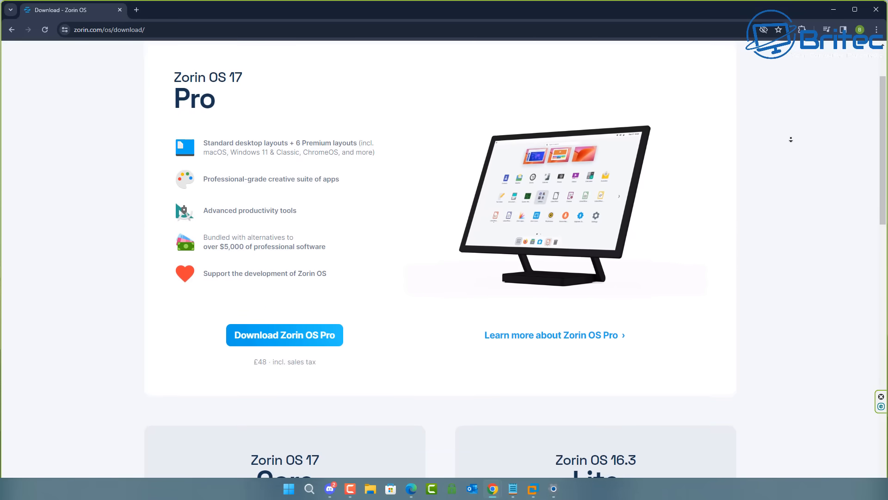
{"action": "scroll", "scroll_direction": "down", "scroll_amount": 3}
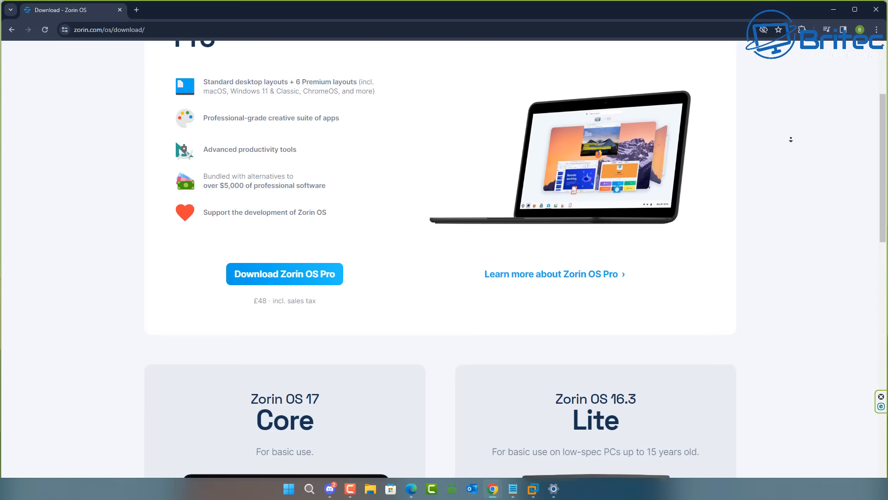
{"action": "scroll", "scroll_direction": "down", "scroll_amount": 3}
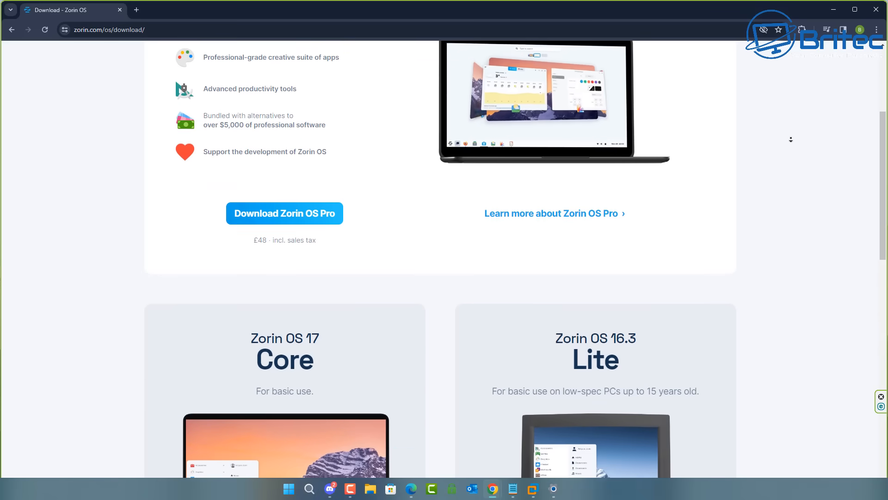
{"action": "scroll", "scroll_direction": "down", "scroll_amount": 3}
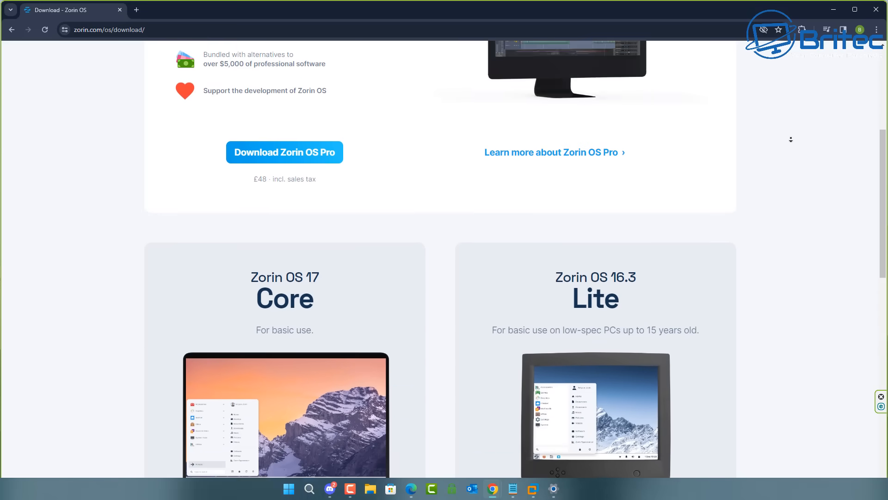
{"action": "scroll", "scroll_direction": "down", "scroll_amount": 3}
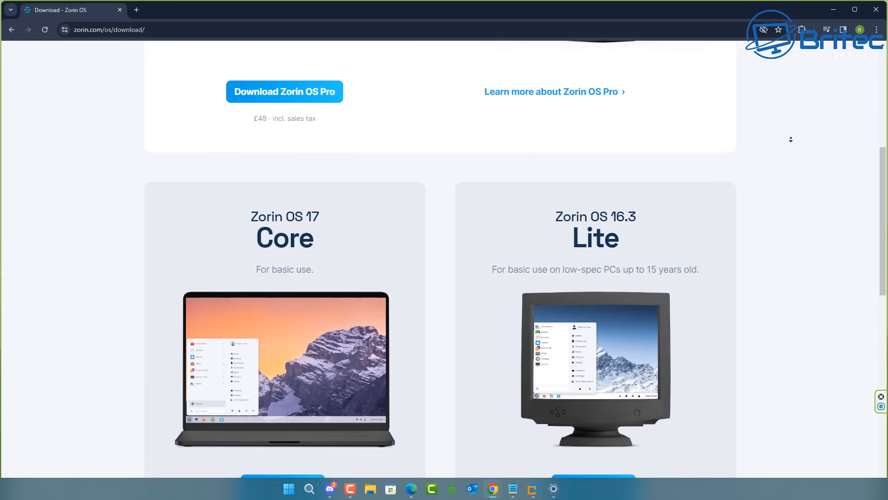
{"action": "scroll", "scroll_direction": "down", "scroll_amount": 3}
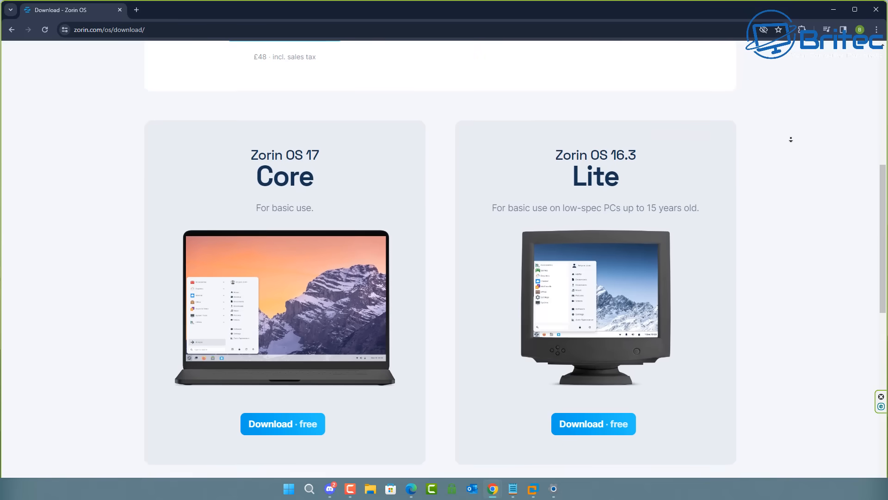
{"action": "scroll", "scroll_direction": "down", "scroll_amount": 3}
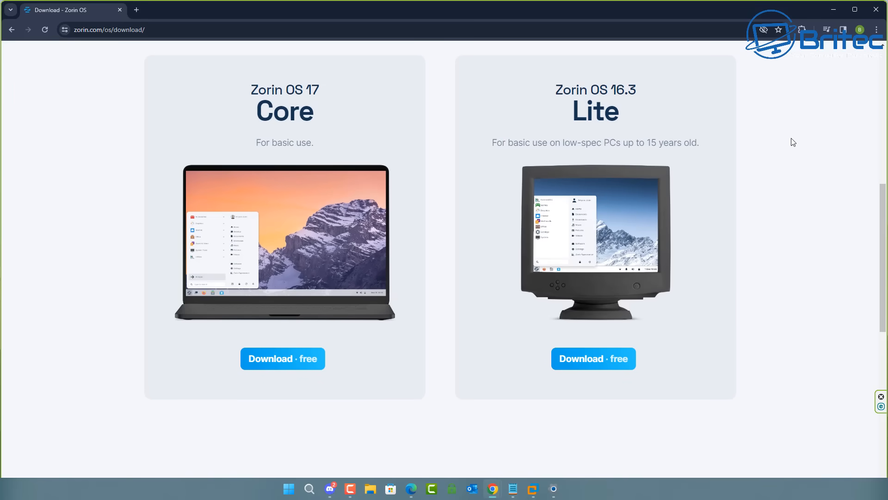
{"action": "mouse_move", "coordinate": [742, 145]}
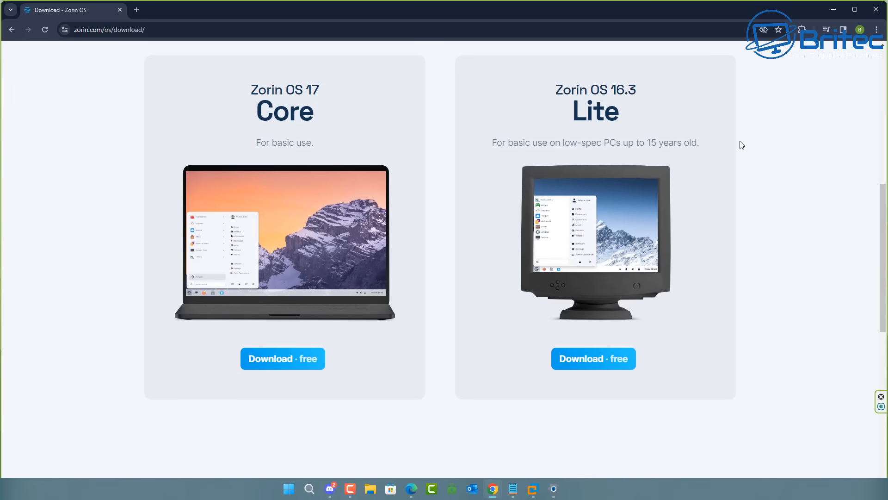
{"action": "mouse_move", "coordinate": [569, 109]}
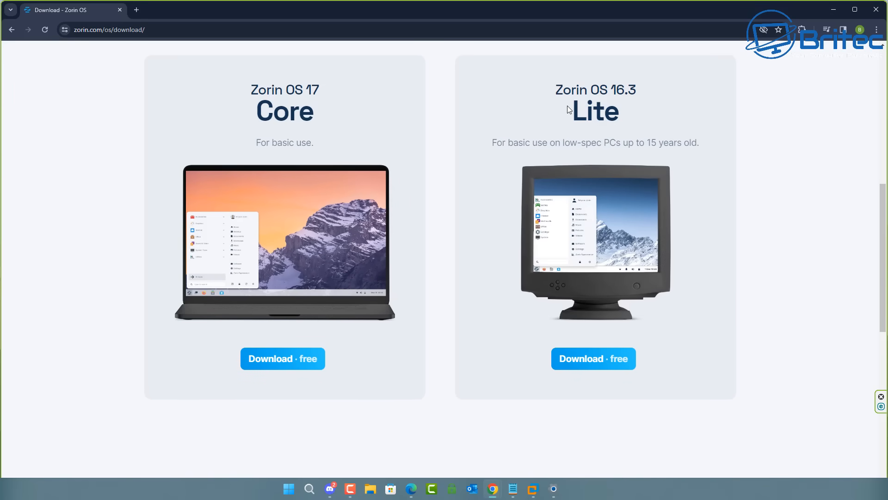
{"action": "mouse_move", "coordinate": [533, 145]}
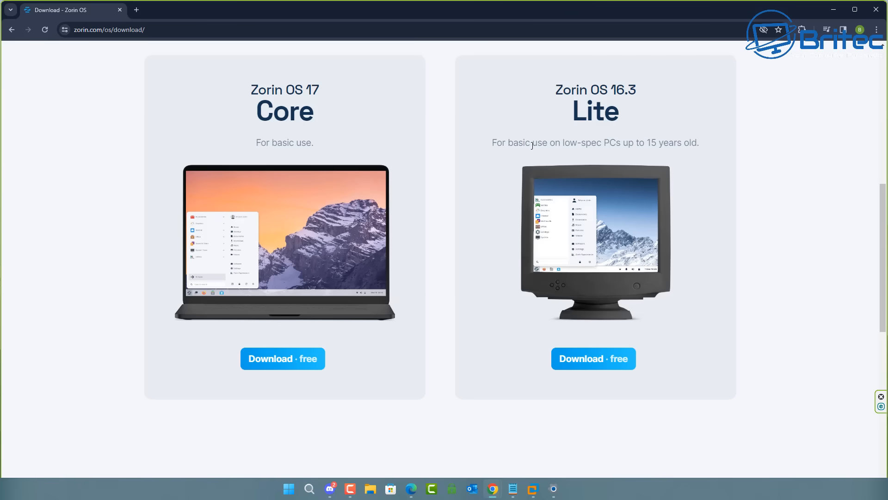
{"action": "mouse_move", "coordinate": [690, 158]}
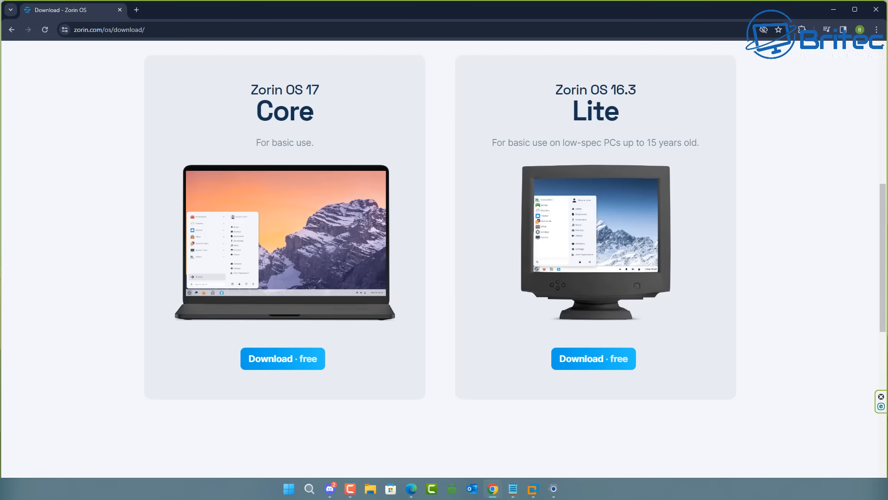
Start the free Zorin OS 17 Core download, skipping the newsletter signup.
{"action": "left_click", "coordinate": [282, 358]}
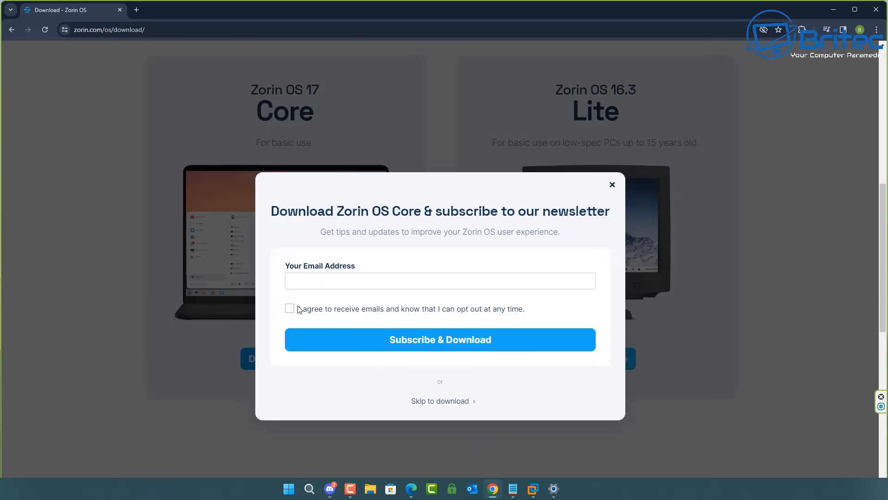
{"action": "mouse_move", "coordinate": [400, 380]}
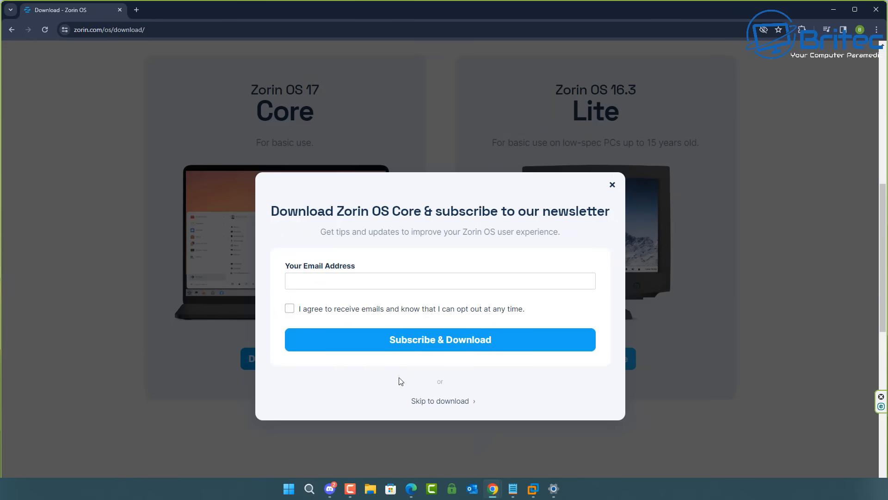
{"action": "left_click", "coordinate": [439, 400]}
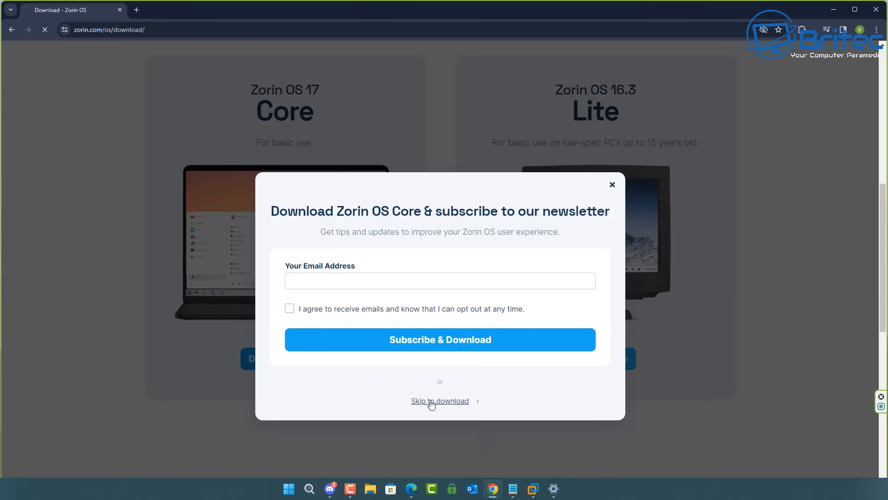
{"action": "left_click", "coordinate": [439, 401]}
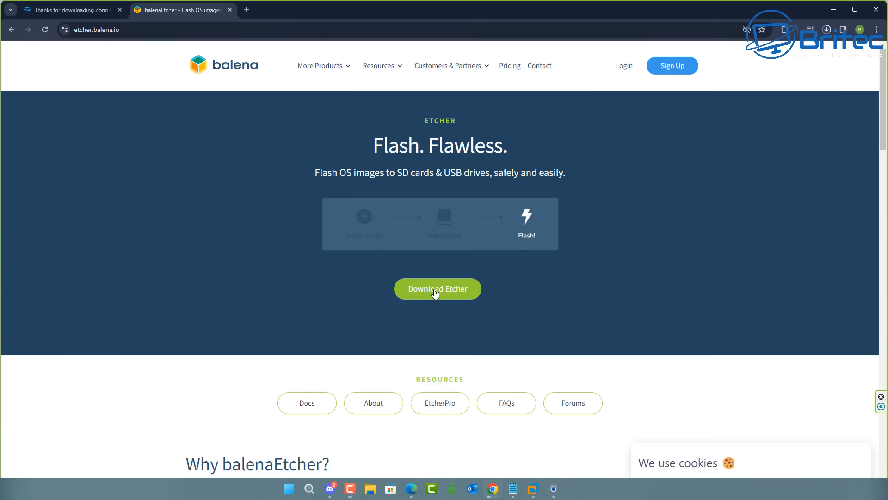
Download the Etcher for Windows (x86|x64) installer from etcher.balena.io.
{"action": "left_click", "coordinate": [436, 289]}
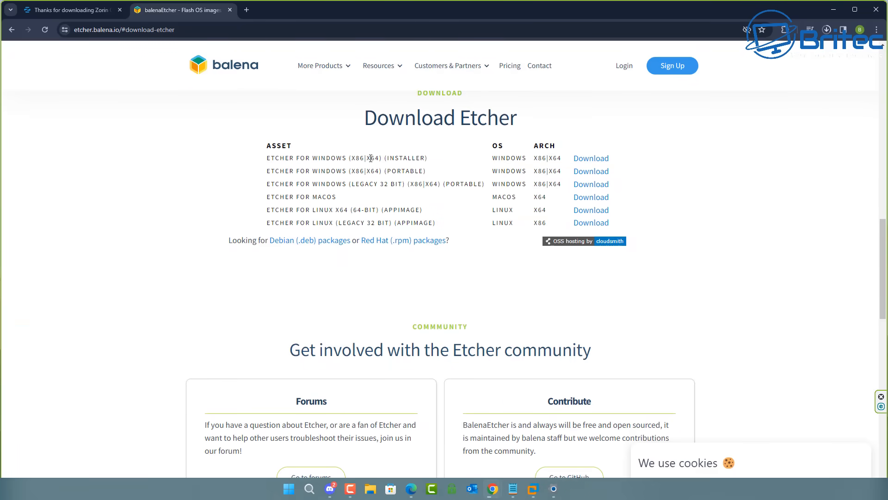
{"action": "mouse_move", "coordinate": [592, 158]}
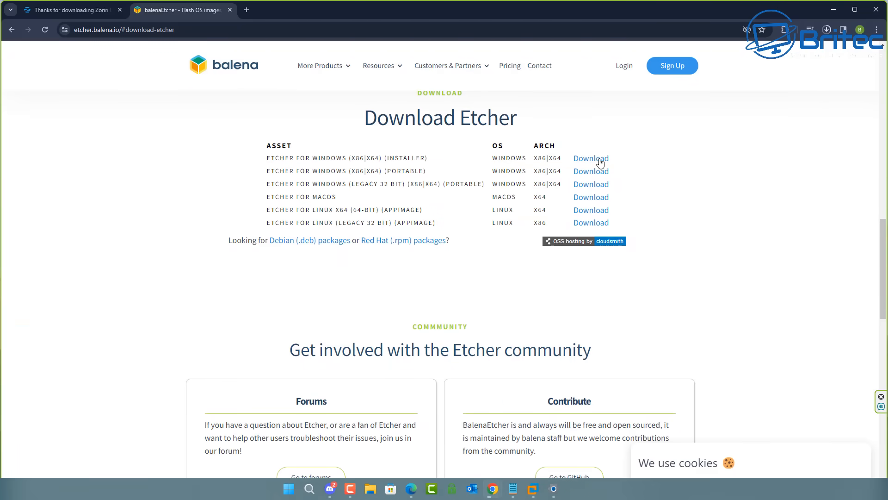
{"action": "mouse_move", "coordinate": [591, 181]}
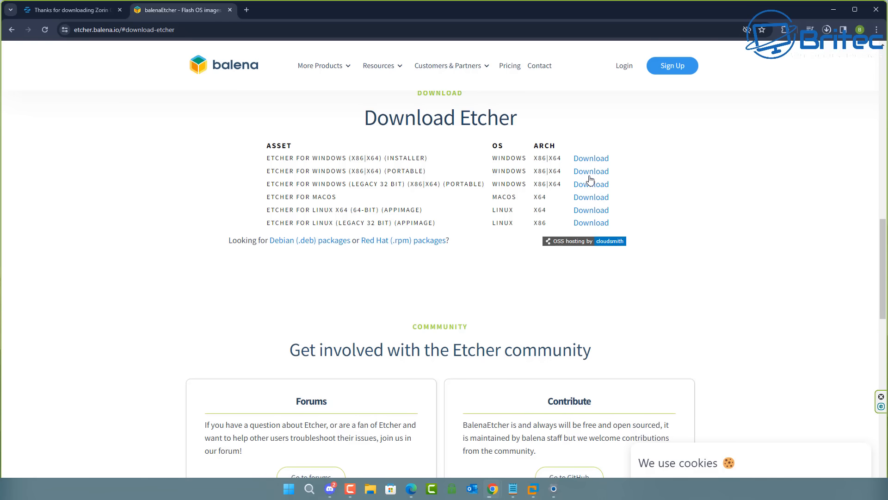
{"action": "left_click", "coordinate": [592, 171]}
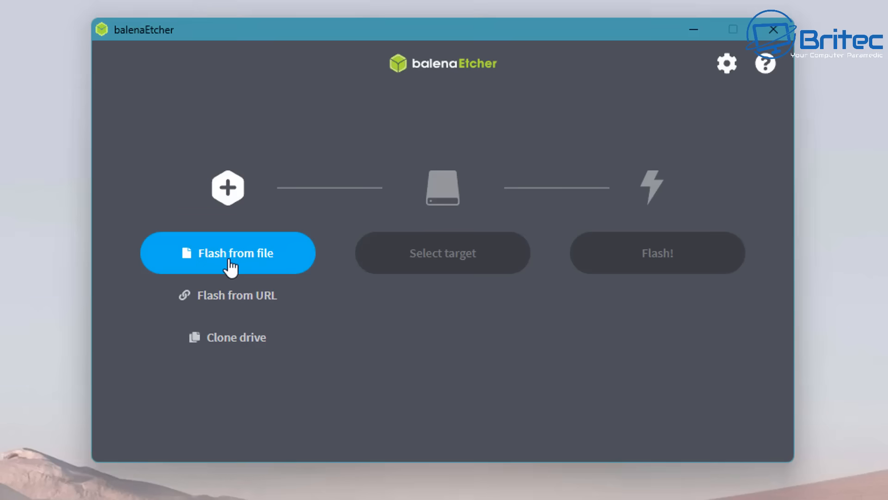
Flash the Zorin OS 17 ISO to the SanDisk 3.2Gen1 USB device in balenaEtcher.
{"action": "left_click", "coordinate": [228, 253]}
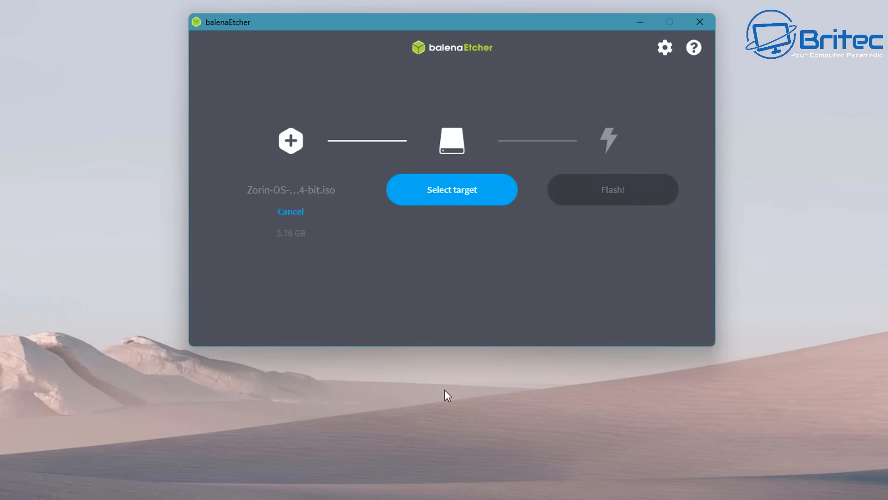
{"action": "left_click", "coordinate": [452, 189]}
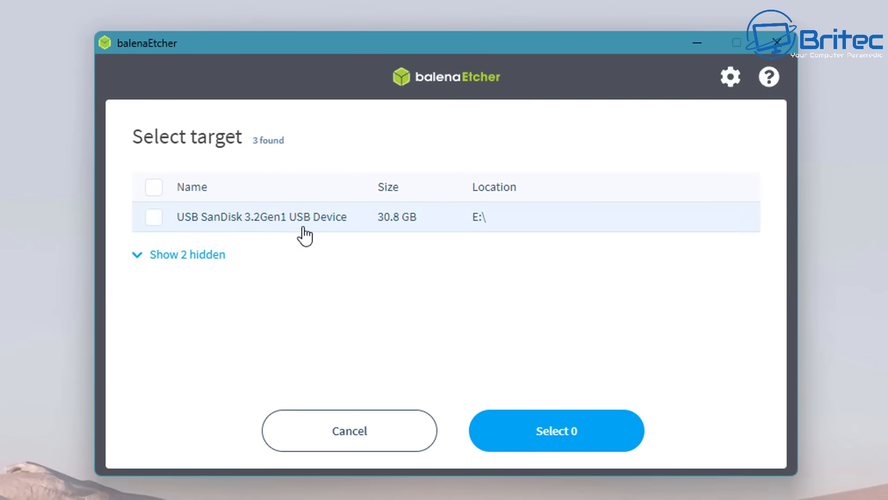
{"action": "left_click", "coordinate": [154, 216]}
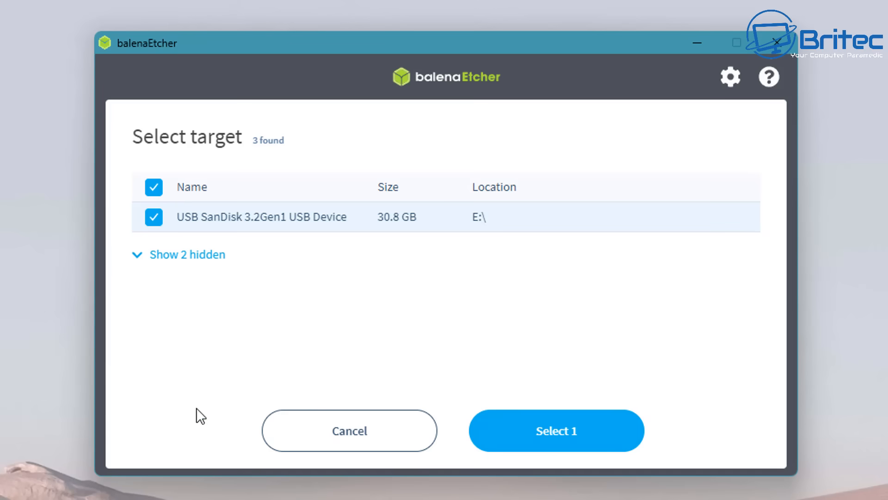
{"action": "mouse_move", "coordinate": [556, 430]}
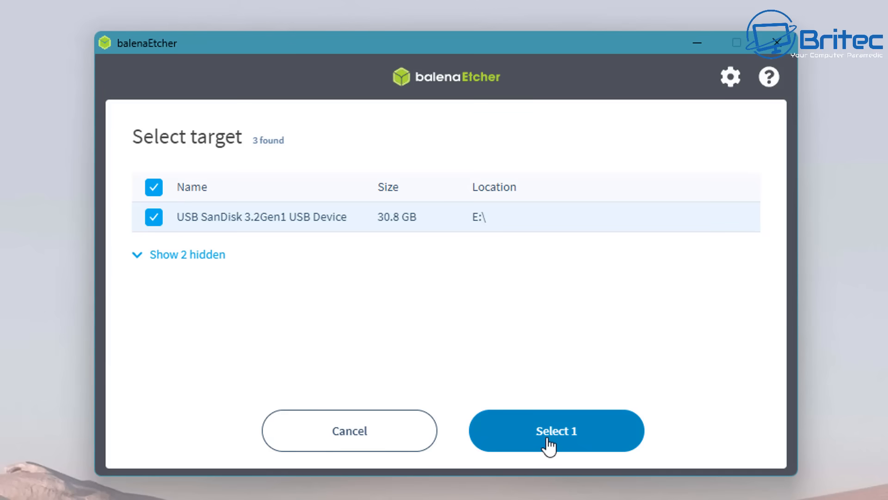
{"action": "left_click", "coordinate": [556, 431]}
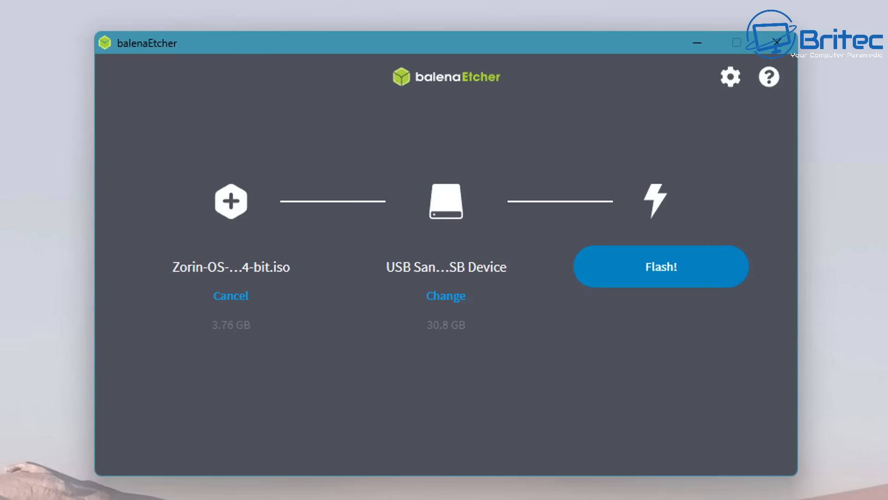
{"action": "left_click", "coordinate": [659, 267]}
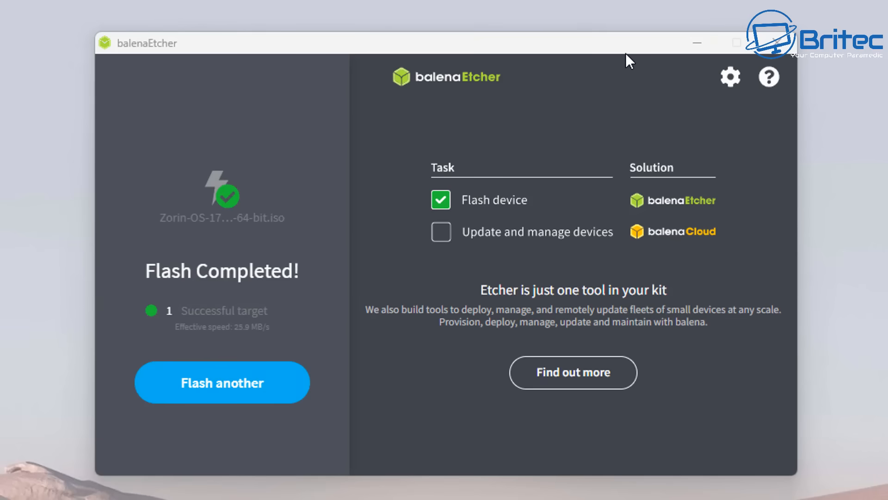
{"action": "mouse_move", "coordinate": [241, 327]}
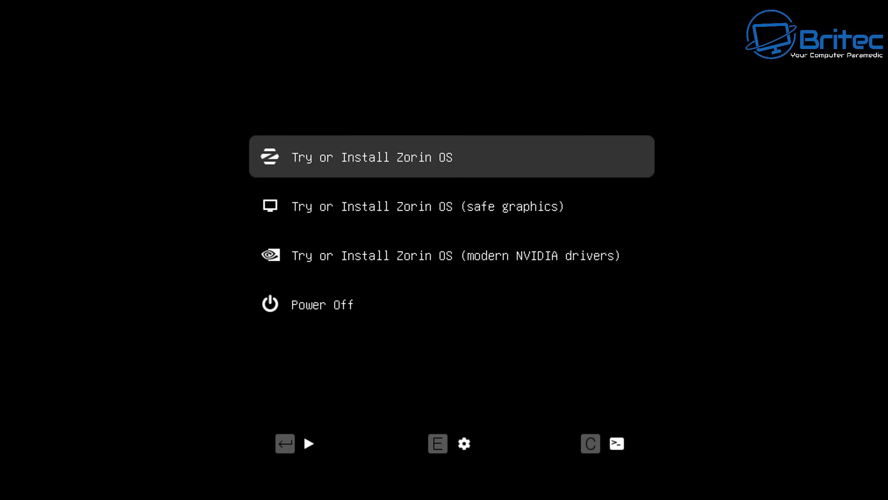
{"action": "mouse_move", "coordinate": [741, 251]}
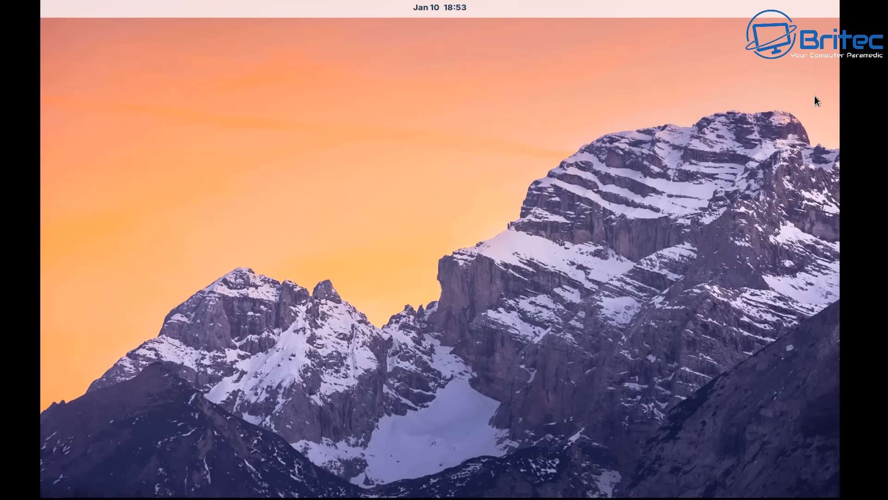
{"action": "mouse_move", "coordinate": [577, 205]}
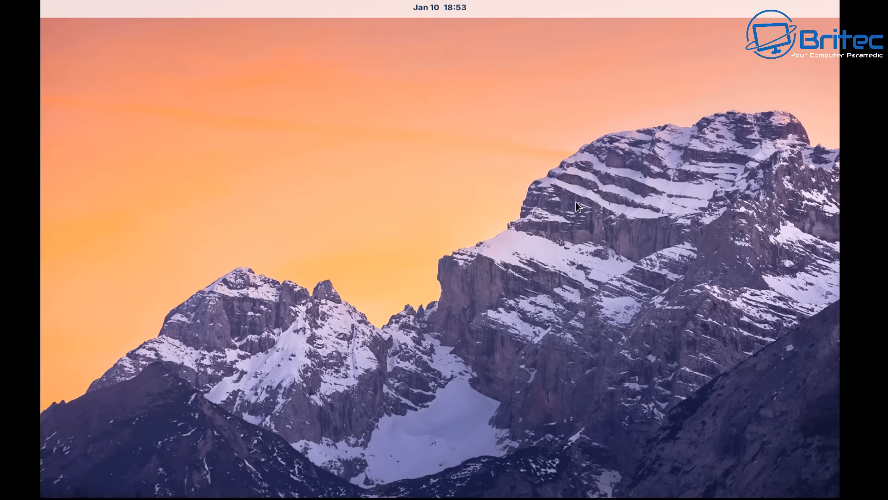
{"action": "mouse_move", "coordinate": [573, 205]}
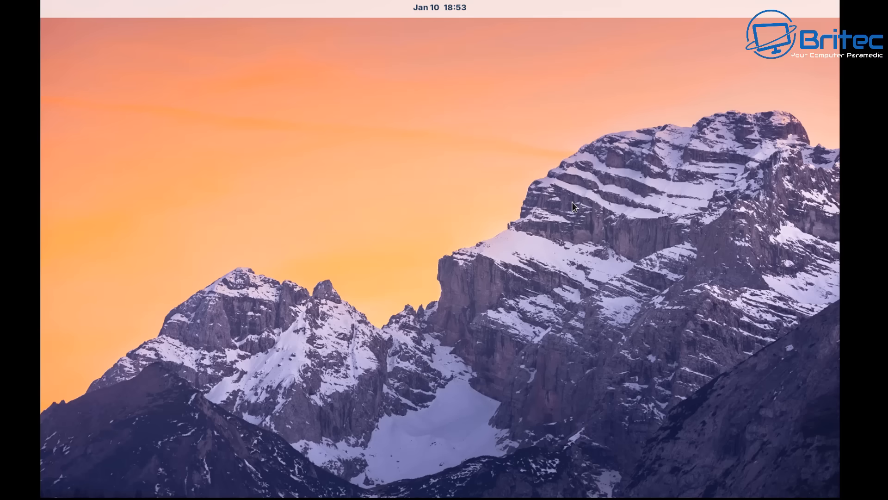
{"action": "mouse_move", "coordinate": [565, 191]}
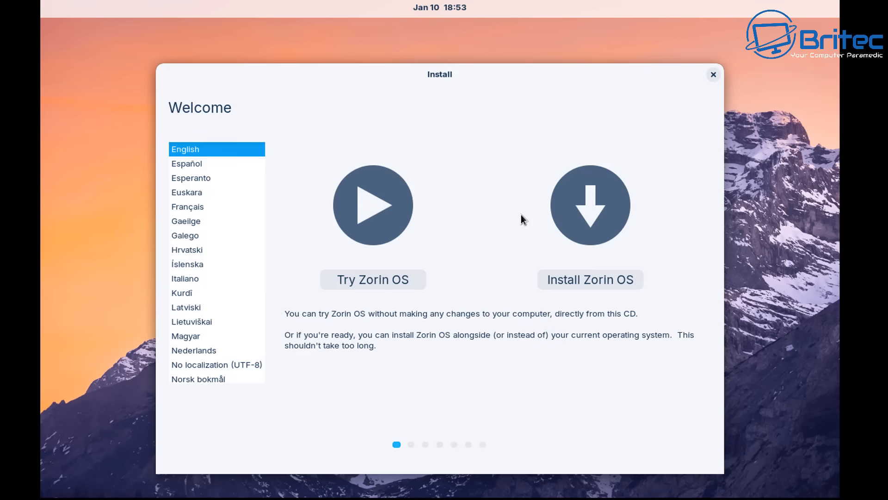
{"action": "mouse_move", "coordinate": [483, 277]}
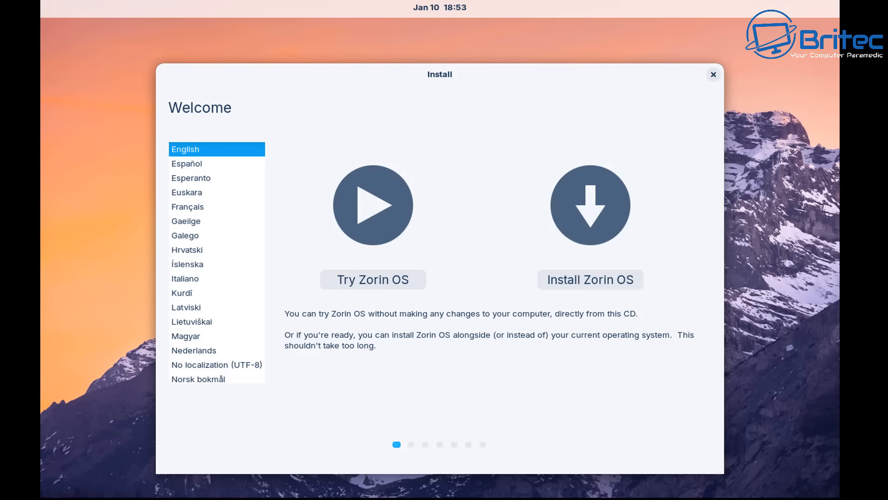
{"action": "mouse_move", "coordinate": [768, 357]}
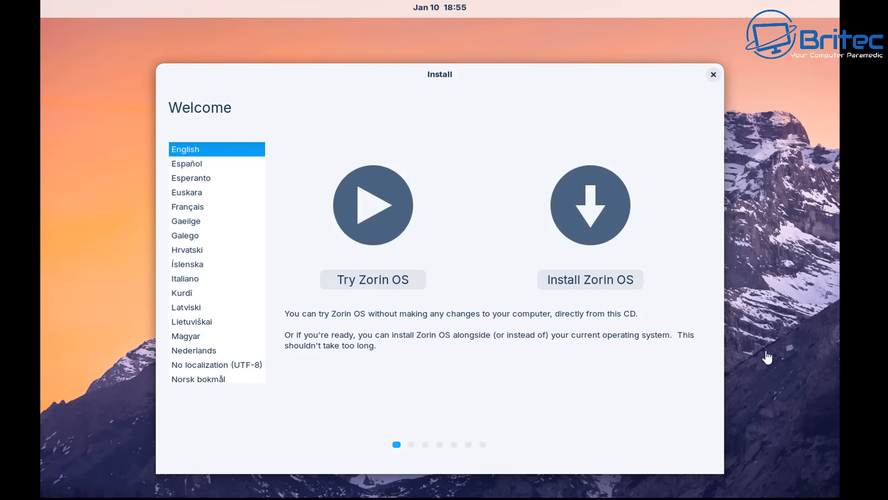
{"action": "mouse_move", "coordinate": [379, 395]}
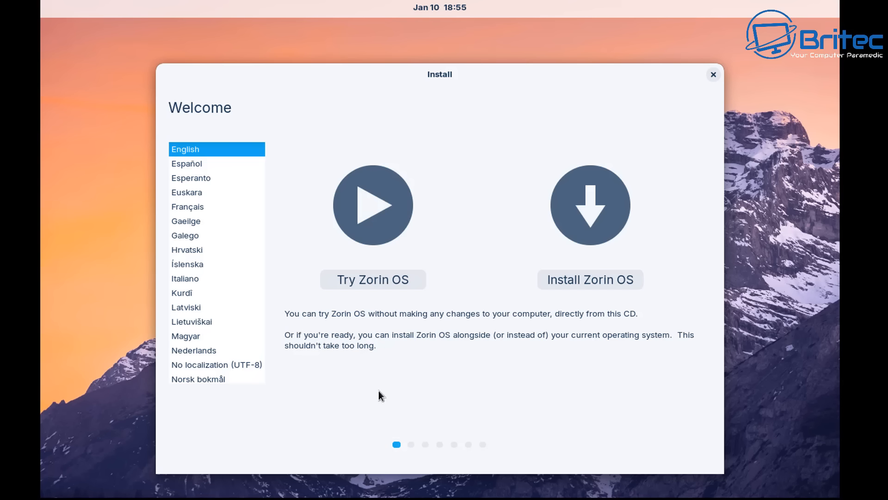
{"action": "mouse_move", "coordinate": [234, 377]}
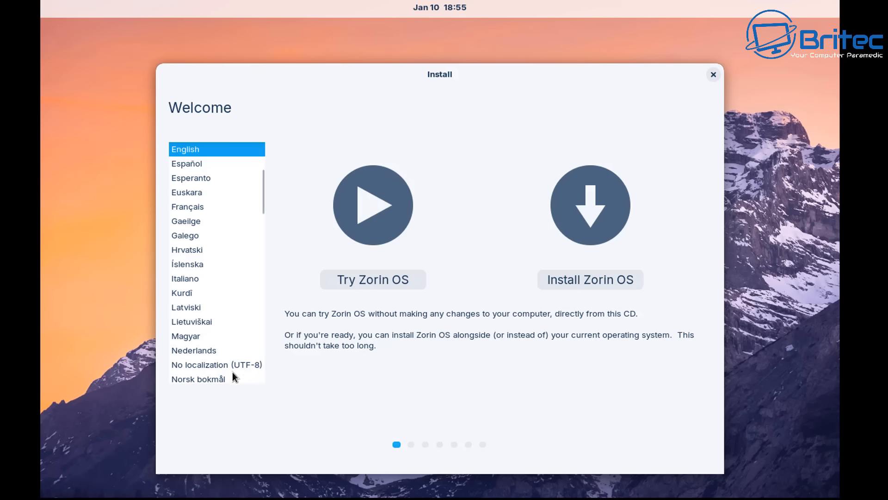
{"action": "mouse_move", "coordinate": [461, 316]}
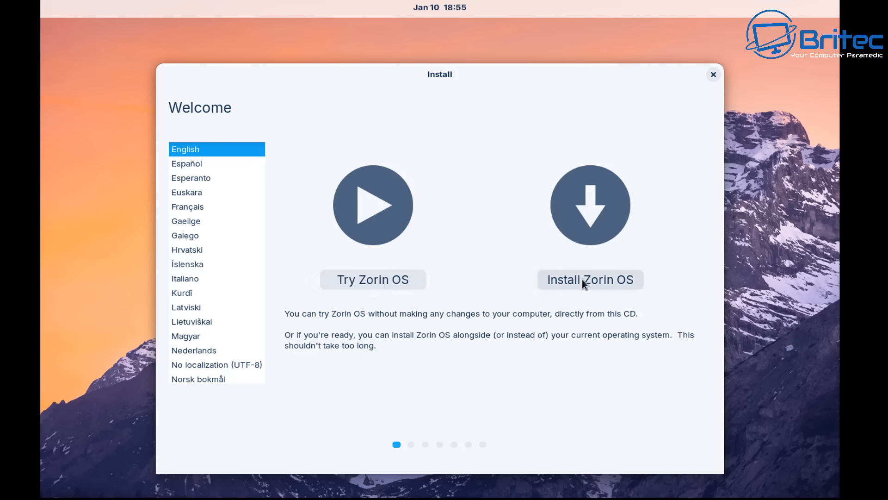
{"action": "mouse_move", "coordinate": [592, 284]}
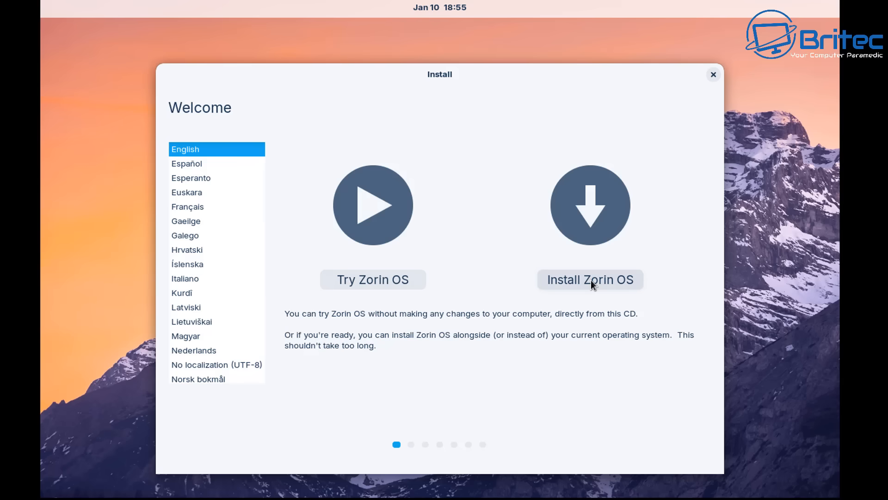
{"action": "mouse_move", "coordinate": [373, 279]}
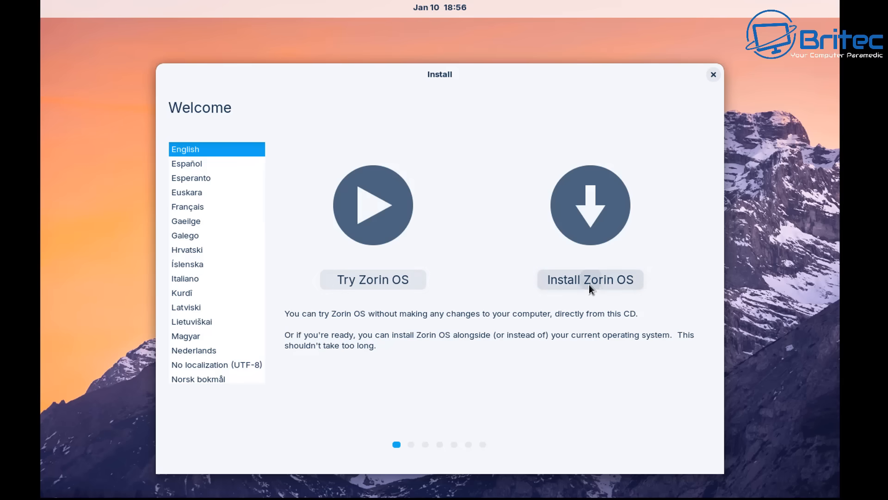
Begin installing Zorin OS with the English (UK) keyboard layout.
{"action": "left_click", "coordinate": [590, 279]}
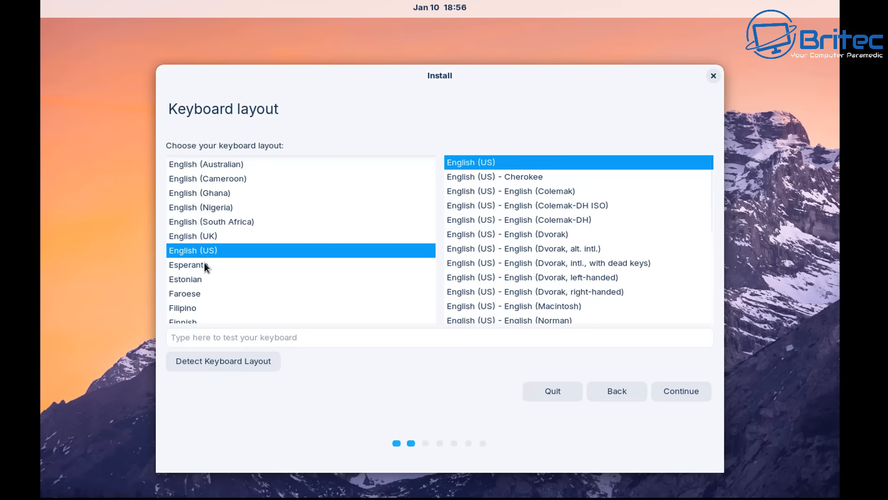
{"action": "left_click", "coordinate": [193, 236]}
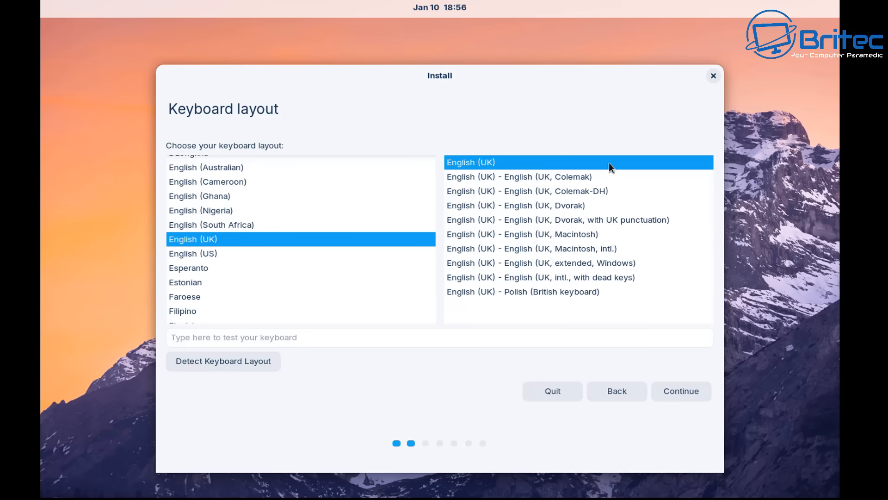
{"action": "mouse_move", "coordinate": [681, 390]}
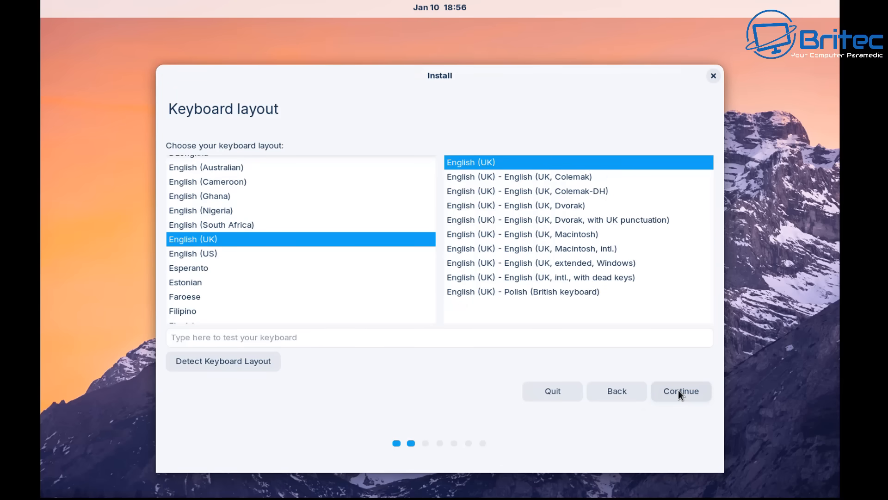
{"action": "left_click", "coordinate": [680, 391]}
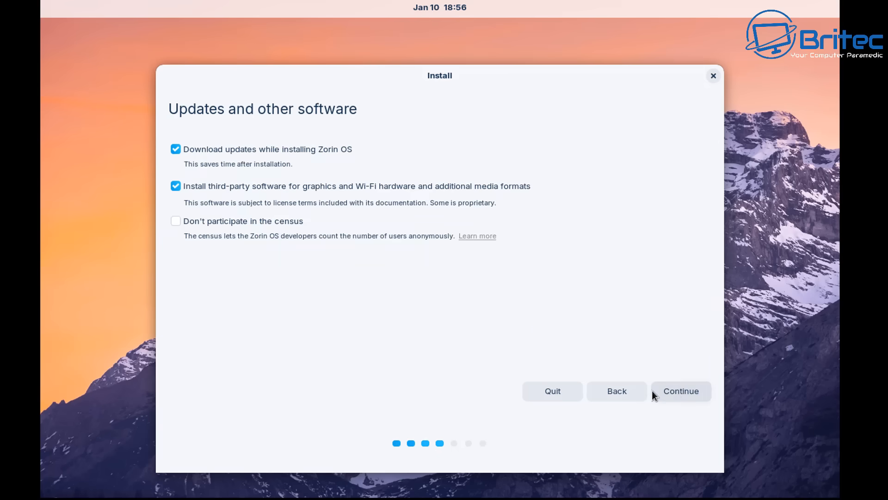
{"action": "mouse_move", "coordinate": [184, 222]}
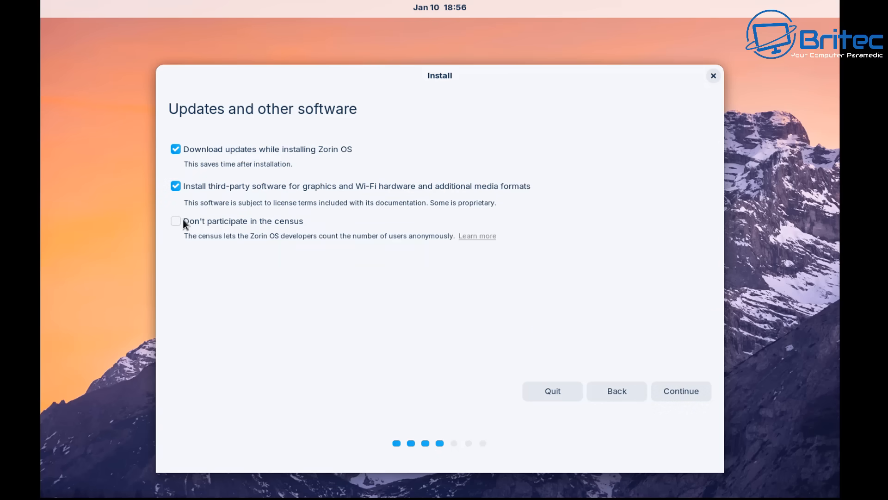
{"action": "mouse_move", "coordinate": [274, 211]}
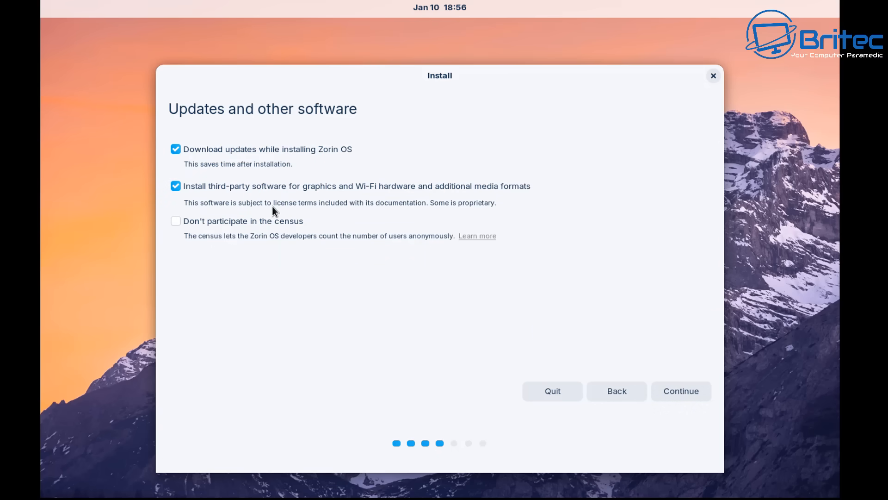
{"action": "mouse_move", "coordinate": [332, 359]}
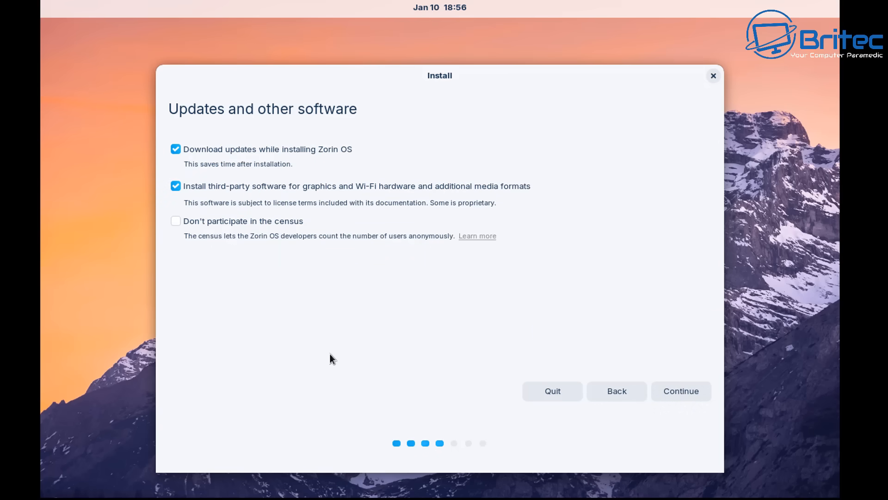
Opt out of the census and continue past the updates options.
{"action": "left_click", "coordinate": [176, 221]}
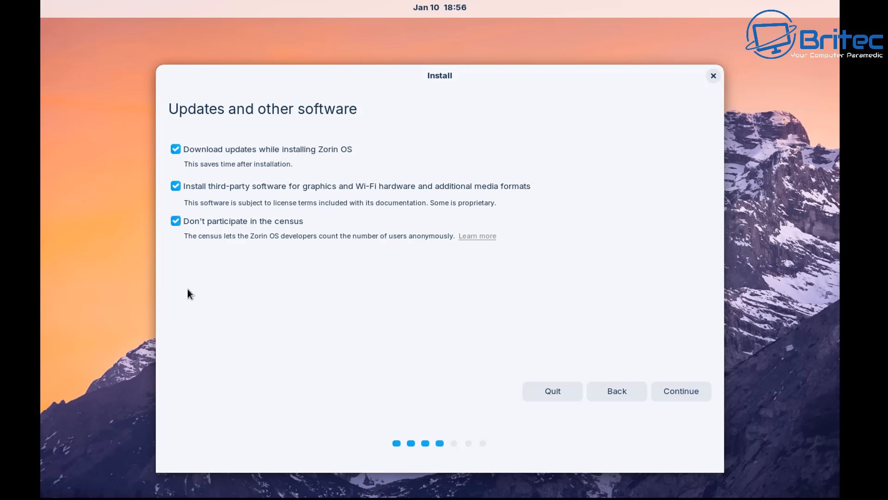
{"action": "mouse_move", "coordinate": [405, 352]}
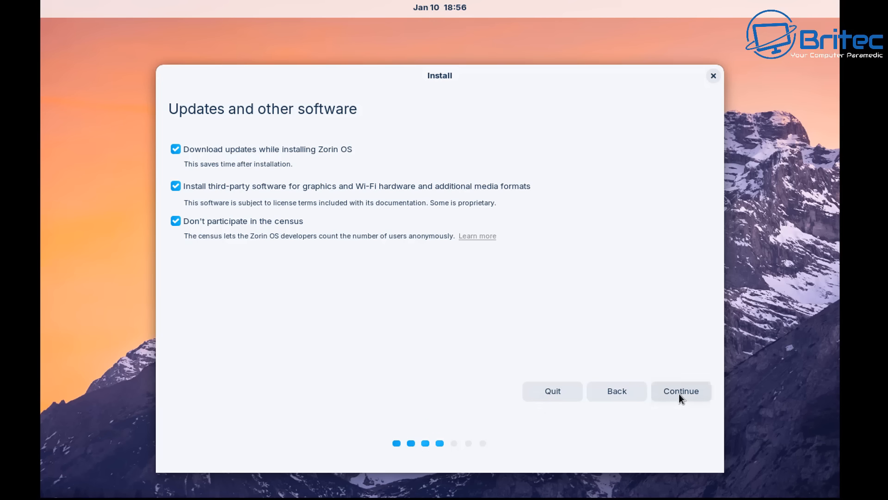
{"action": "left_click", "coordinate": [680, 390]}
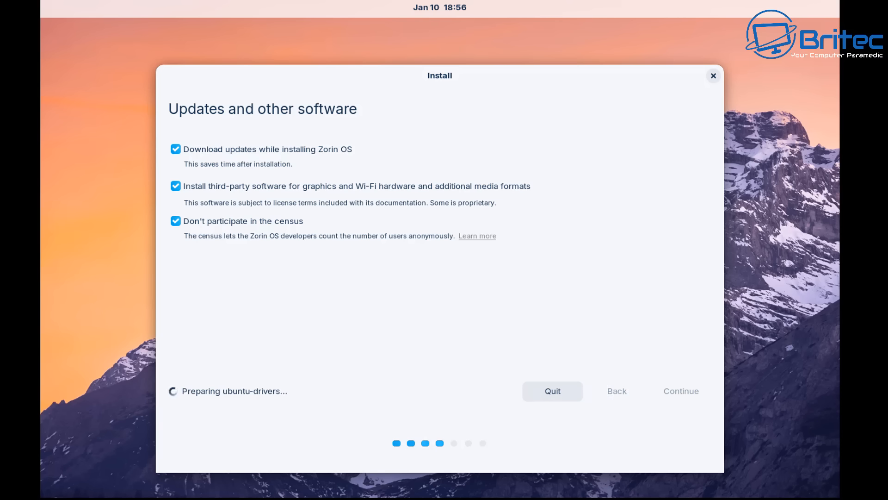
Choose 'Erase disk and install Zorin OS' and start the install.
{"action": "left_click", "coordinate": [680, 391]}
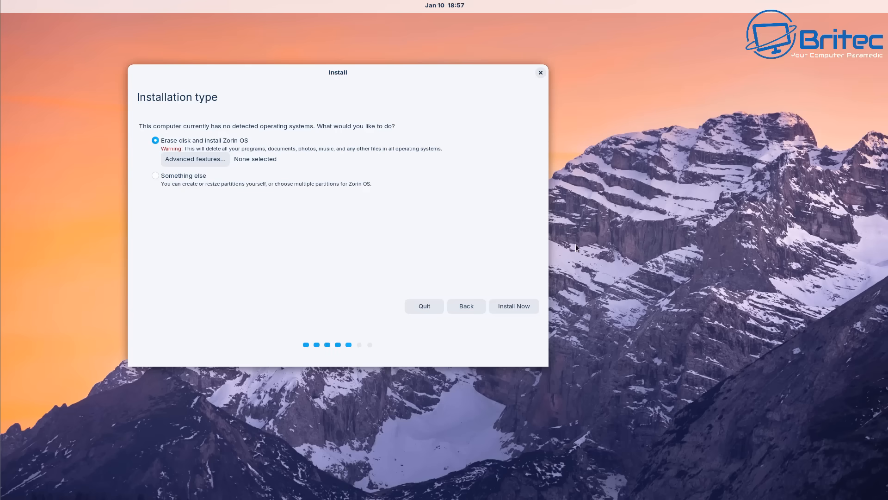
{"action": "mouse_move", "coordinate": [259, 232]}
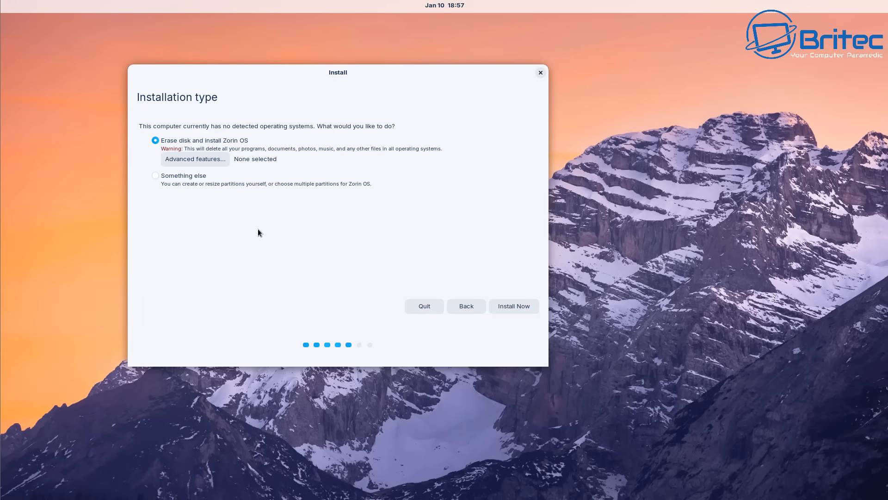
{"action": "mouse_move", "coordinate": [204, 152]}
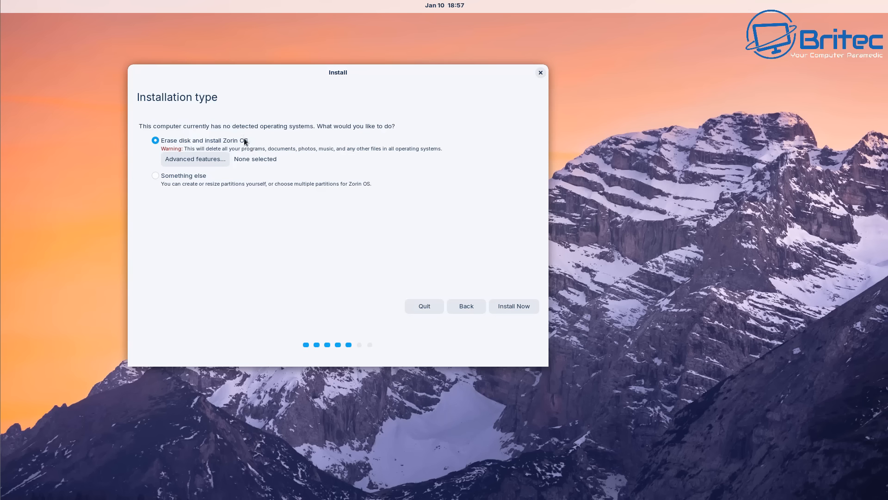
{"action": "mouse_move", "coordinate": [513, 306]}
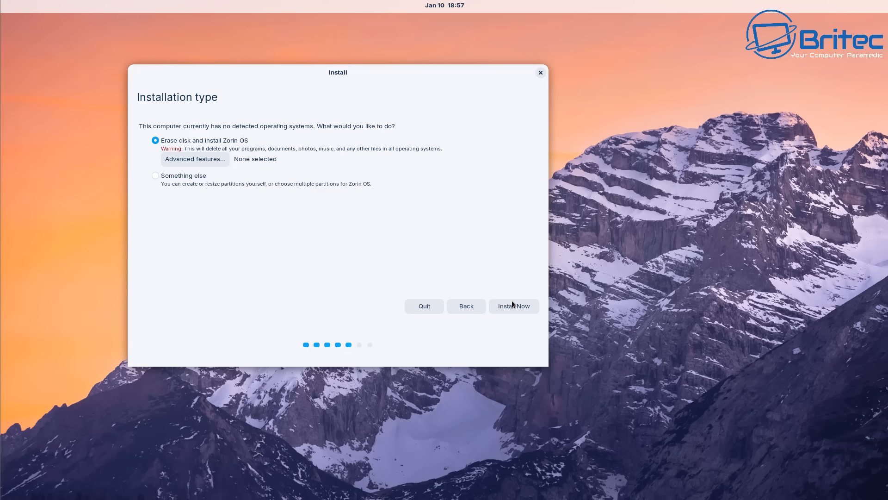
{"action": "mouse_move", "coordinate": [513, 307]}
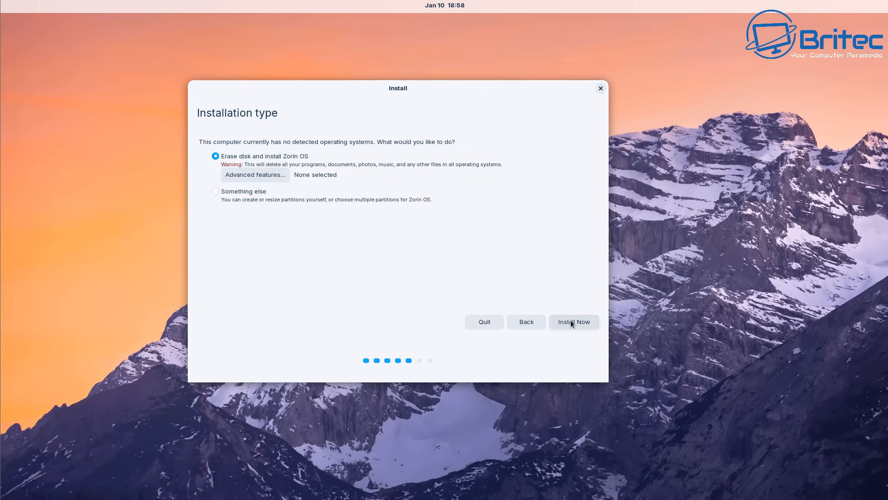
{"action": "left_click", "coordinate": [574, 322]}
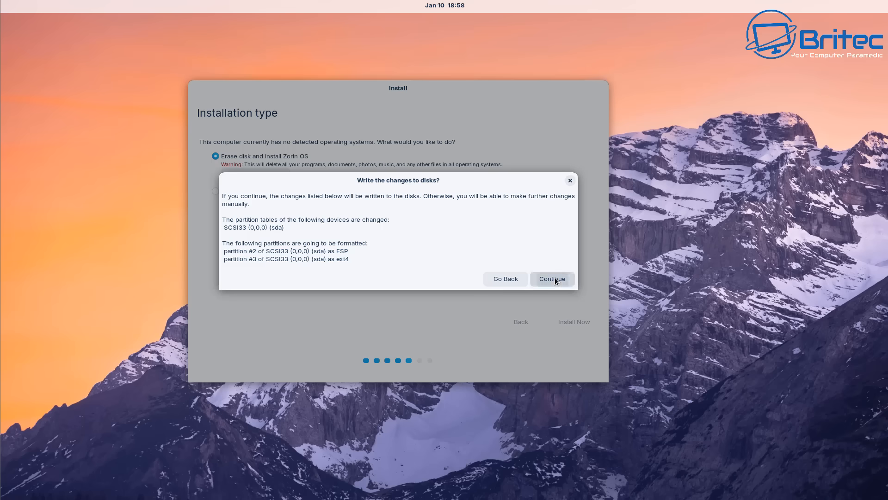
Confirm writing partition changes to disk and accept London as the location.
{"action": "left_click", "coordinate": [551, 279]}
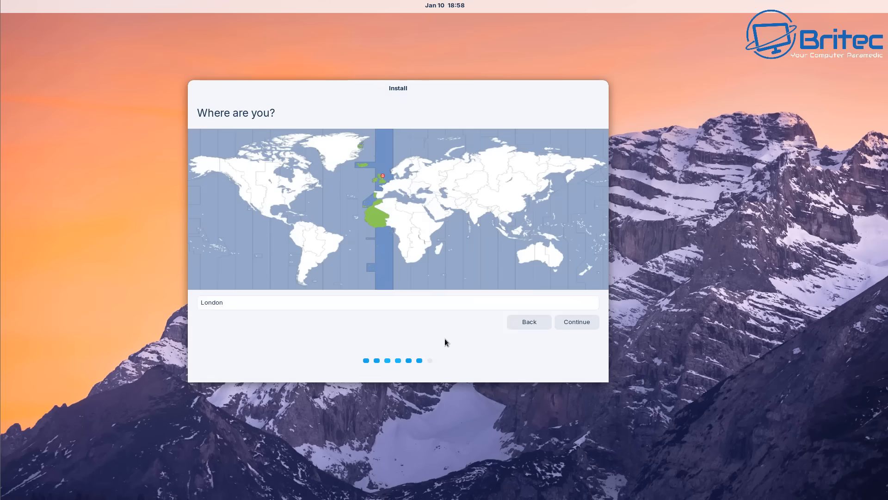
{"action": "mouse_move", "coordinate": [576, 322]}
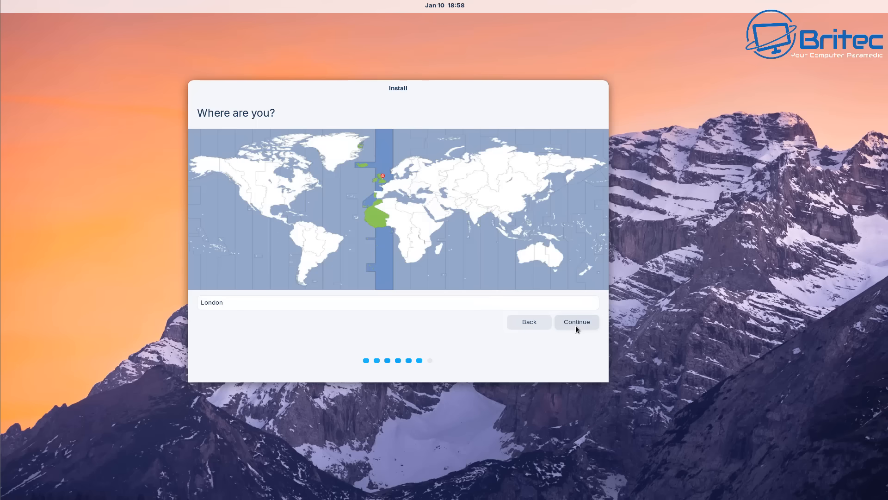
{"action": "left_click", "coordinate": [576, 322]}
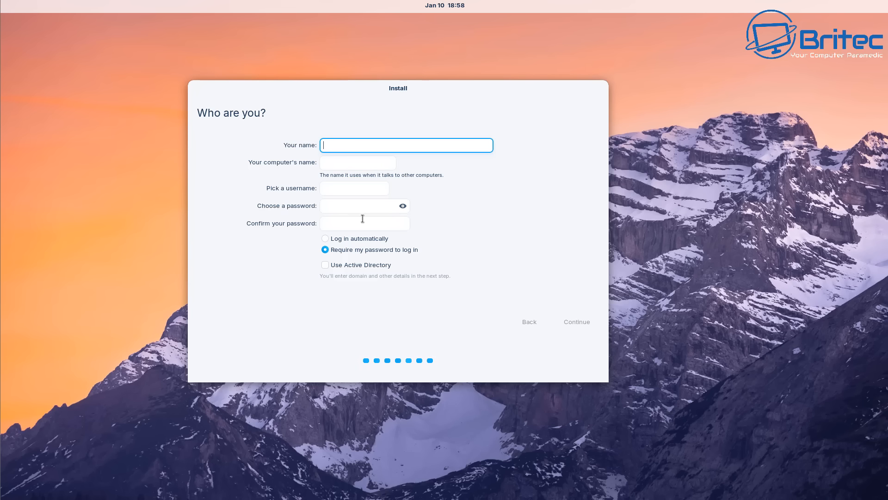
{"action": "type", "text": "B"}
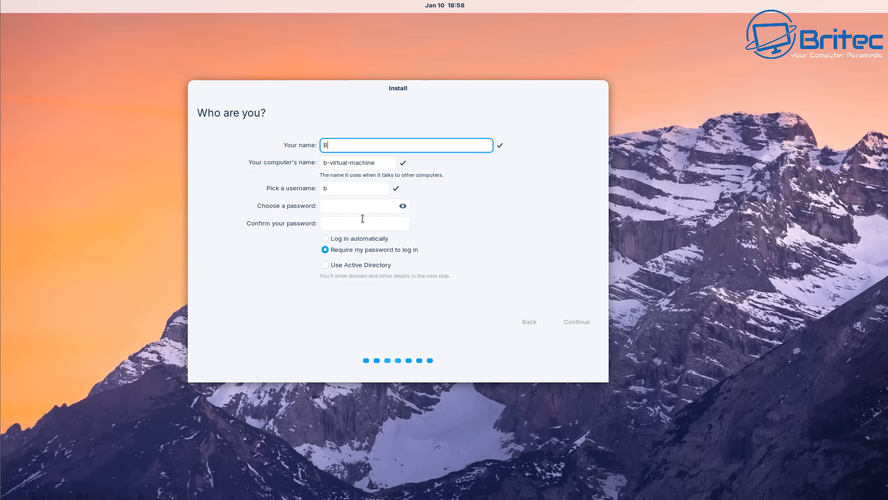
{"action": "type", "text": "ritev"}
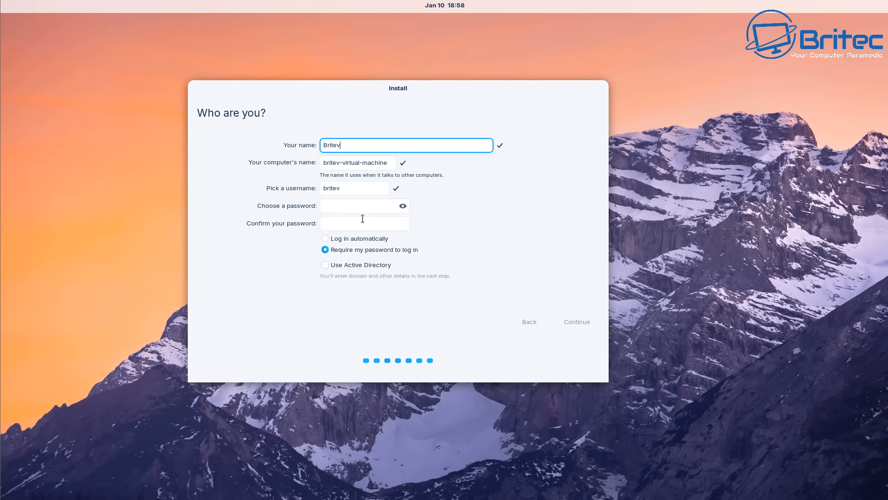
{"action": "type", "text": "c"}
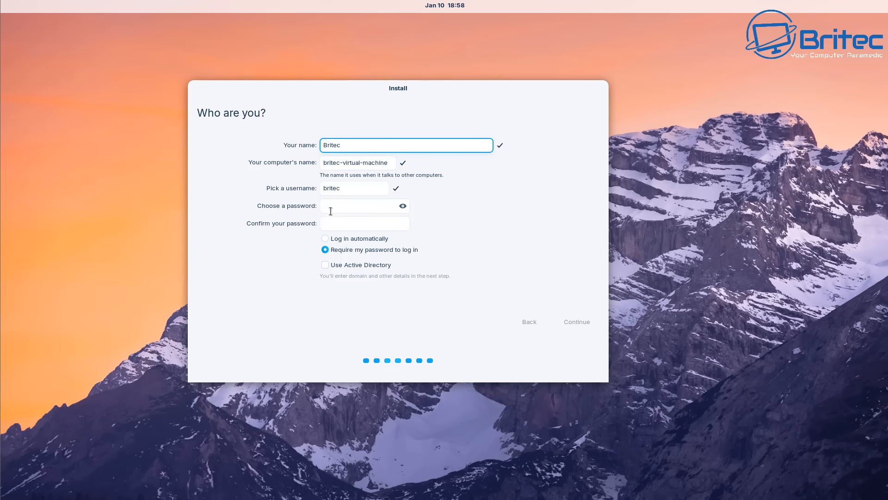
{"action": "left_click", "coordinate": [363, 205]}
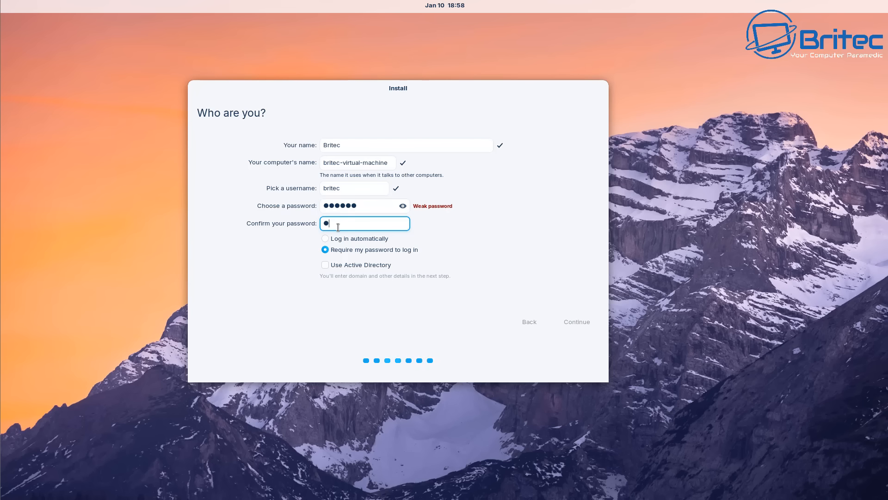
{"action": "type", "text": "britec"}
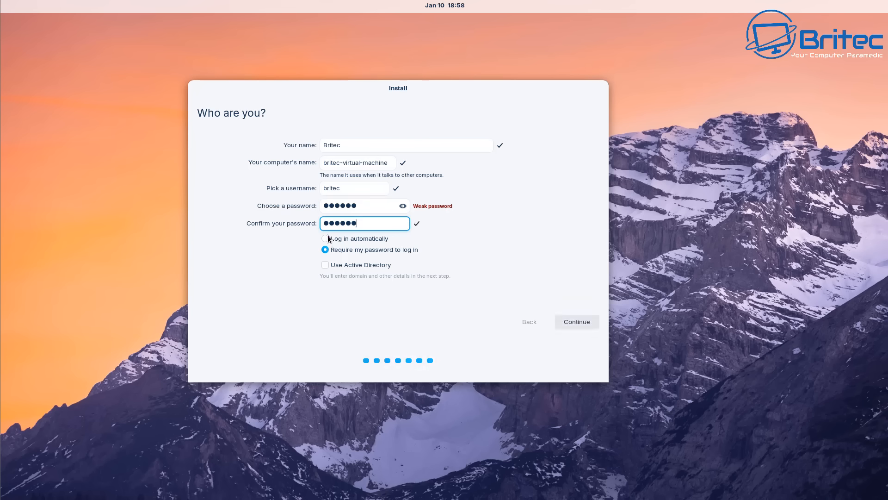
Require the password to log in and submit the account to begin installing.
{"action": "left_click", "coordinate": [325, 237]}
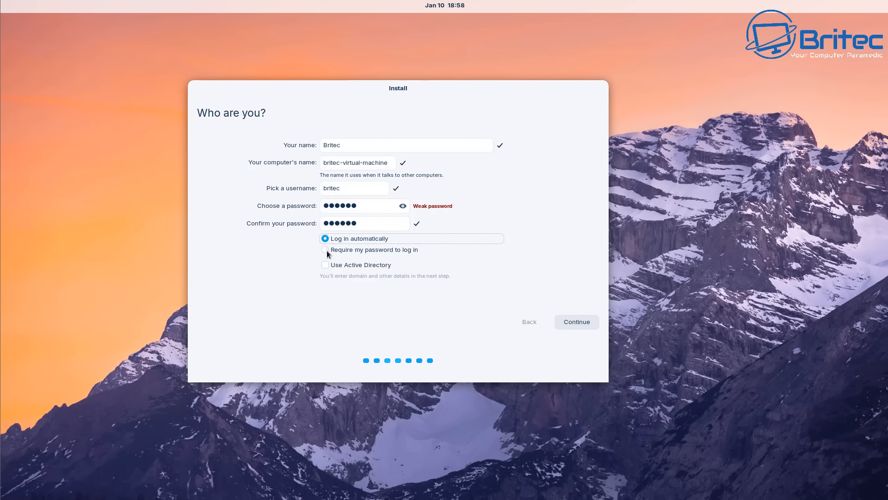
{"action": "left_click", "coordinate": [324, 249]}
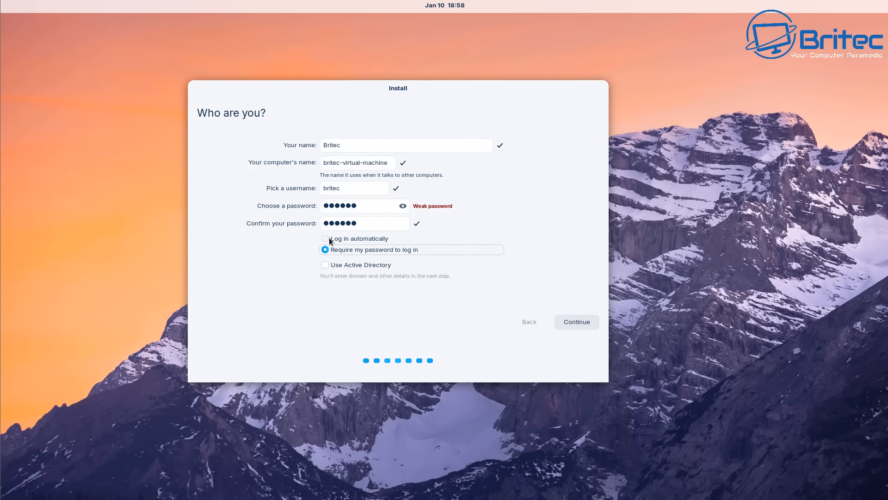
{"action": "mouse_move", "coordinate": [300, 277]}
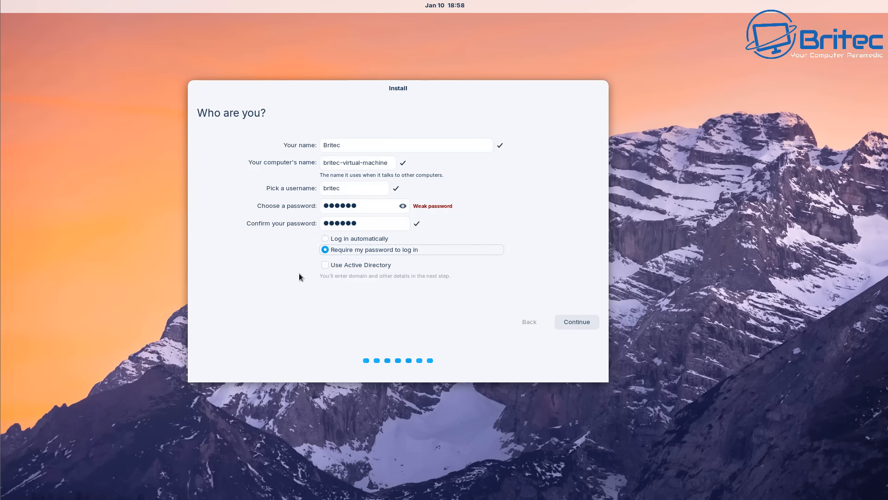
{"action": "mouse_move", "coordinate": [497, 326]}
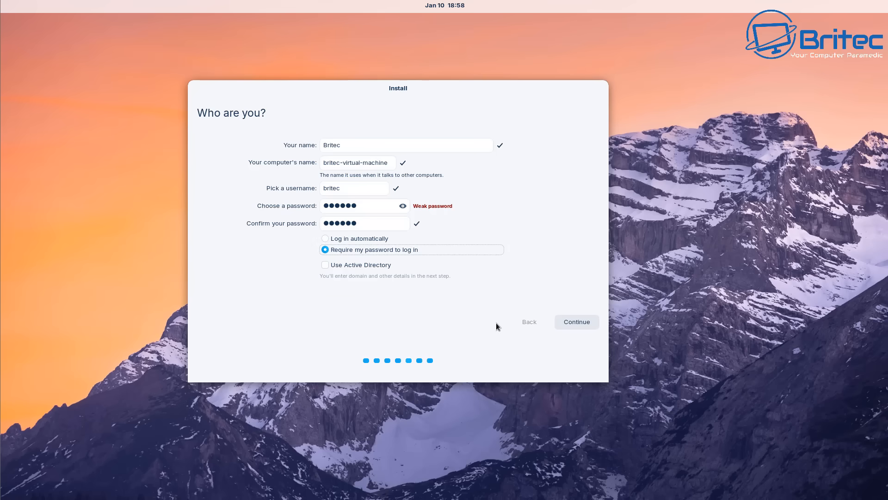
{"action": "mouse_move", "coordinate": [577, 322]}
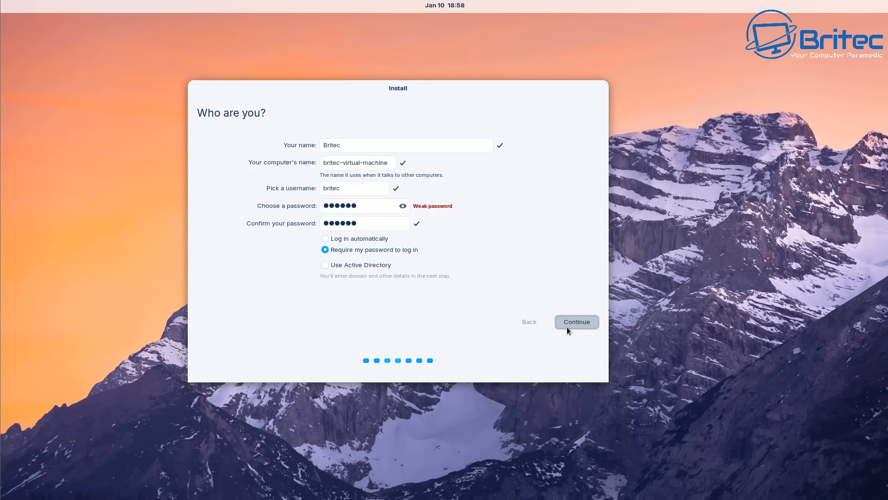
{"action": "left_click", "coordinate": [575, 322]}
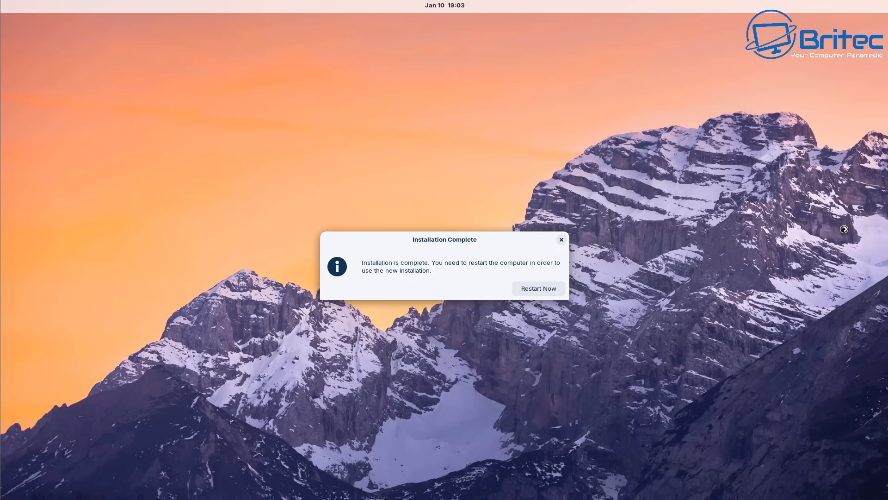
{"action": "mouse_move", "coordinate": [542, 295]}
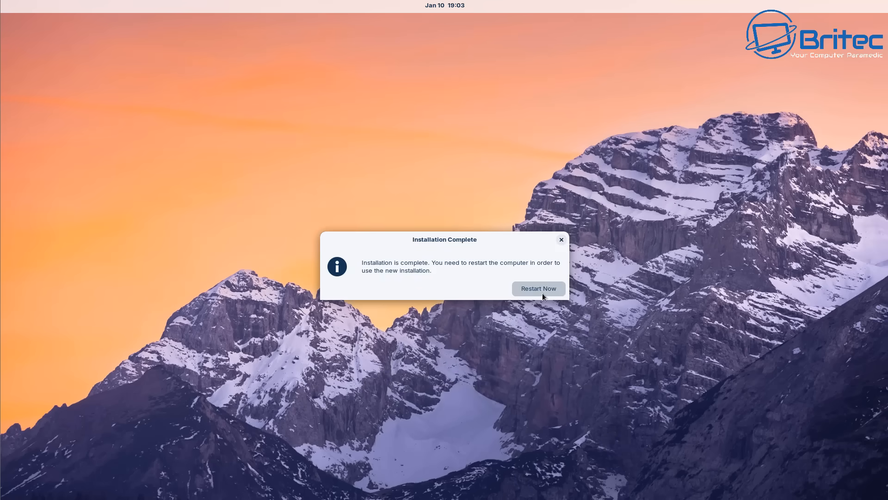
Restart into the new installation and log in with the account password.
{"action": "left_click", "coordinate": [538, 289]}
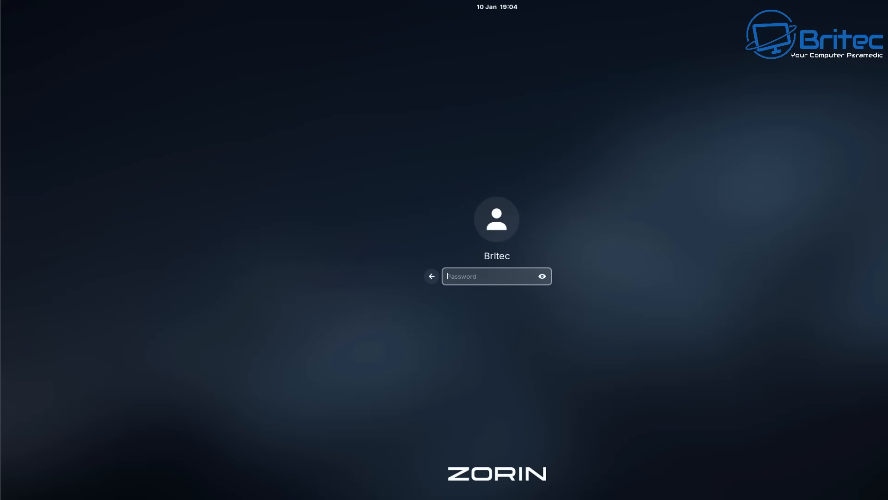
{"action": "type", "text": "password"}
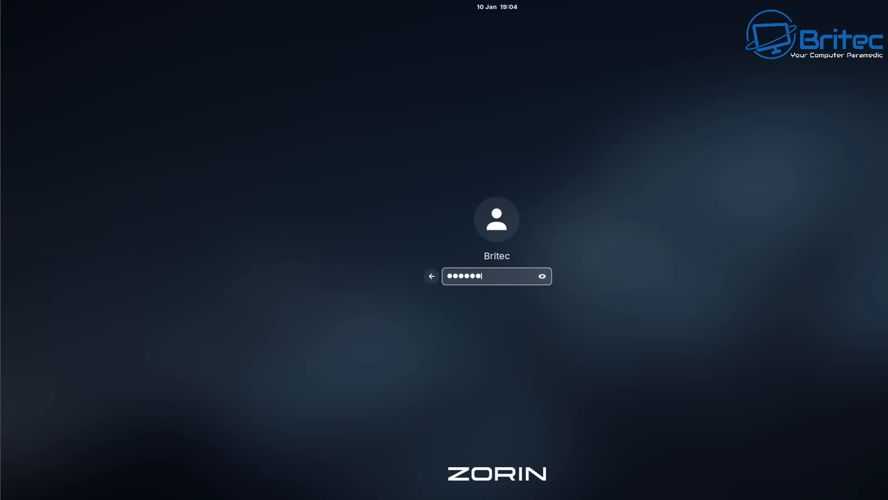
{"action": "key", "text": "Return"}
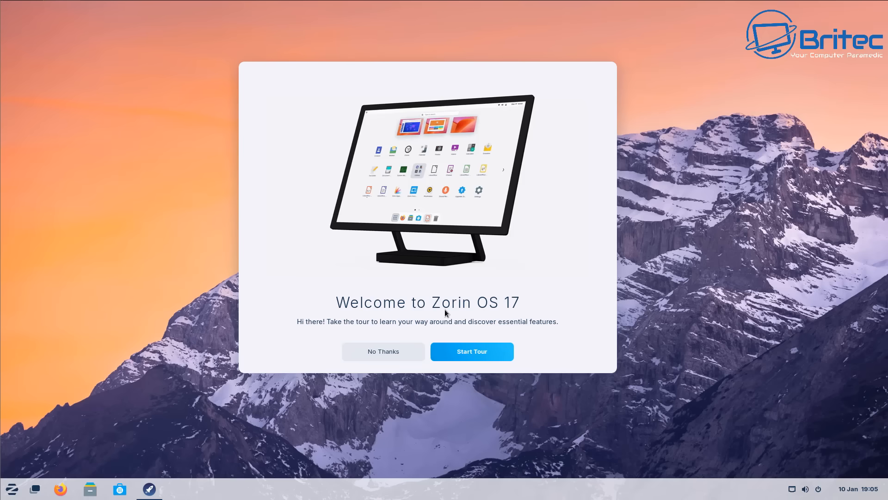
Page through the Welcome to Zorin OS 17 tour to its final screen and close it.
{"action": "left_click", "coordinate": [471, 351]}
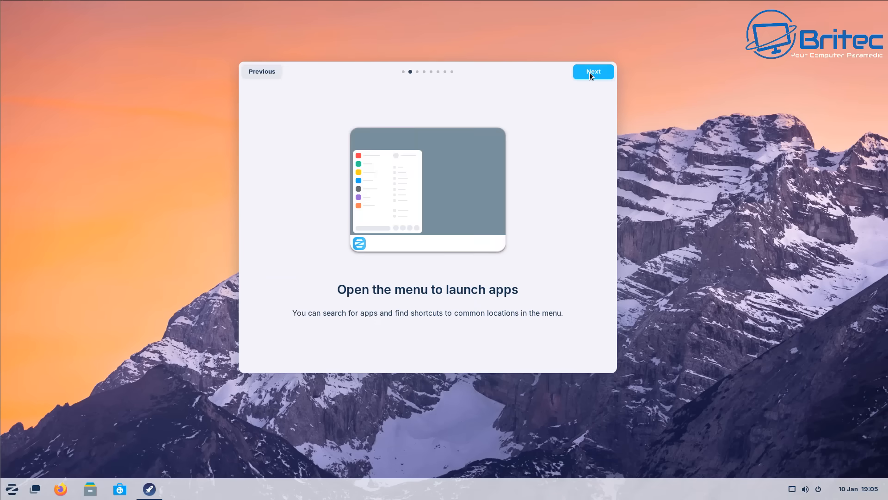
{"action": "left_click", "coordinate": [592, 71]}
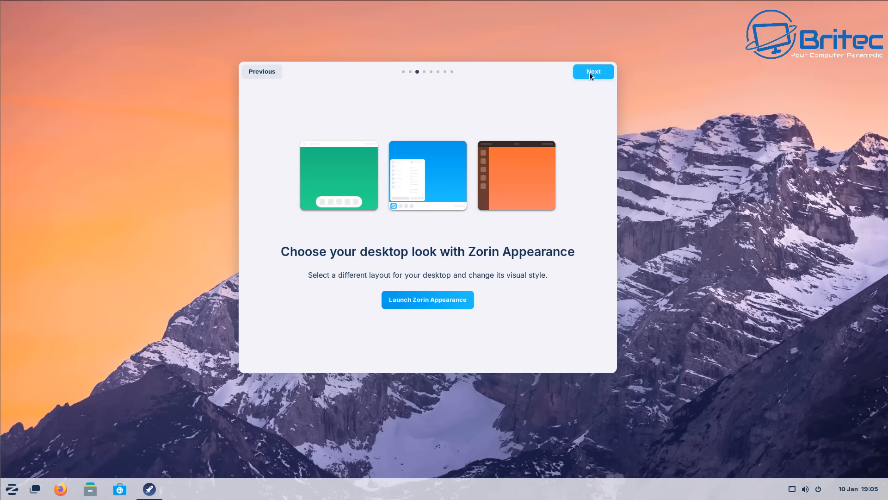
{"action": "left_click", "coordinate": [592, 71]}
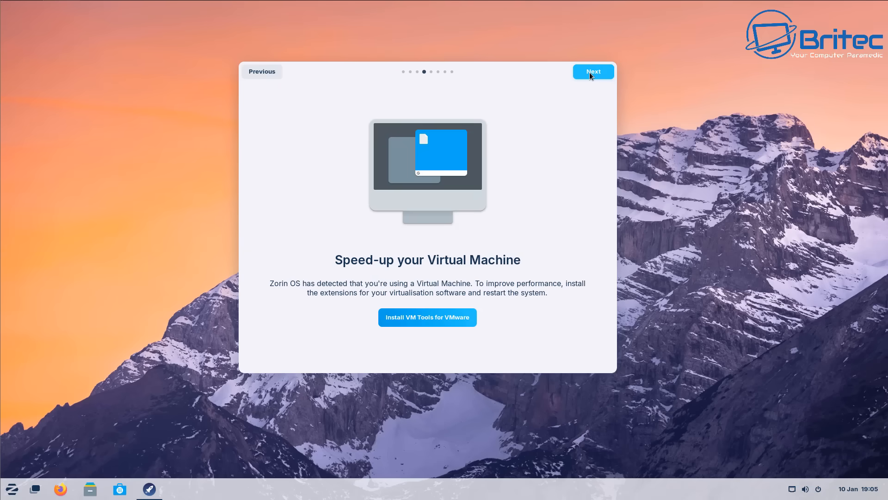
{"action": "left_click", "coordinate": [593, 71]}
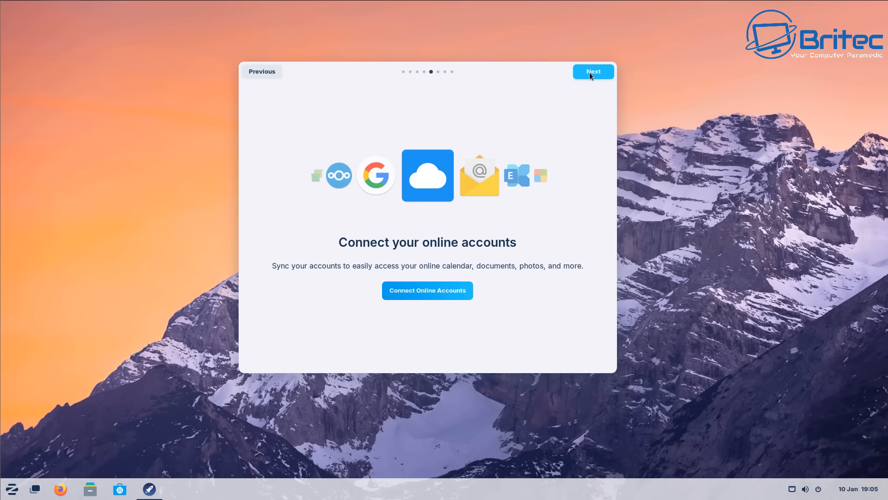
{"action": "left_click", "coordinate": [592, 71]}
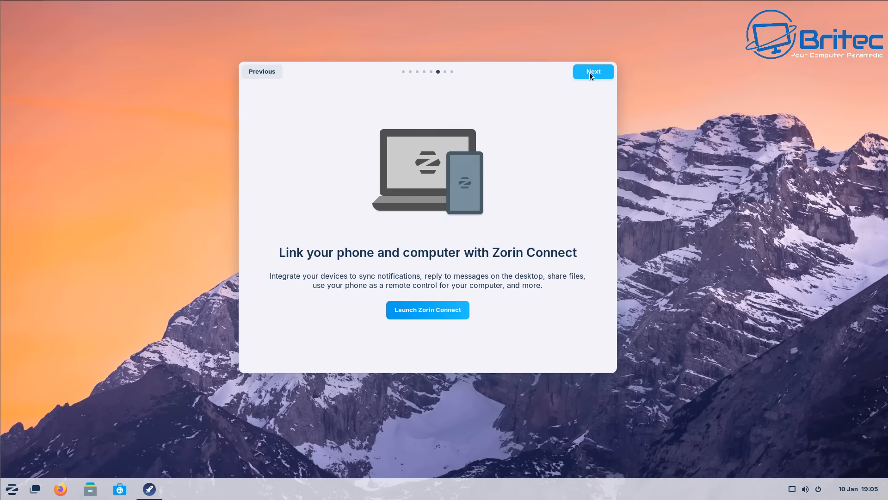
{"action": "left_click", "coordinate": [593, 71]}
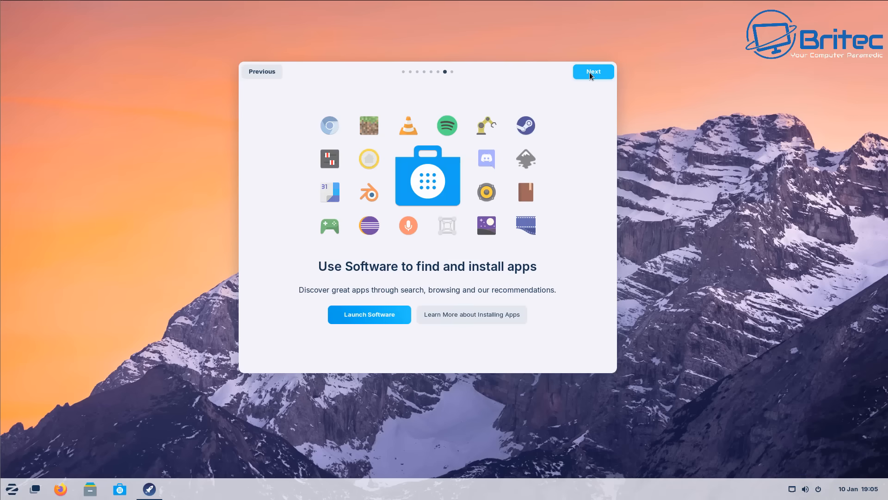
{"action": "left_click", "coordinate": [593, 72]}
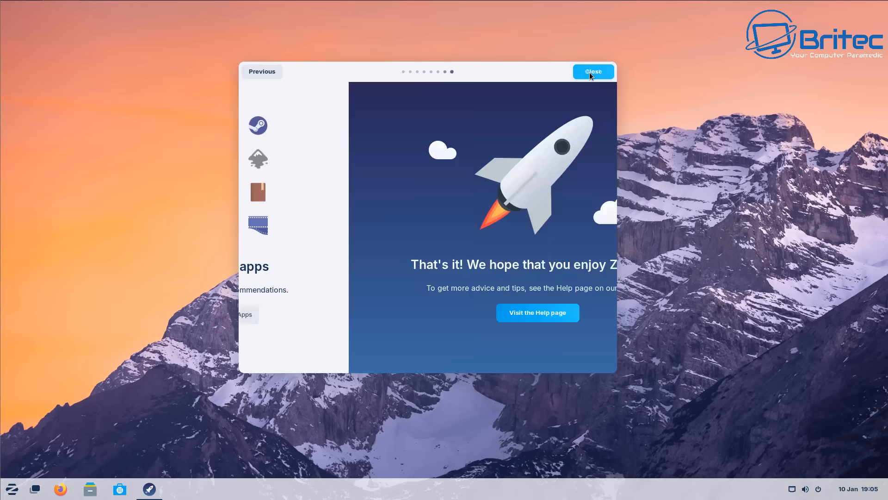
{"action": "left_click", "coordinate": [592, 71]}
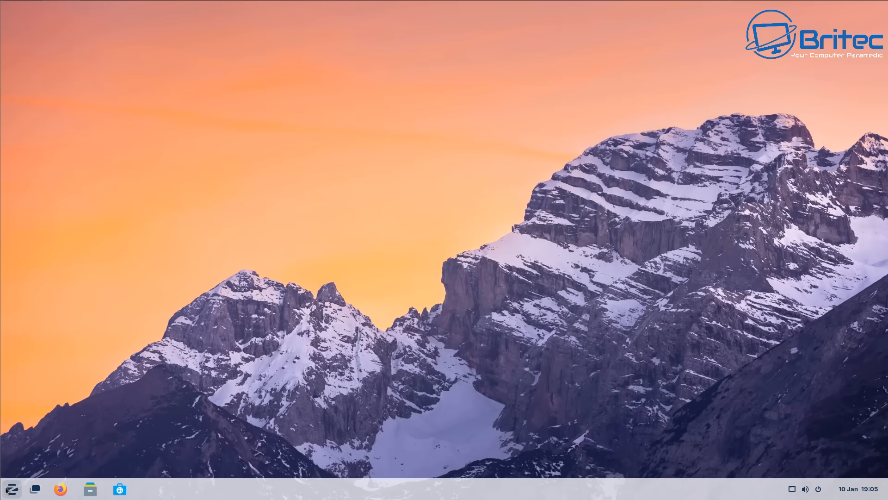
Install the downloaded updates from Software Updater and defer the restart.
{"action": "left_click", "coordinate": [11, 489]}
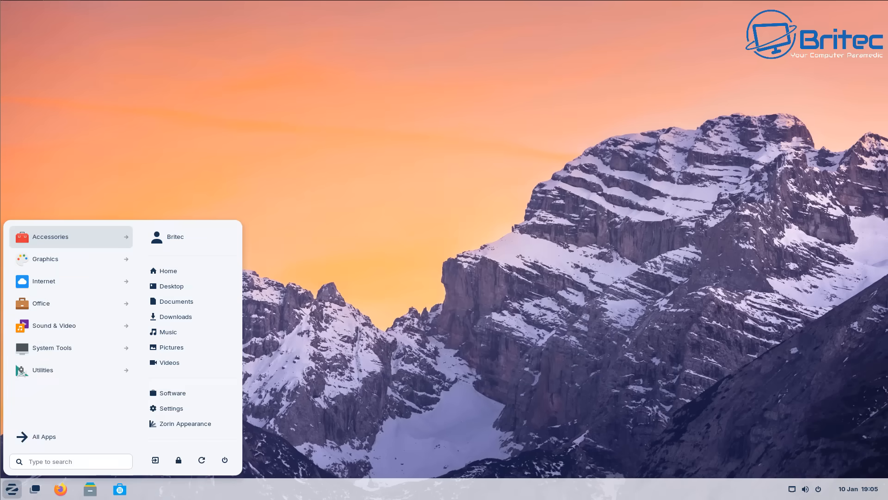
{"action": "mouse_move", "coordinate": [71, 259]}
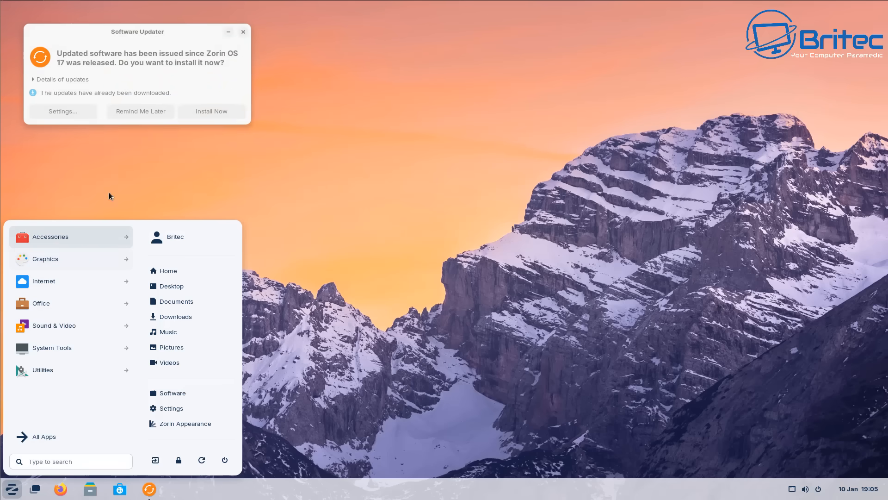
{"action": "mouse_move", "coordinate": [182, 36]}
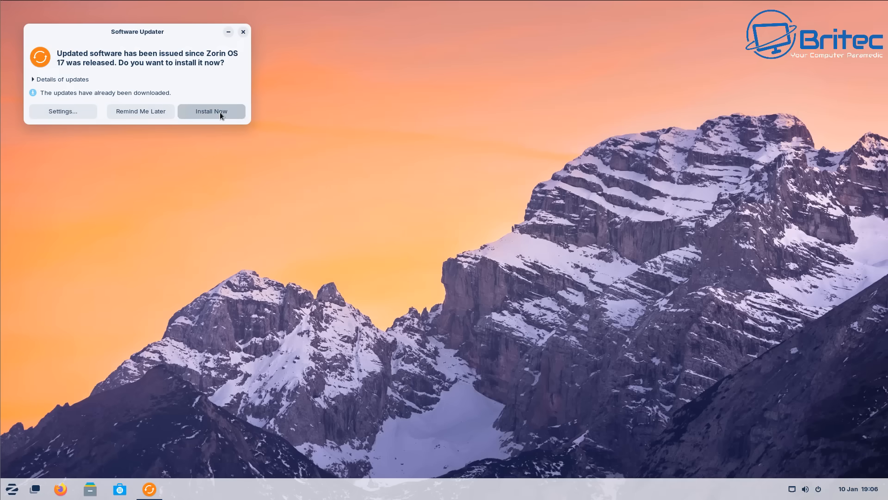
{"action": "left_click", "coordinate": [211, 111]}
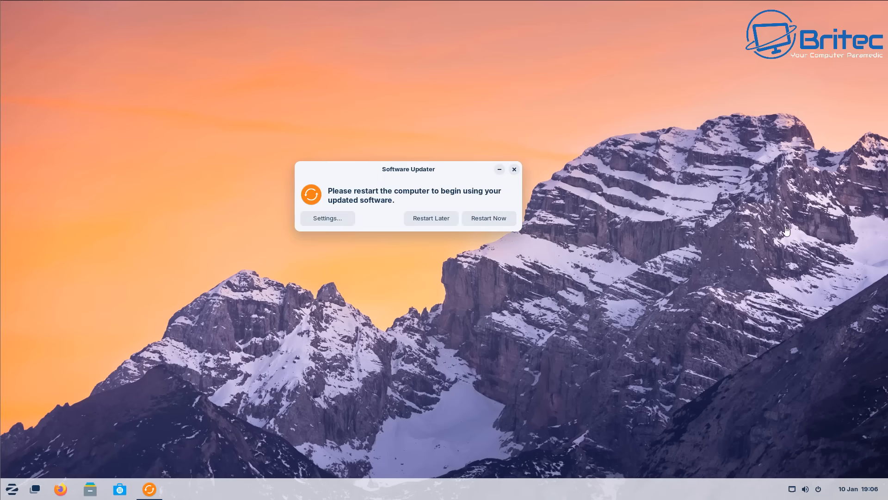
{"action": "mouse_move", "coordinate": [462, 230]}
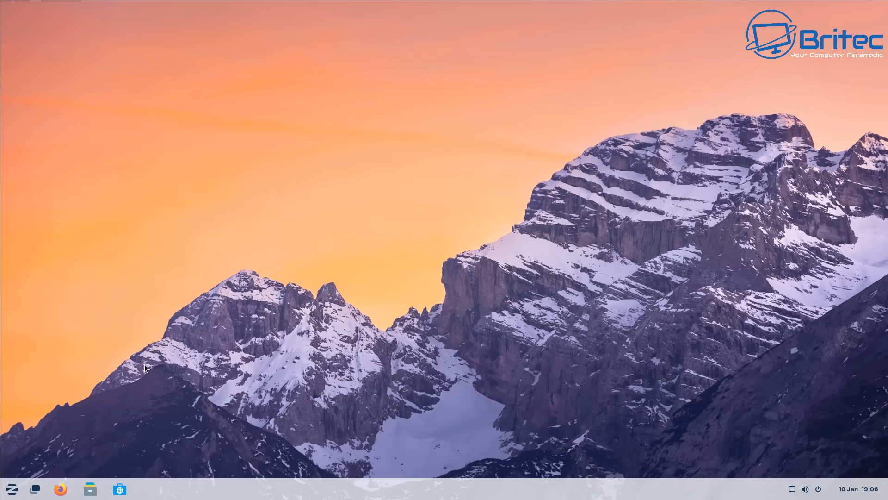
{"action": "left_click", "coordinate": [11, 488]}
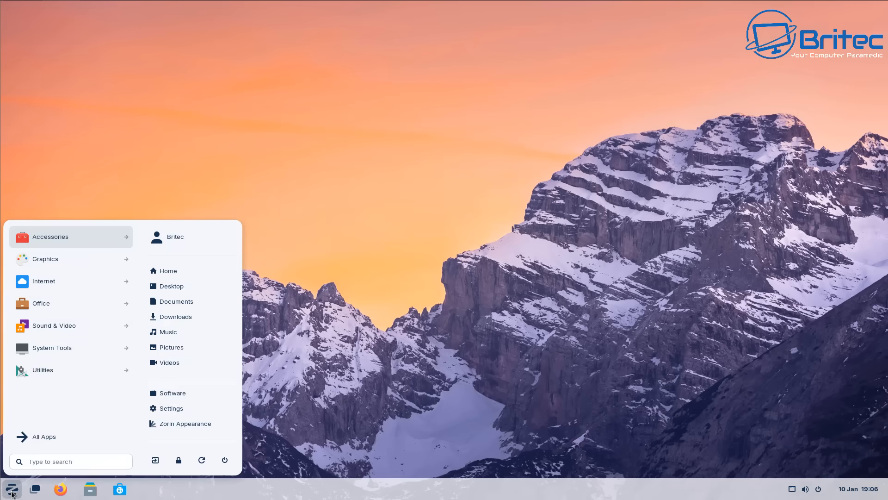
{"action": "mouse_move", "coordinate": [56, 241]}
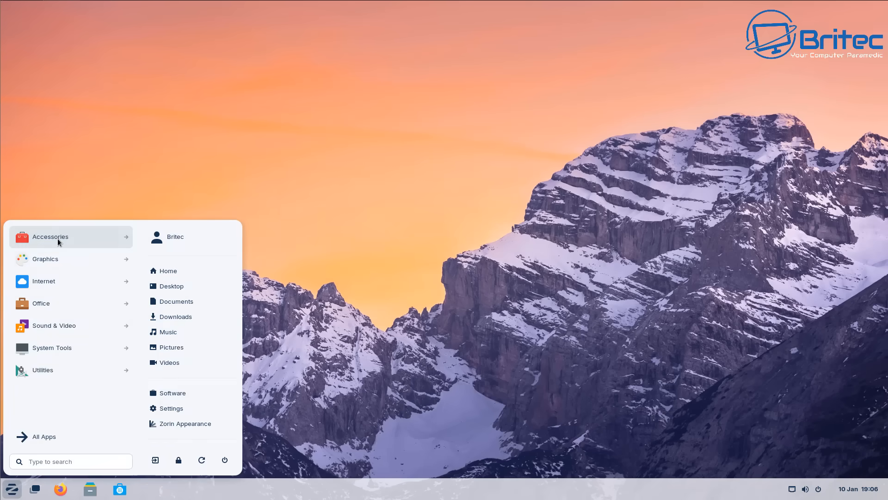
{"action": "left_click", "coordinate": [68, 235]}
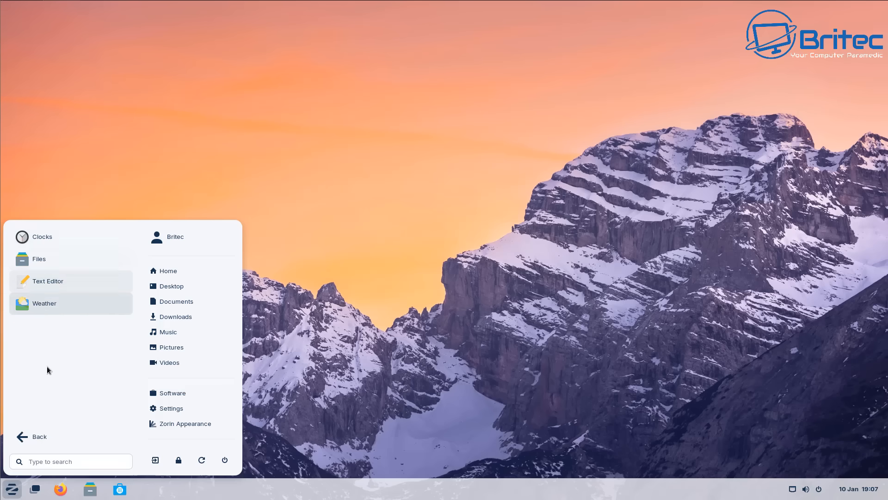
{"action": "mouse_move", "coordinate": [43, 293]}
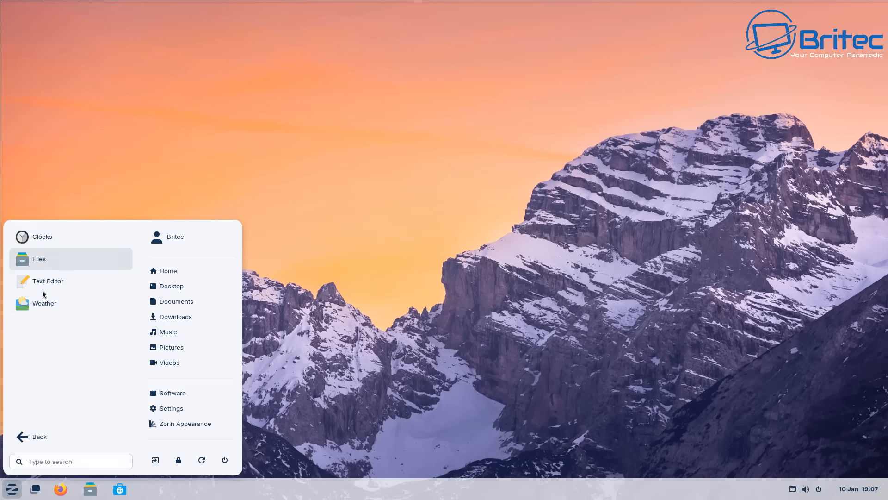
{"action": "left_click", "coordinate": [39, 436]}
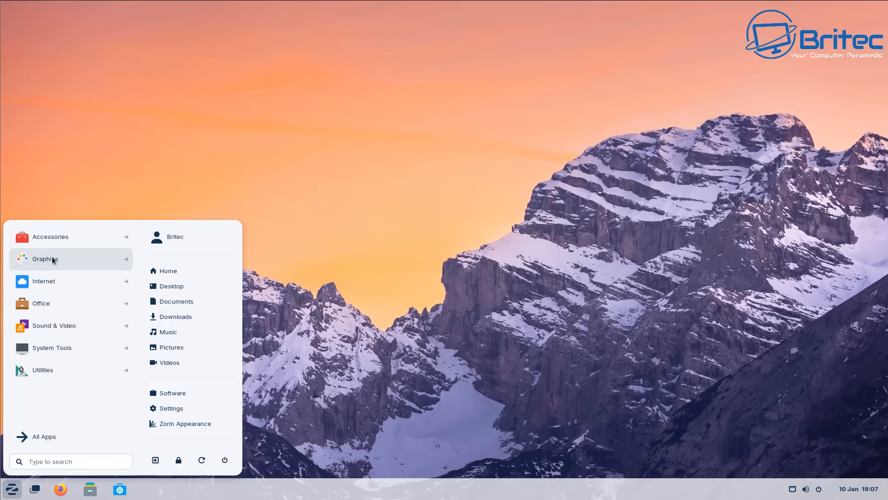
{"action": "left_click", "coordinate": [44, 259]}
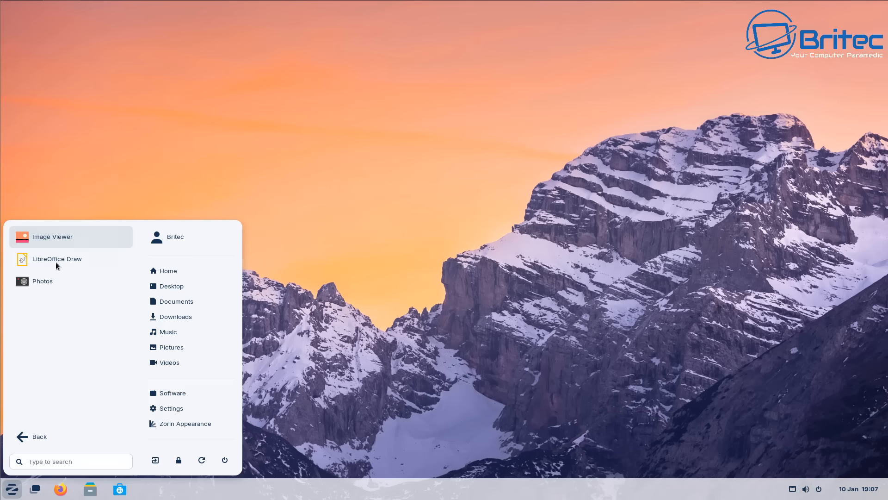
{"action": "mouse_move", "coordinate": [61, 271]}
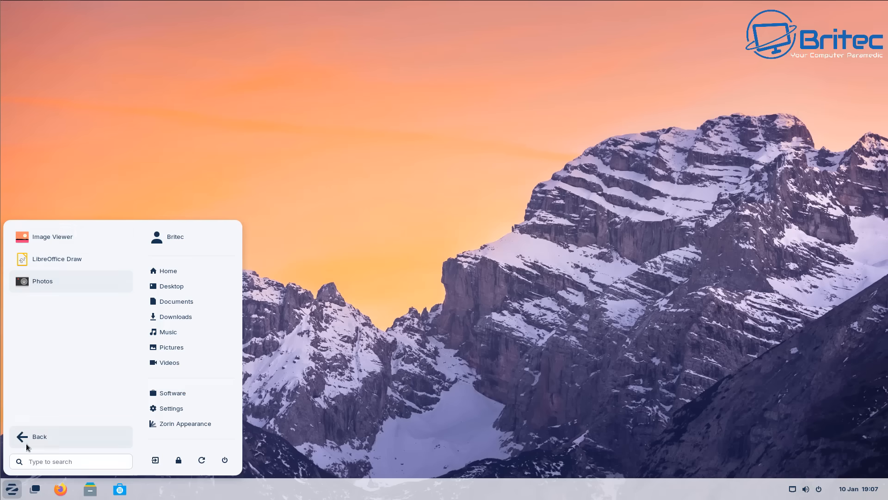
{"action": "mouse_move", "coordinate": [33, 439]}
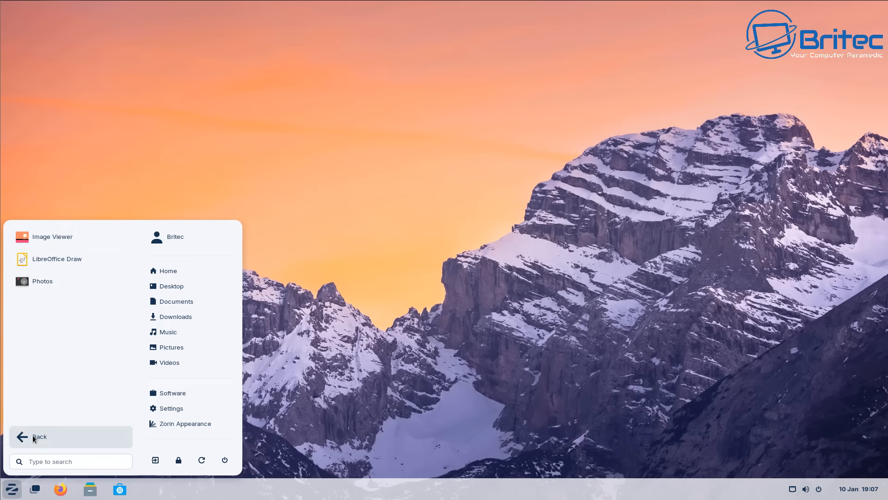
{"action": "left_click", "coordinate": [40, 436]}
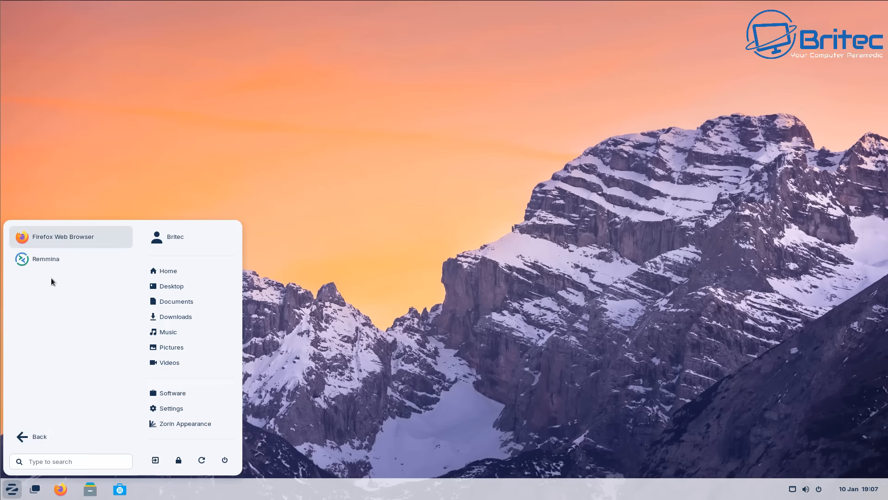
{"action": "mouse_move", "coordinate": [45, 258]}
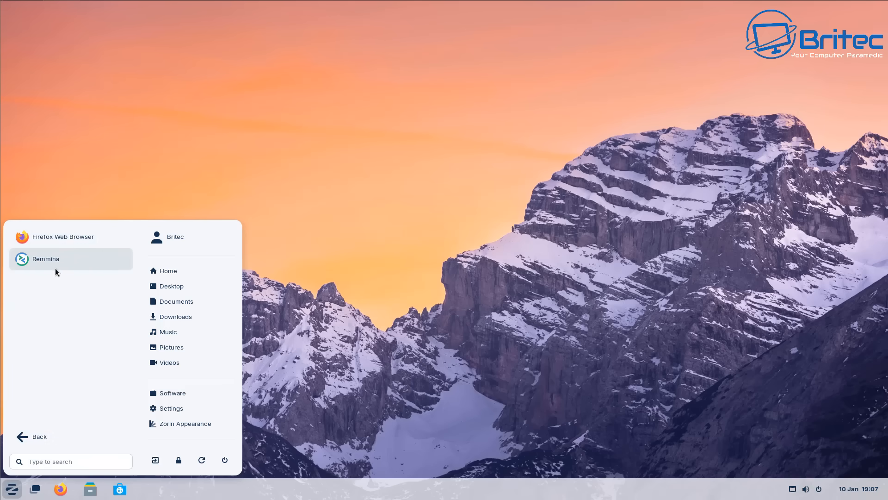
{"action": "left_click", "coordinate": [46, 259]}
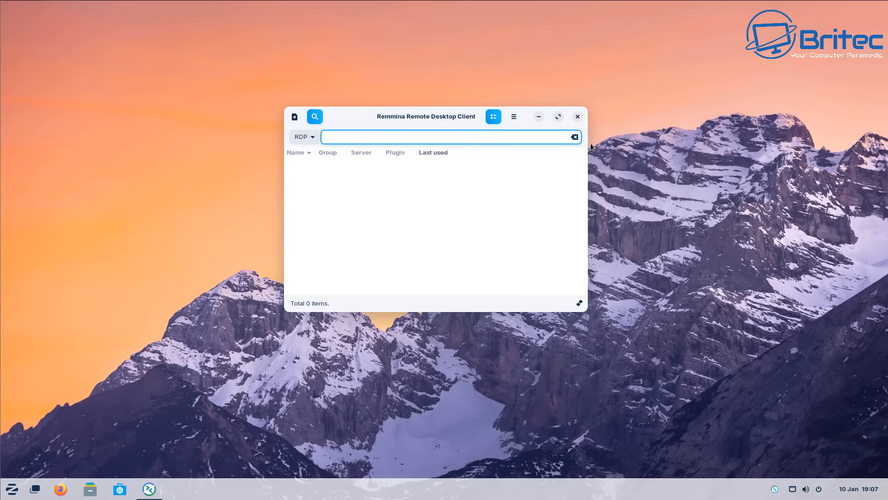
{"action": "left_click", "coordinate": [577, 117]}
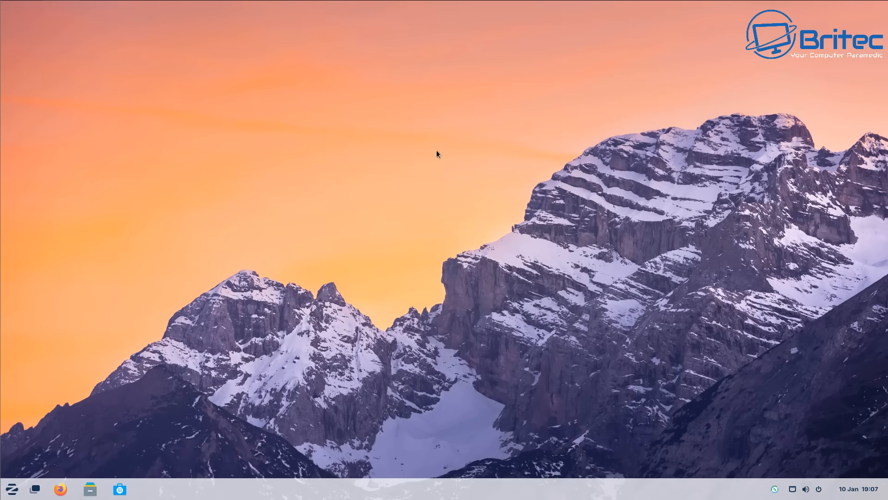
Browse the Office category of the Zorin menu and return to the category list.
{"action": "left_click", "coordinate": [11, 488]}
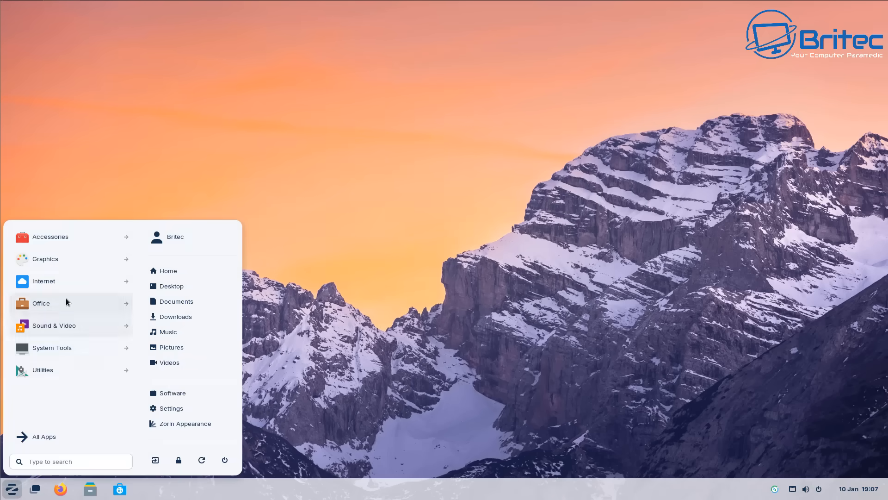
{"action": "left_click", "coordinate": [41, 303]}
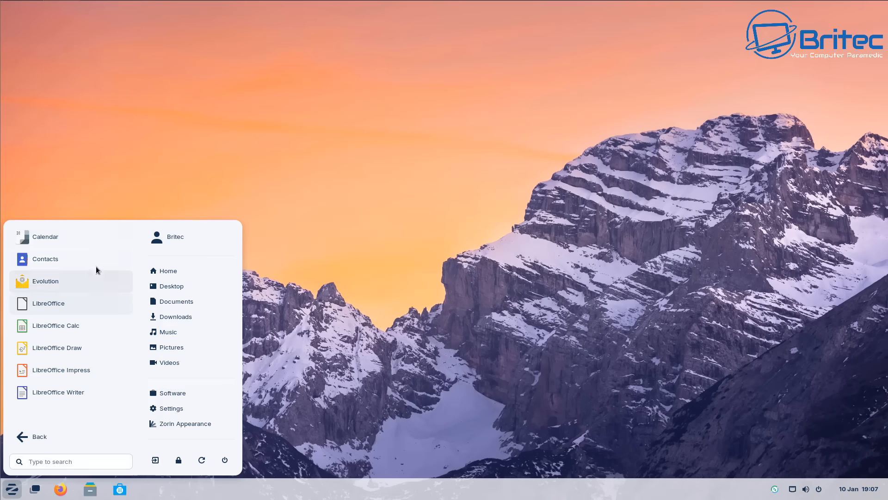
{"action": "mouse_move", "coordinate": [90, 292]}
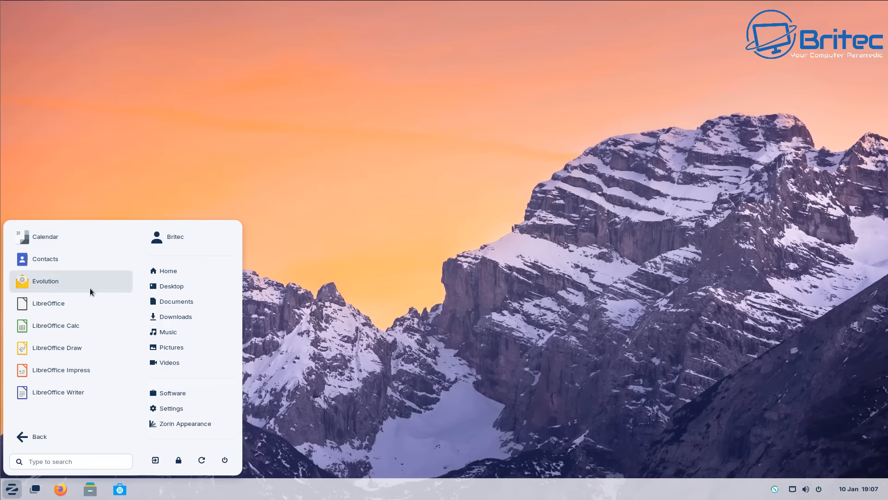
{"action": "mouse_move", "coordinate": [72, 391]}
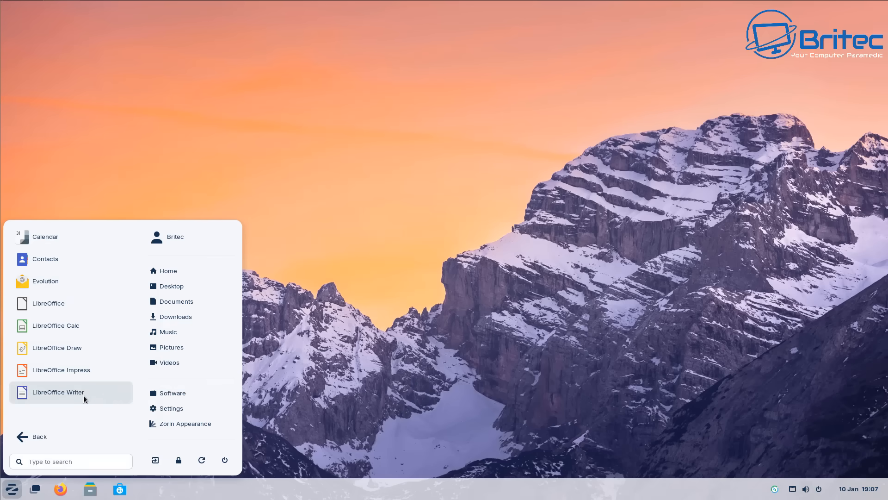
{"action": "mouse_move", "coordinate": [67, 441]}
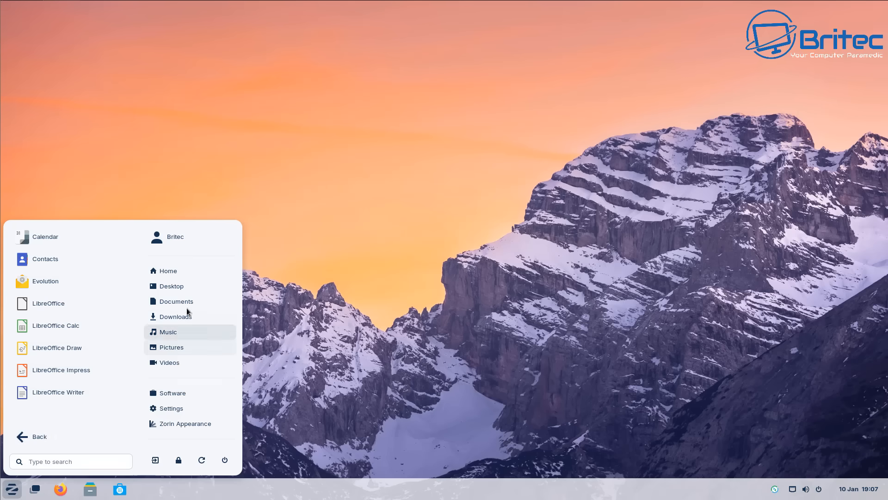
{"action": "mouse_move", "coordinate": [57, 391]}
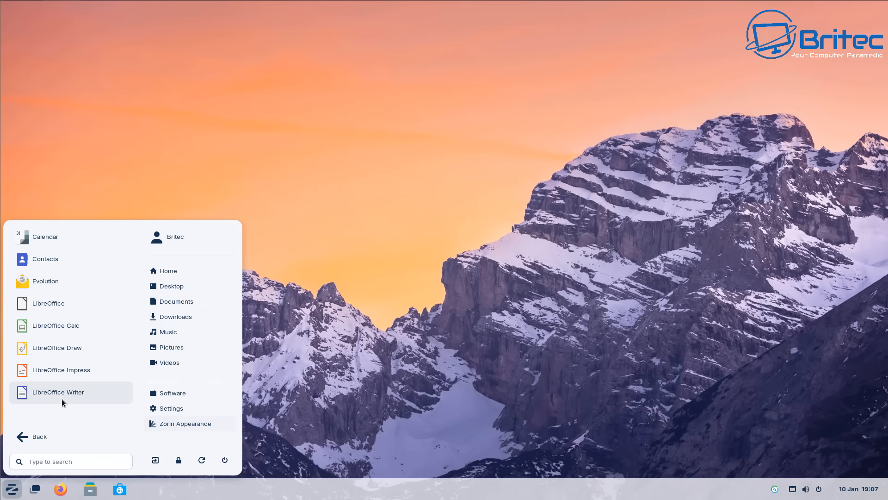
{"action": "left_click", "coordinate": [38, 436]}
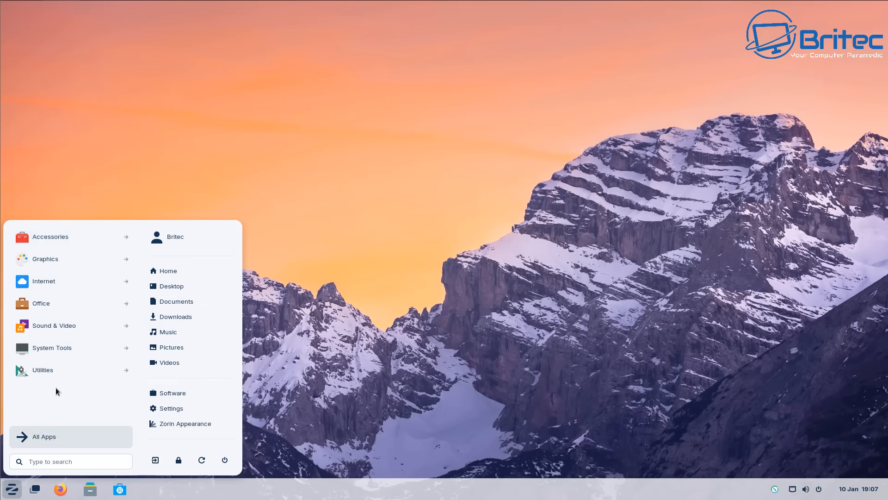
{"action": "mouse_move", "coordinate": [53, 325]}
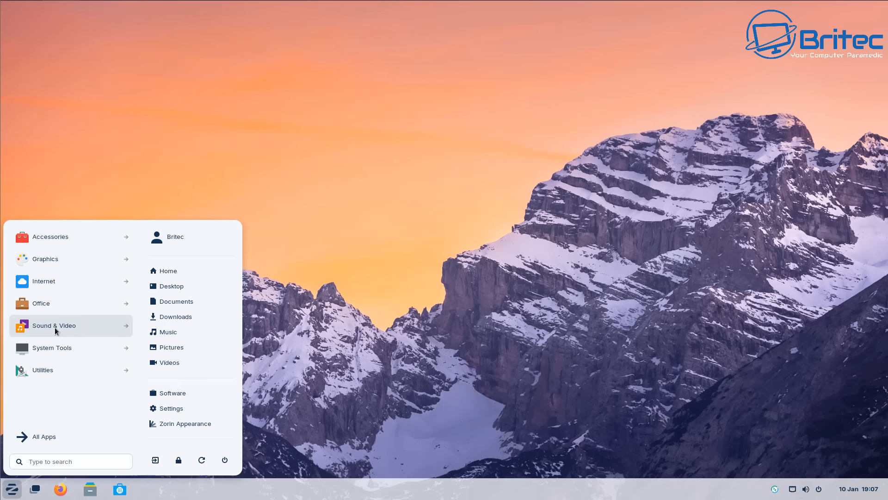
Browse the Sound & Video apps (Brasero, Cheese, Rhythmbox, Videos) and go back to the categories.
{"action": "left_click", "coordinate": [54, 325]}
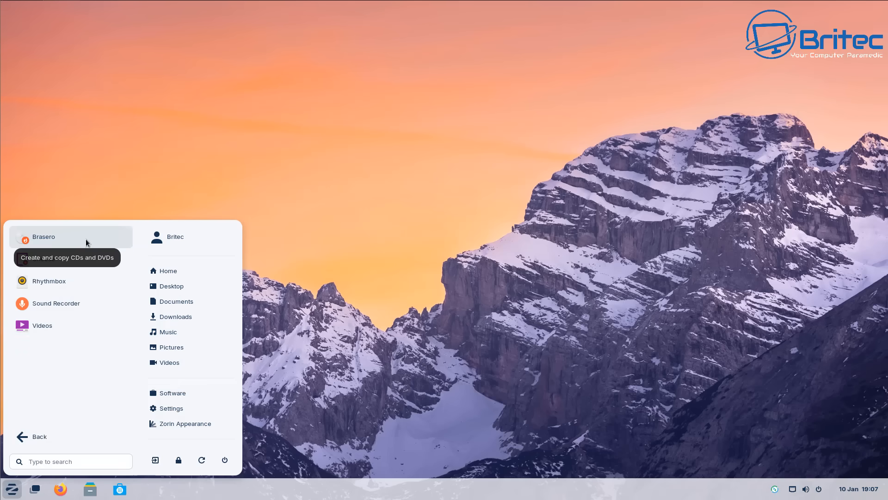
{"action": "mouse_move", "coordinate": [82, 266]}
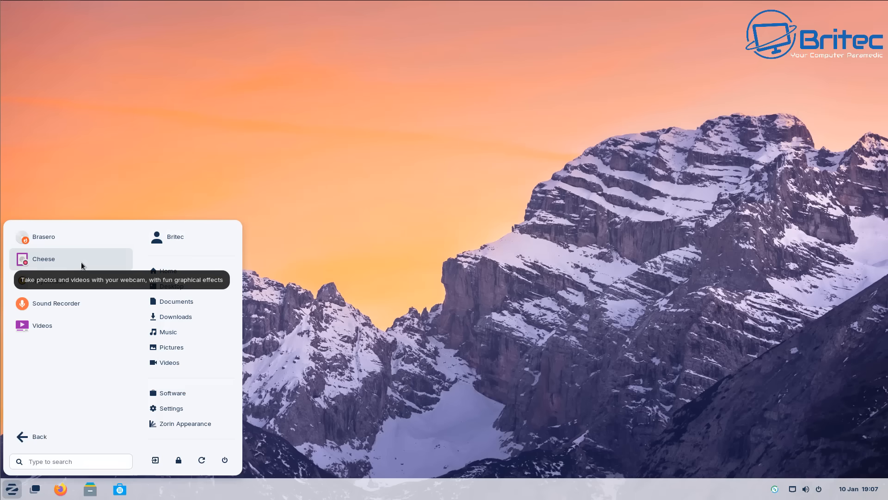
{"action": "mouse_move", "coordinate": [74, 281]}
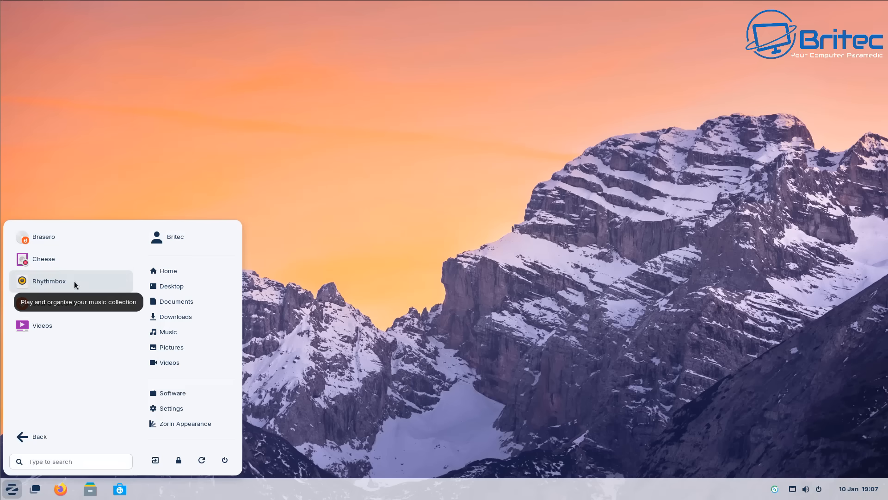
{"action": "mouse_move", "coordinate": [64, 306]}
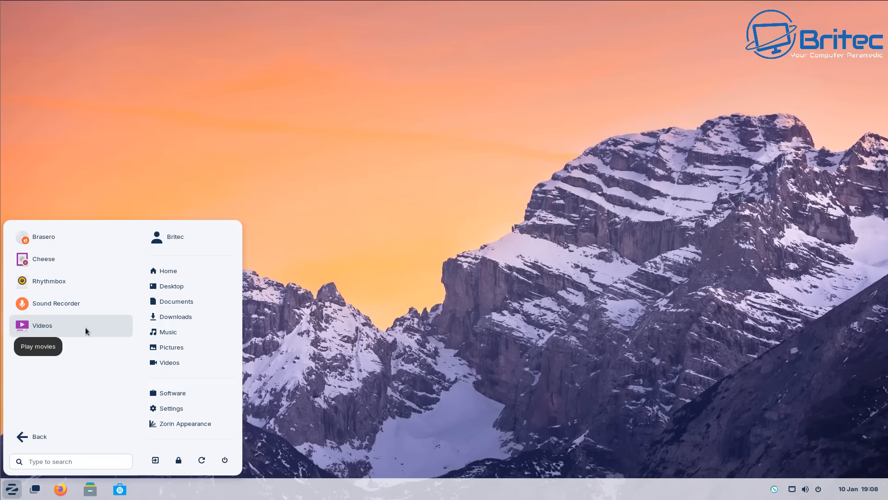
{"action": "left_click", "coordinate": [39, 436]}
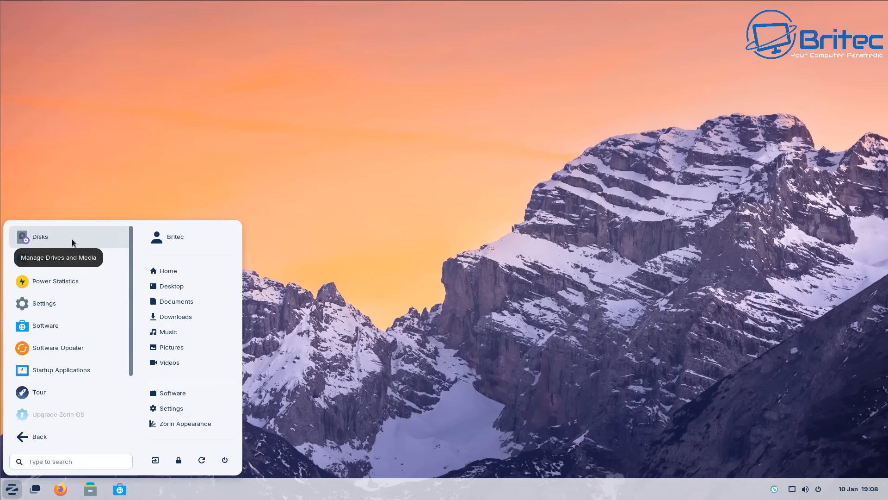
{"action": "mouse_move", "coordinate": [56, 304]}
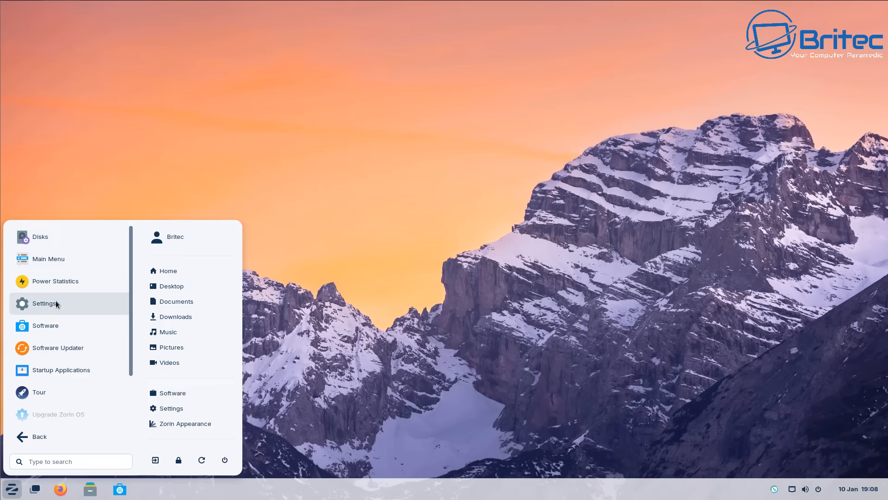
Launch Settings from System Tools, scroll its sidebar on the Displays page, then close it.
{"action": "left_click", "coordinate": [44, 304]}
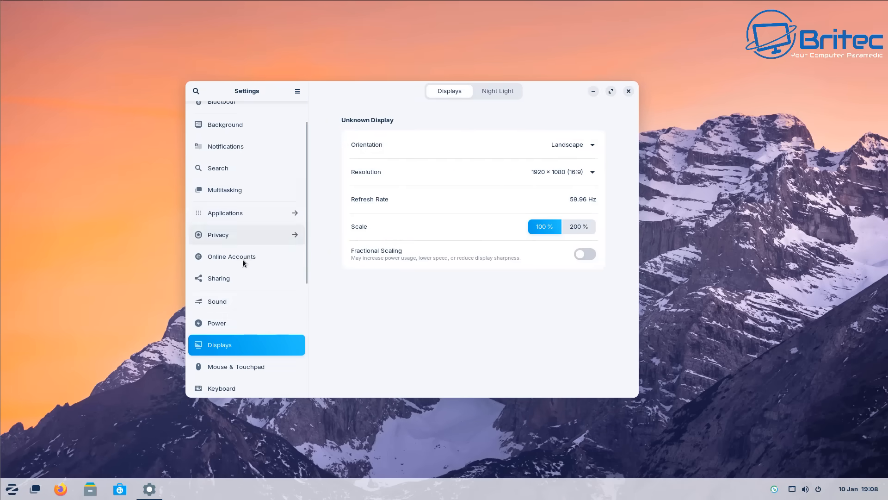
{"action": "scroll", "scroll_direction": "down", "scroll_amount": 3}
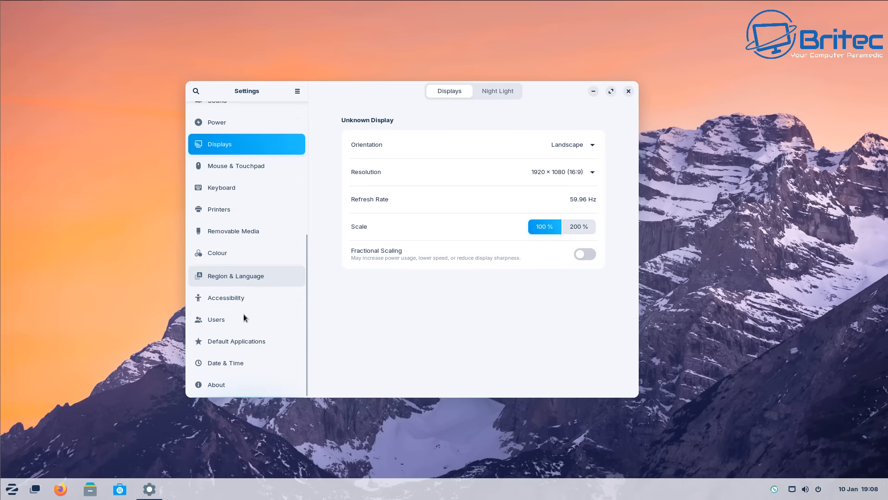
{"action": "mouse_move", "coordinate": [593, 96]}
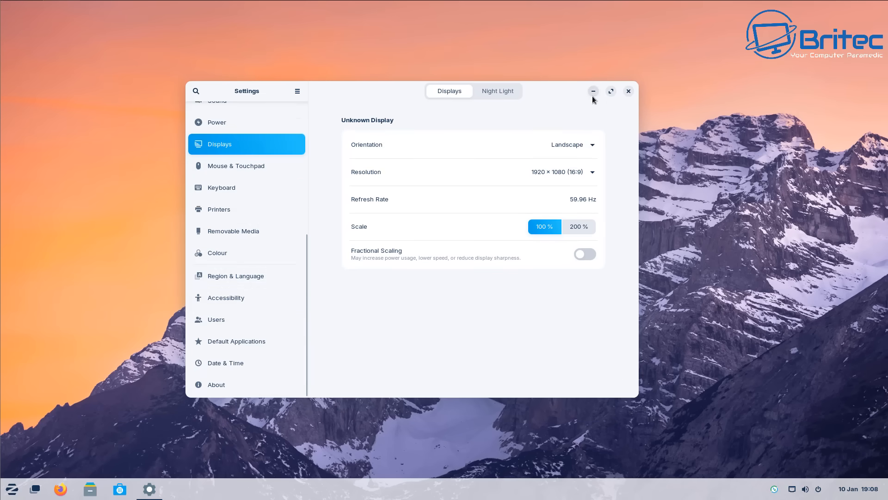
{"action": "left_click", "coordinate": [627, 90]}
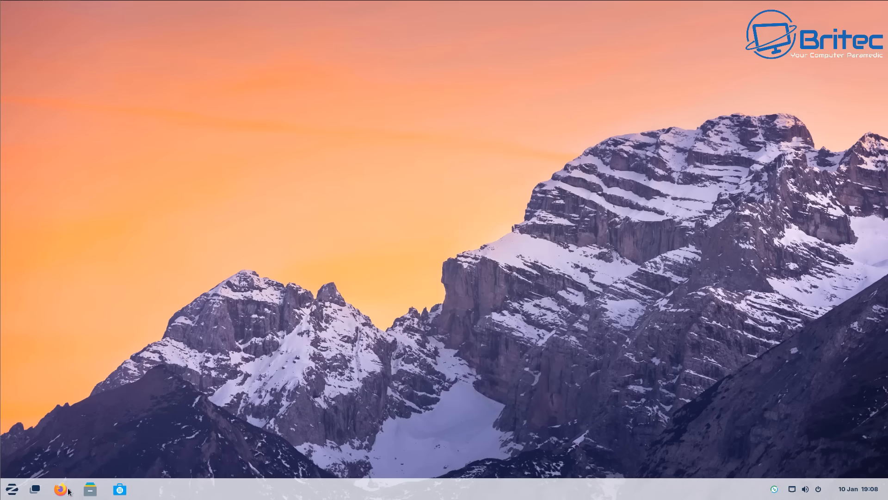
Launch the Software store from System Tools and scroll through the Explore catalogue.
{"action": "left_click", "coordinate": [11, 488]}
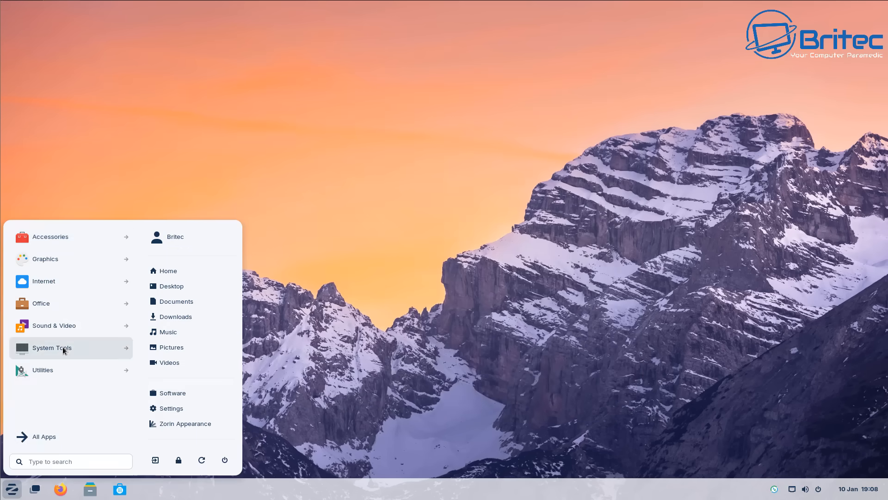
{"action": "left_click", "coordinate": [52, 347]}
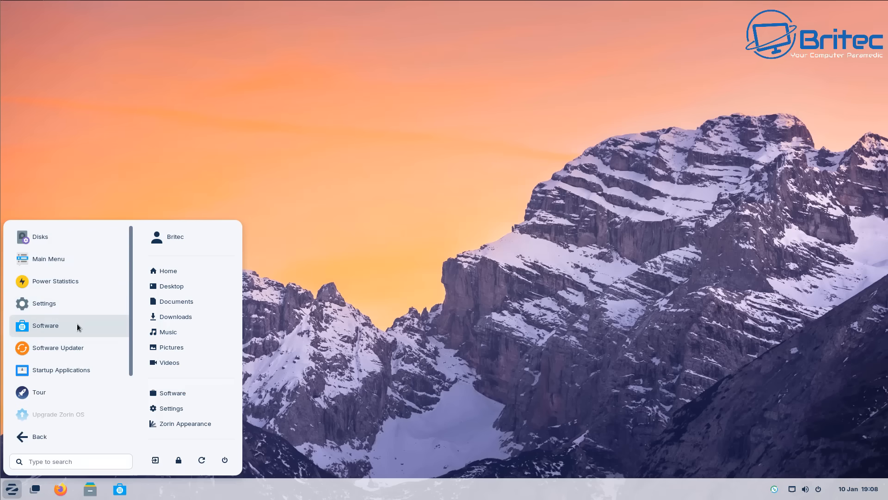
{"action": "left_click", "coordinate": [45, 325]}
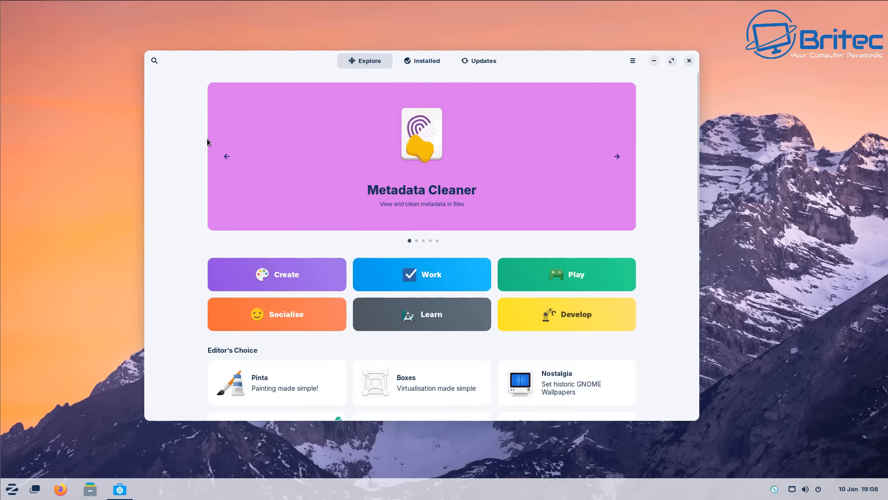
{"action": "mouse_move", "coordinate": [443, 198]}
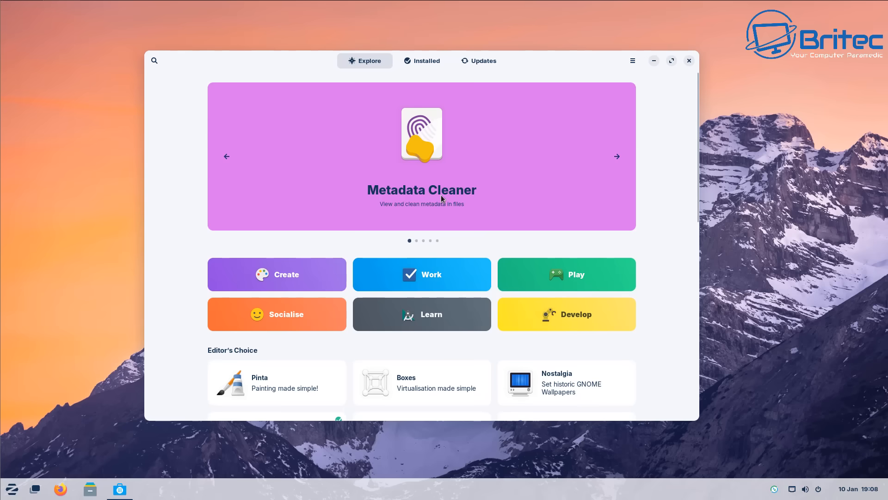
{"action": "mouse_move", "coordinate": [323, 339]}
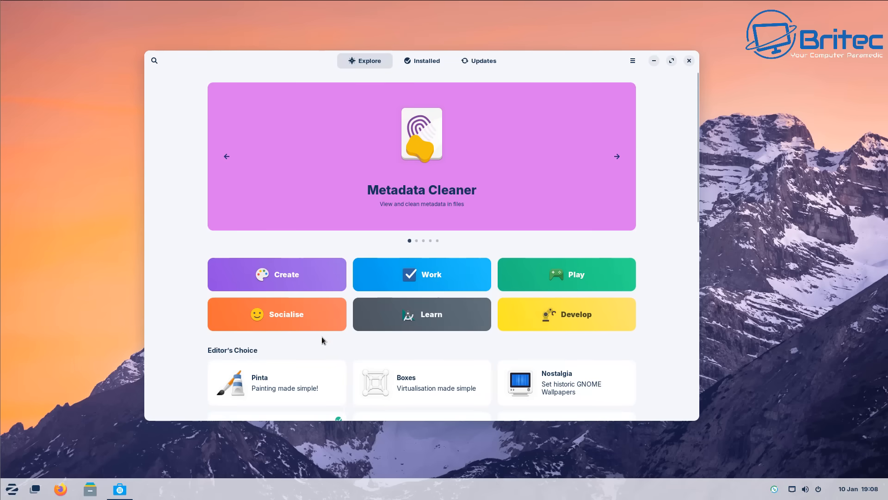
{"action": "scroll", "scroll_direction": "down", "scroll_amount": 3}
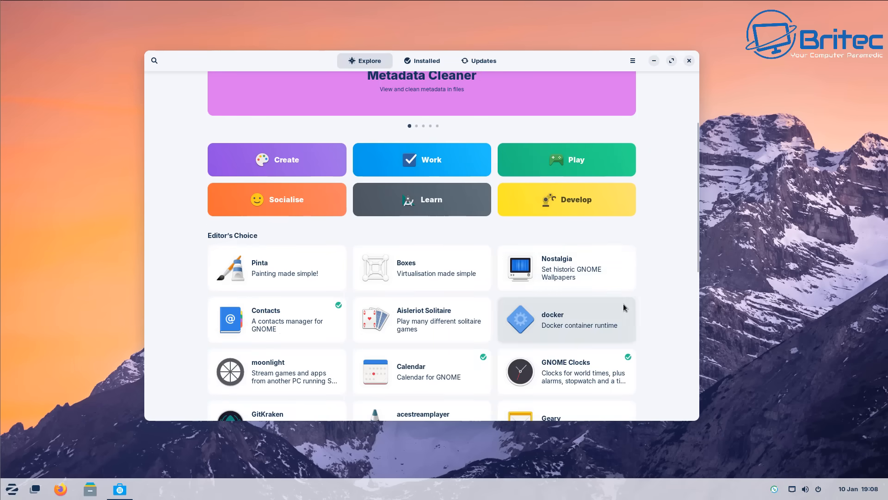
{"action": "scroll", "scroll_direction": "down", "scroll_amount": 3}
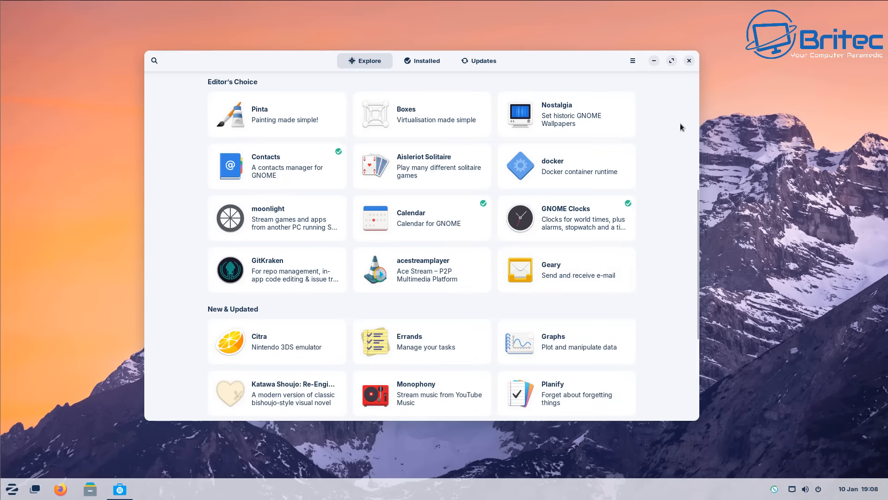
{"action": "mouse_move", "coordinate": [674, 172]}
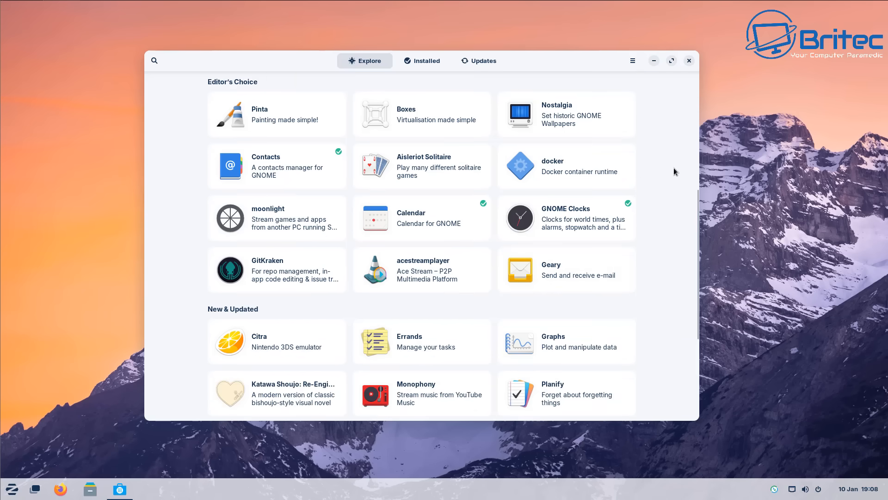
{"action": "scroll", "scroll_direction": "down", "scroll_amount": 3}
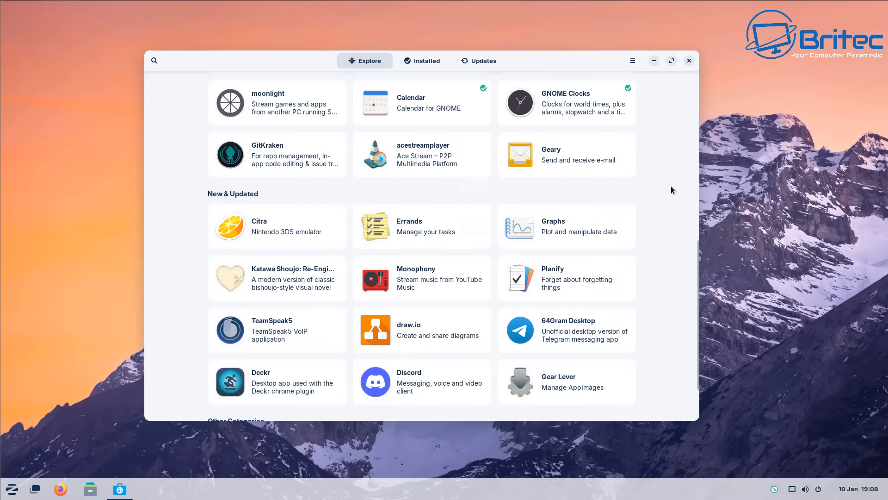
{"action": "scroll", "scroll_direction": "down", "scroll_amount": 3}
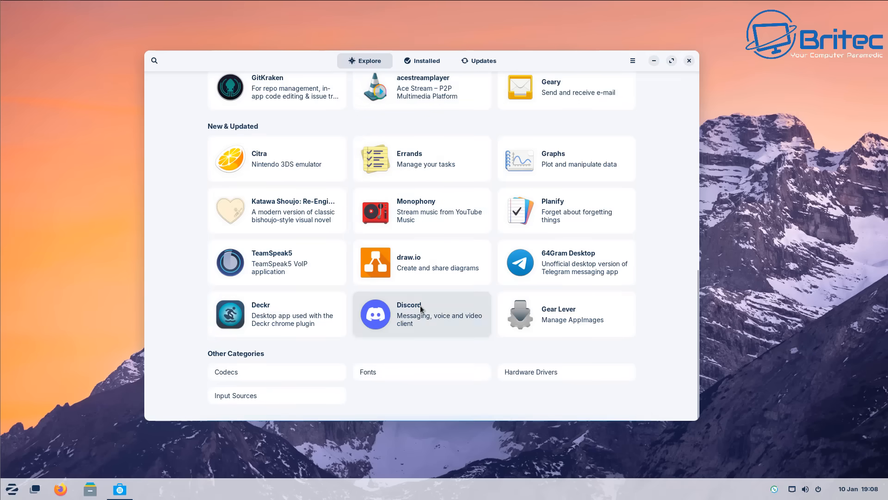
Check the Updates tab shows Up to Date, return to Explore, and close the store.
{"action": "left_click", "coordinate": [478, 61]}
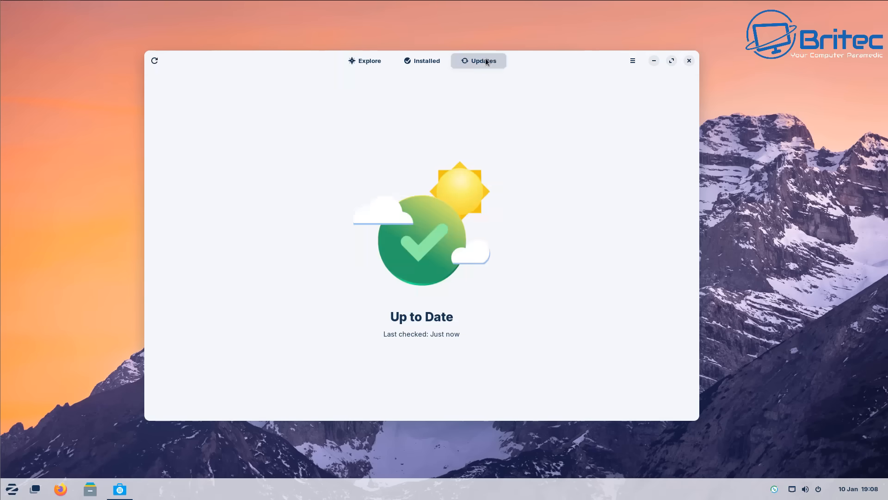
{"action": "left_click", "coordinate": [365, 61]}
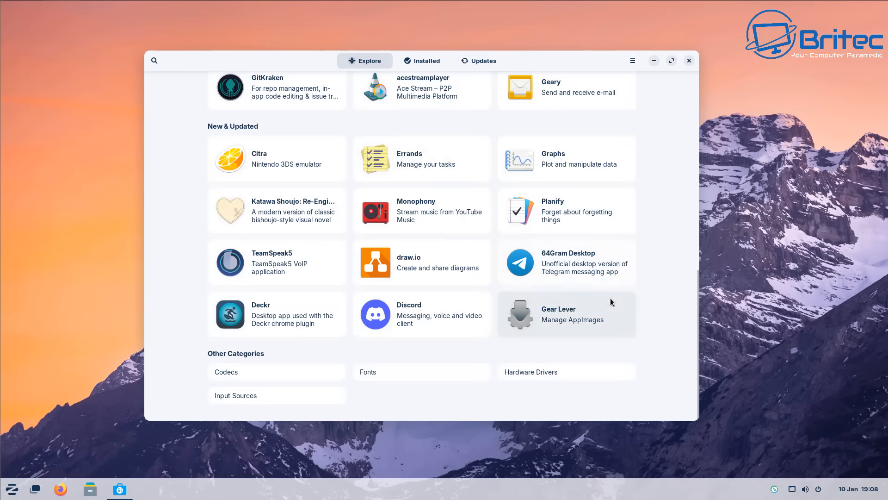
{"action": "left_click", "coordinate": [689, 62]}
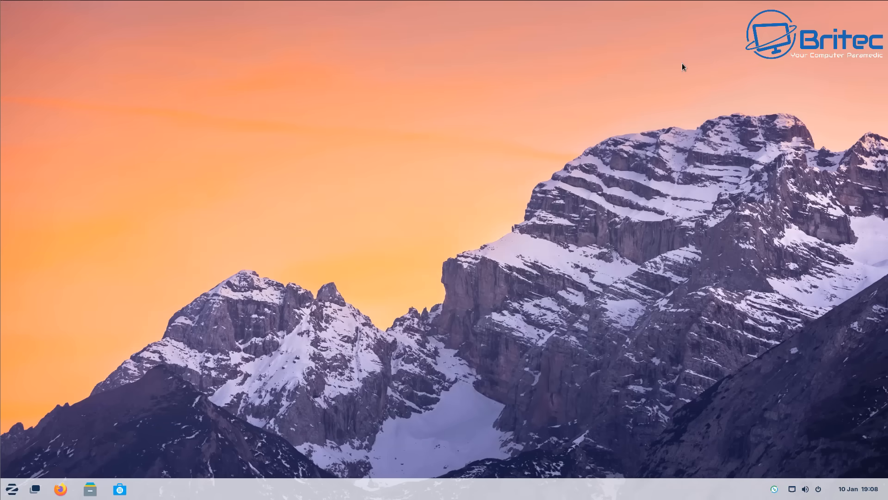
Browse the System Tools apps in the Zorin menu, scrolling down to System Monitor and Terminal.
{"action": "left_click", "coordinate": [12, 489]}
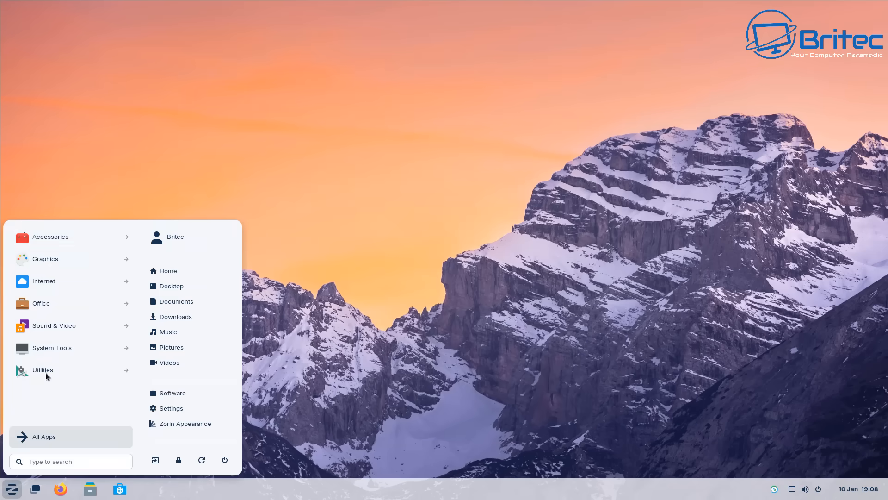
{"action": "mouse_move", "coordinate": [48, 369]}
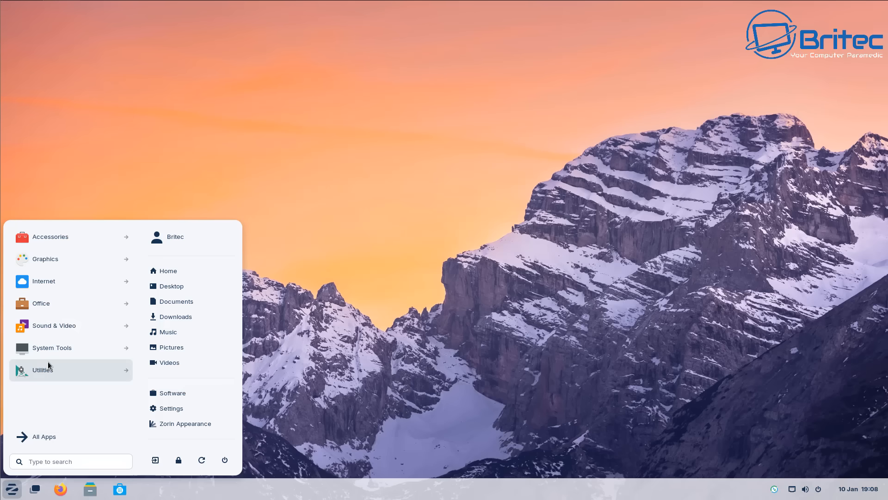
{"action": "left_click", "coordinate": [40, 369]}
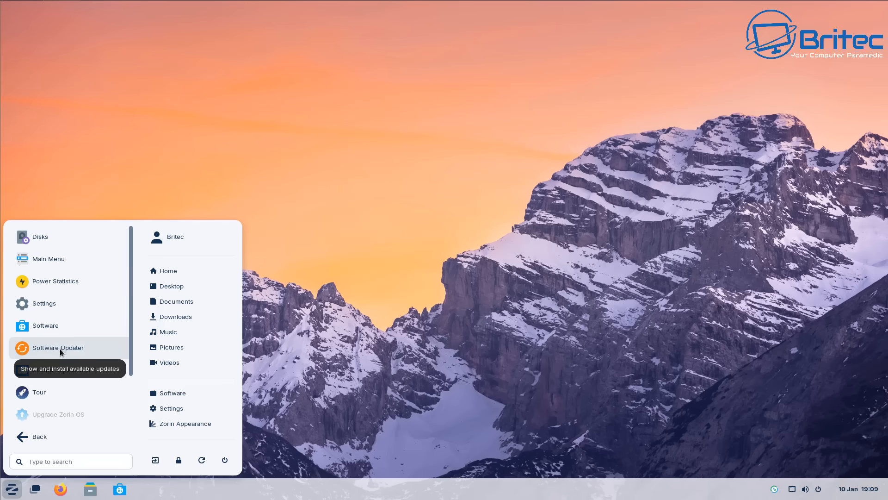
{"action": "mouse_move", "coordinate": [48, 398]}
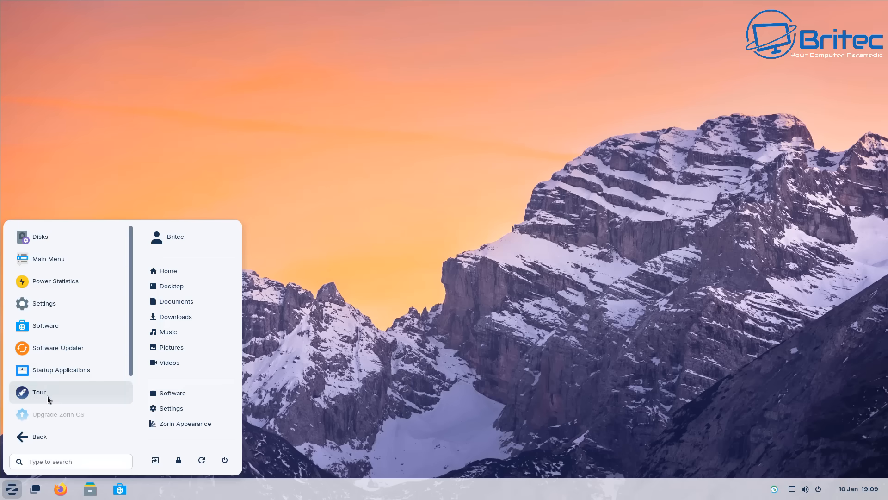
{"action": "mouse_move", "coordinate": [44, 428]}
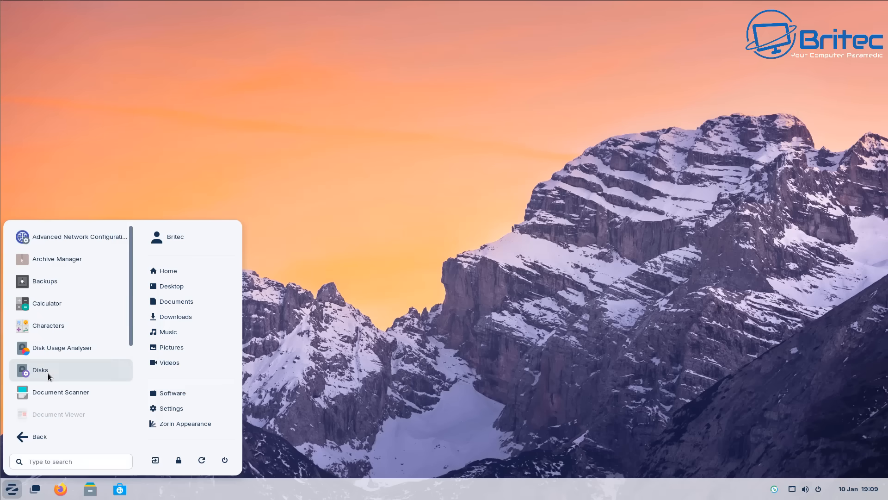
{"action": "mouse_move", "coordinate": [96, 262]}
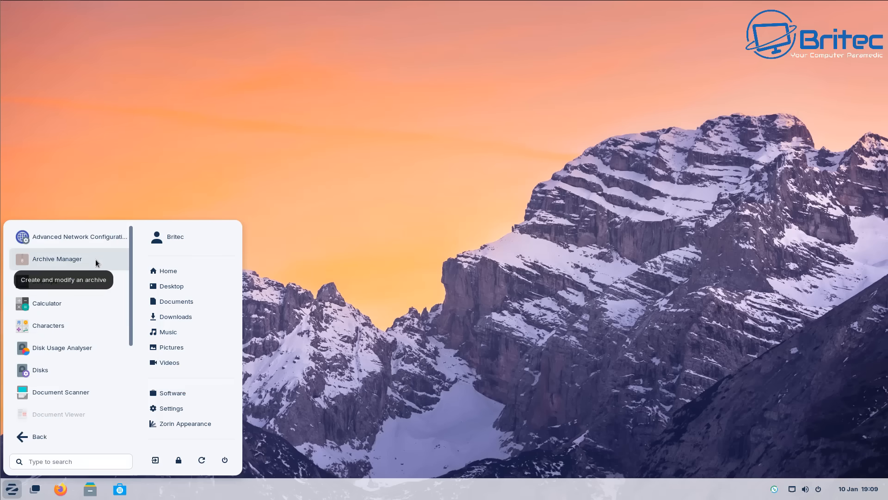
{"action": "mouse_move", "coordinate": [87, 282]}
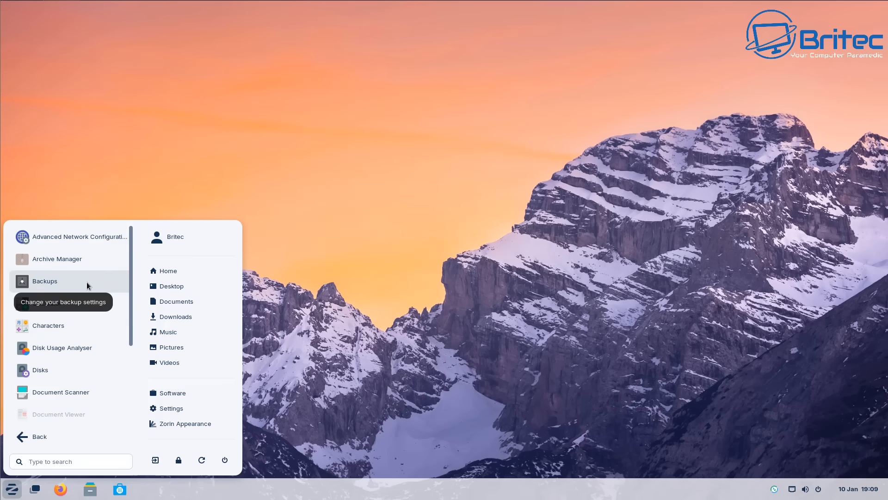
{"action": "mouse_move", "coordinate": [78, 325]}
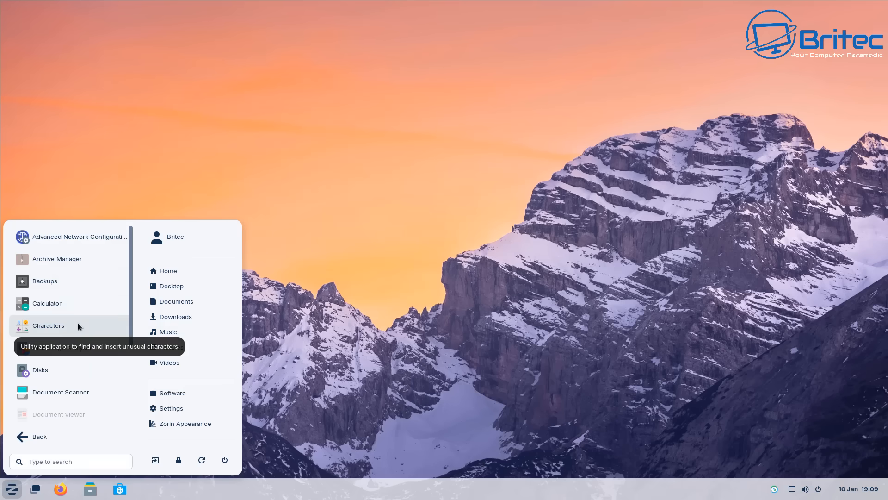
{"action": "mouse_move", "coordinate": [45, 363]}
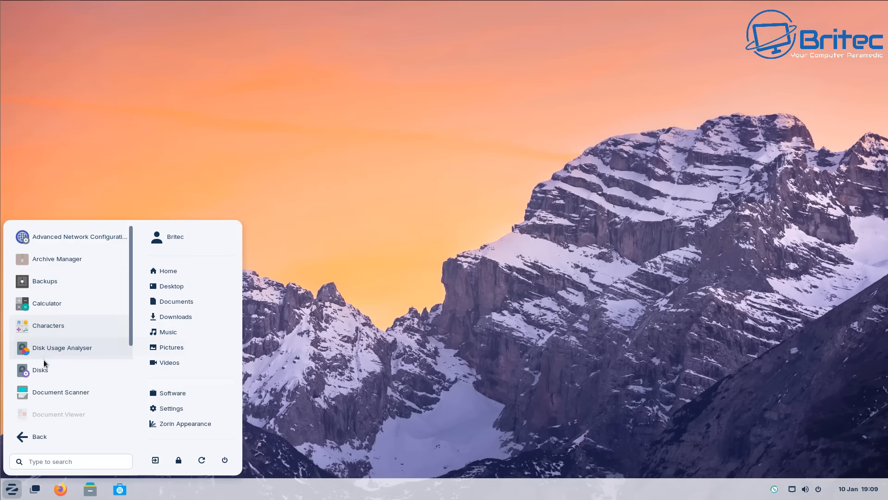
{"action": "scroll", "scroll_direction": "down", "scroll_amount": 3}
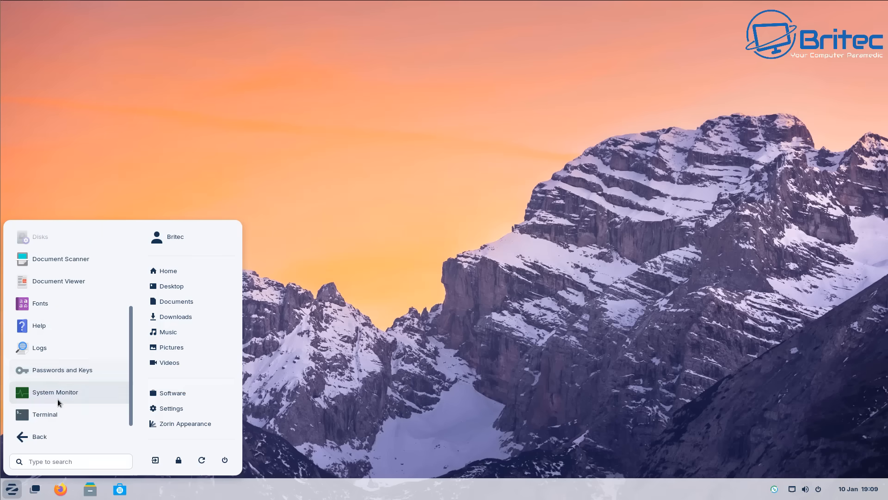
{"action": "mouse_move", "coordinate": [101, 401]}
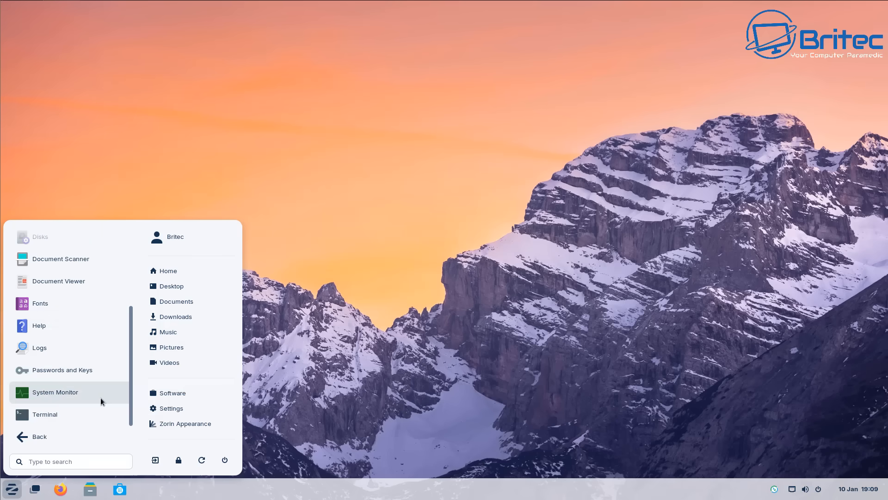
{"action": "mouse_move", "coordinate": [95, 454]}
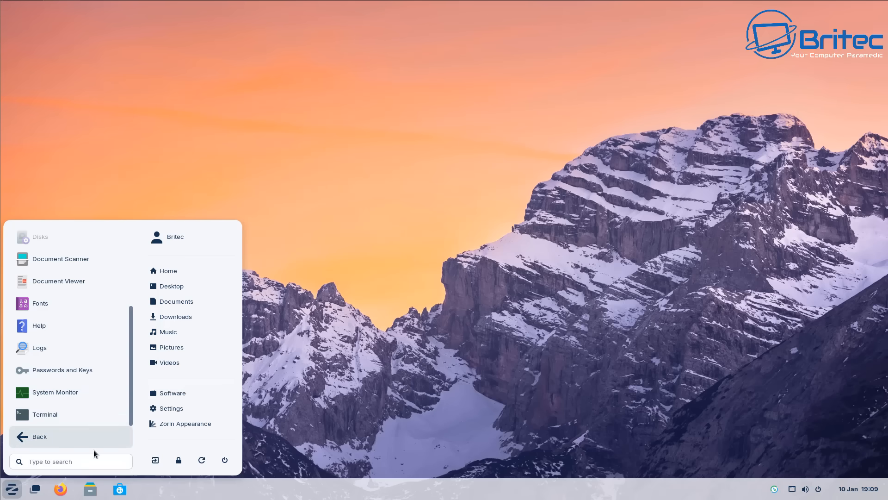
{"action": "mouse_move", "coordinate": [37, 444]}
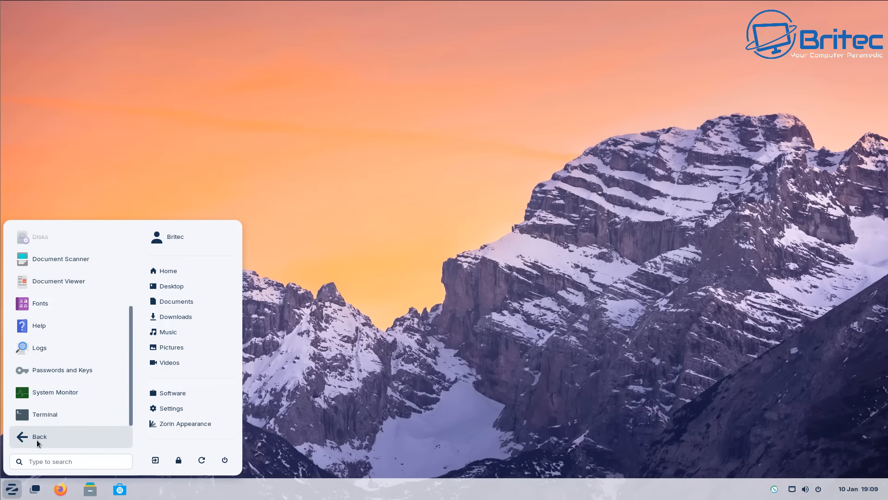
{"action": "mouse_move", "coordinate": [185, 423]}
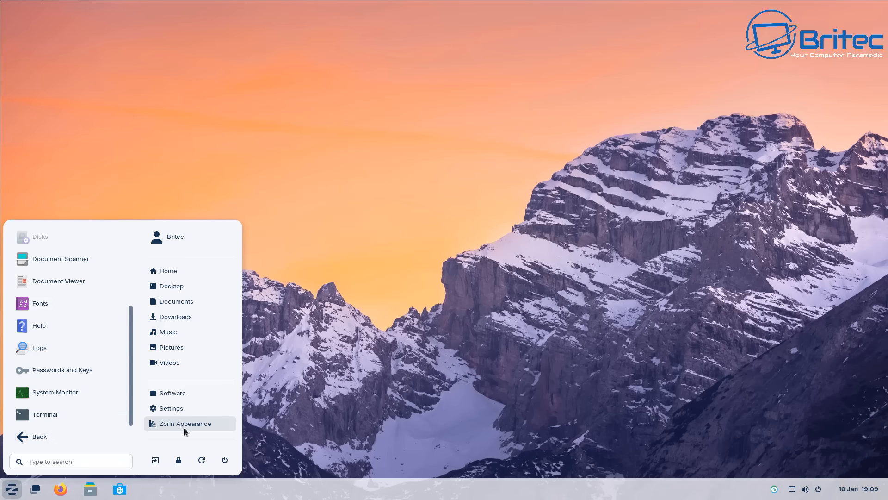
Launch Zorin Appearance, try the green accent colour on the Theme page and revert to blue.
{"action": "left_click", "coordinate": [185, 423]}
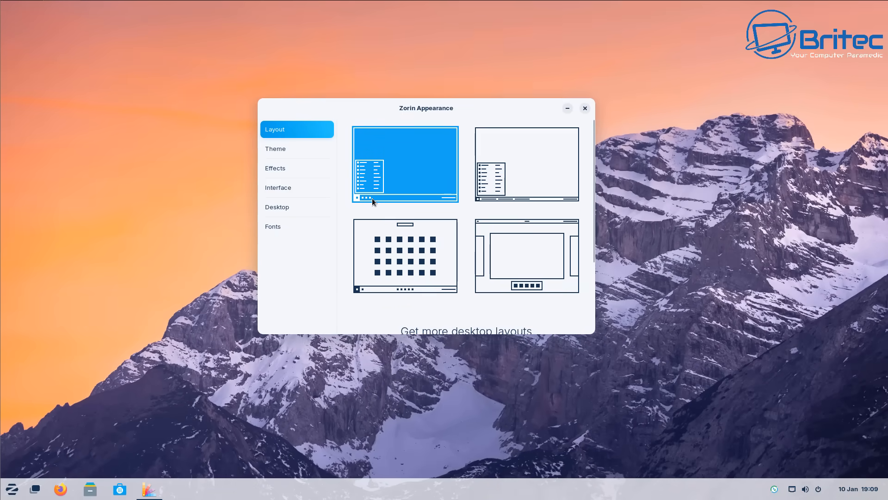
{"action": "mouse_move", "coordinate": [354, 224]}
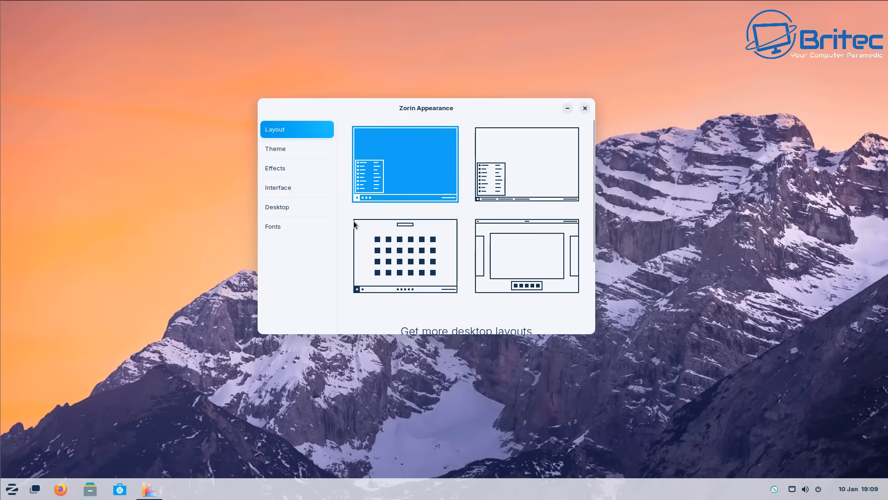
{"action": "left_click", "coordinate": [297, 148]}
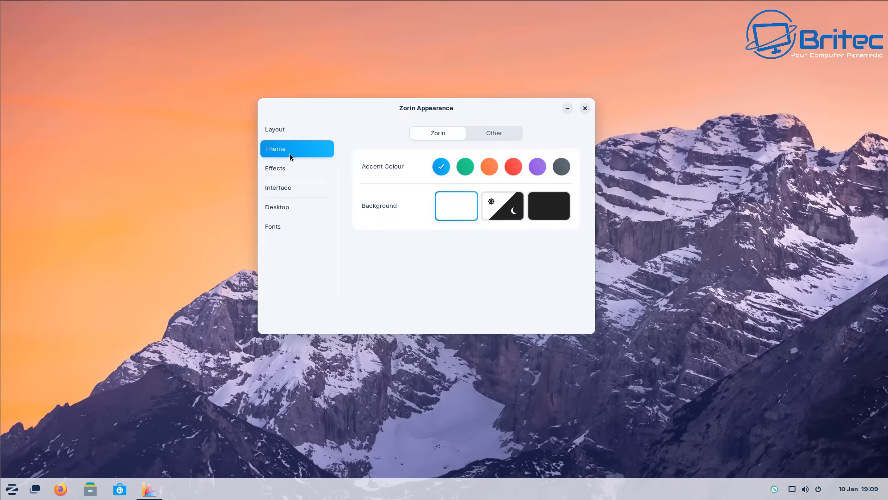
{"action": "mouse_move", "coordinate": [320, 226]}
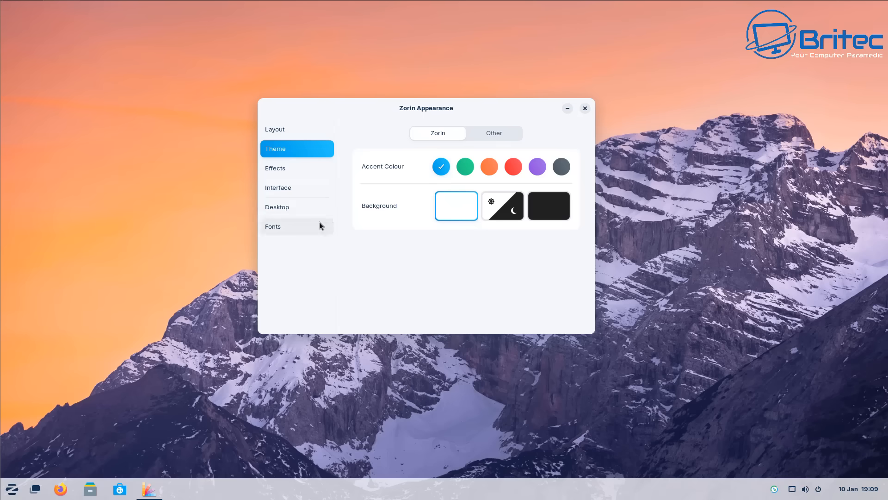
{"action": "mouse_move", "coordinate": [480, 158]}
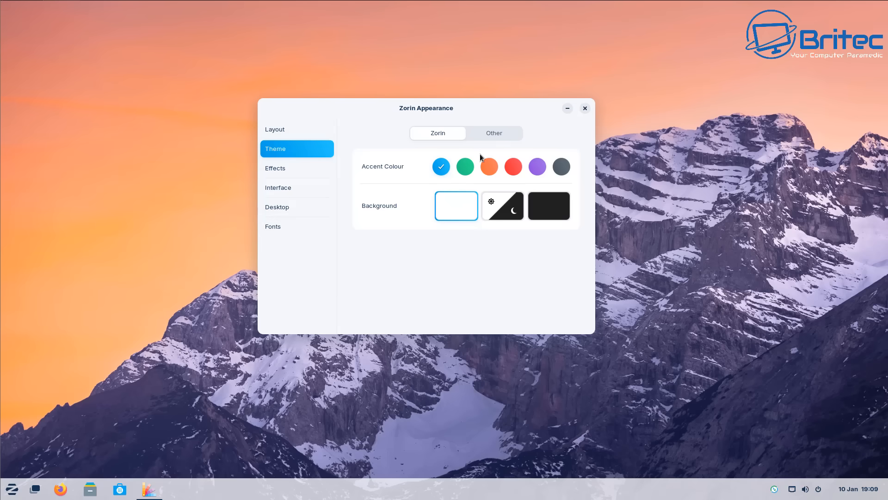
{"action": "mouse_move", "coordinate": [445, 209]}
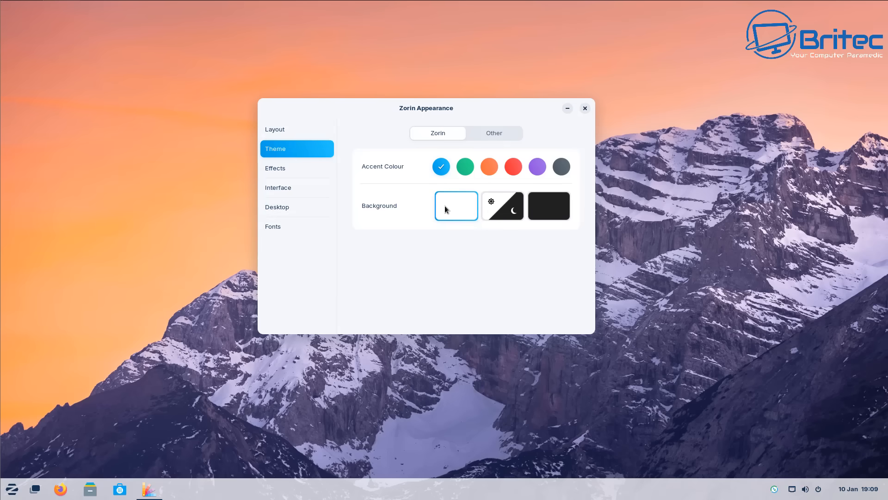
{"action": "left_click", "coordinate": [464, 165]}
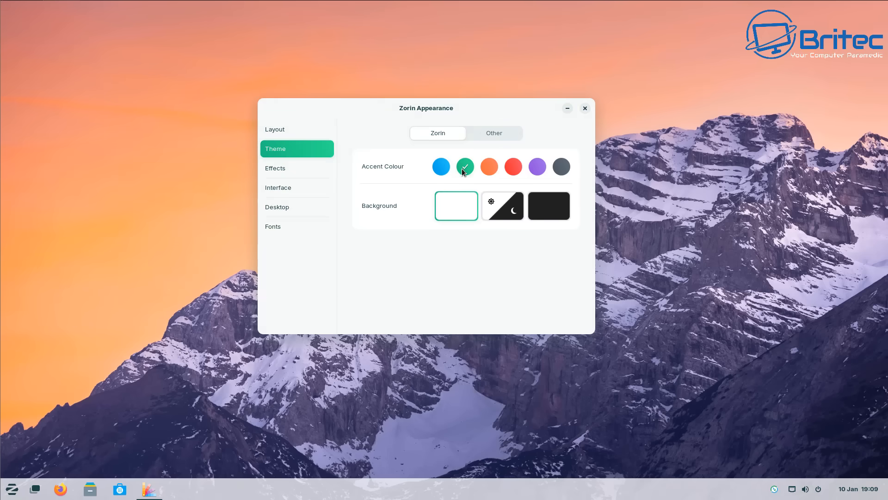
{"action": "left_click", "coordinate": [440, 166]}
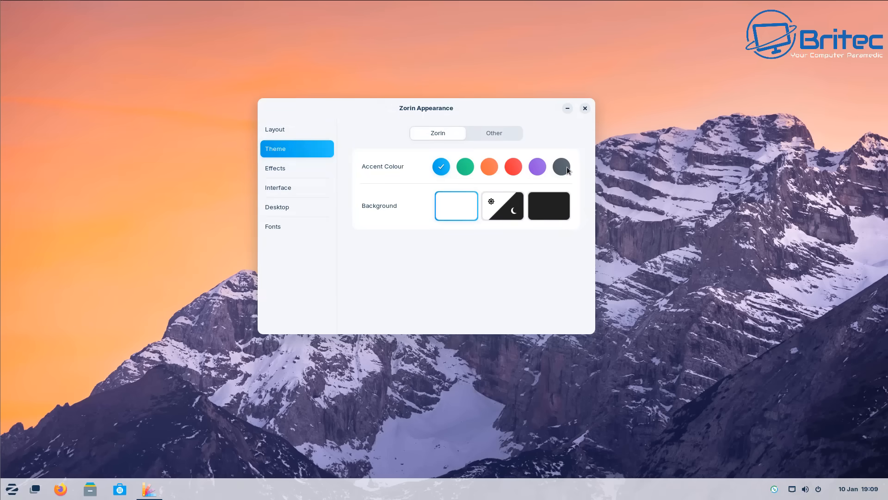
Under Other theme settings, set the Applications theme to Adwaita, leaving icons unchanged.
{"action": "left_click", "coordinate": [493, 133]}
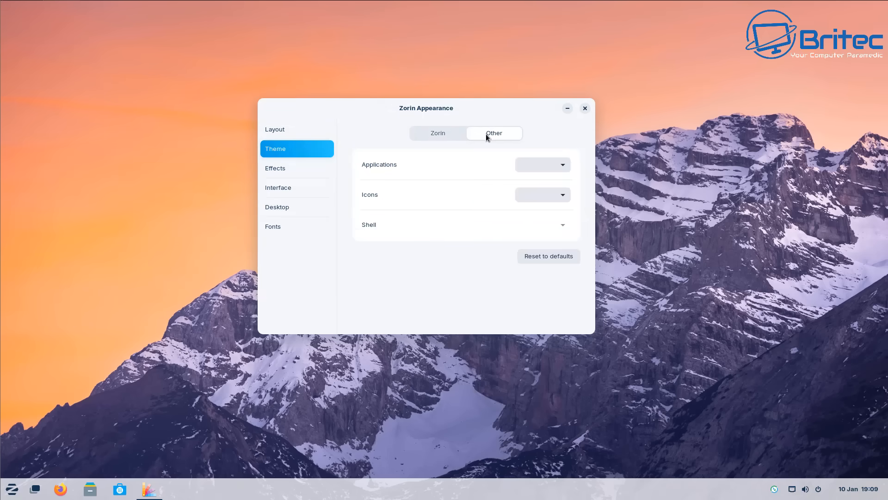
{"action": "left_click", "coordinate": [541, 165]}
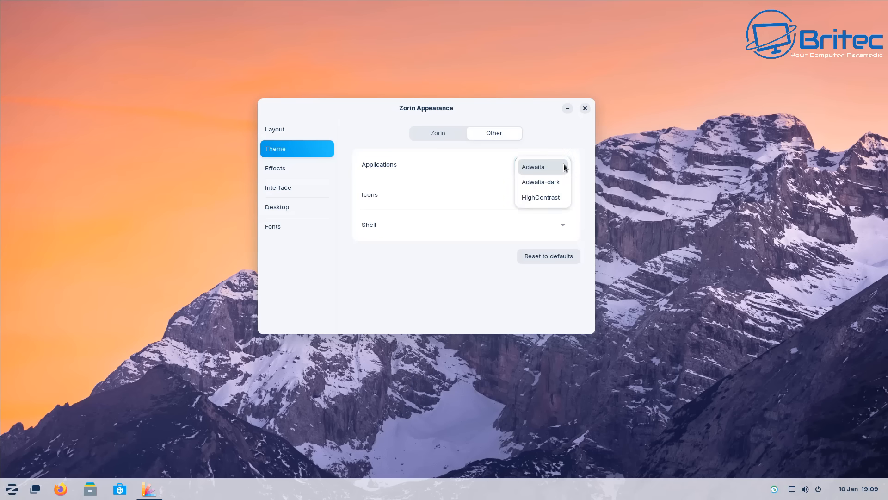
{"action": "left_click", "coordinate": [533, 167]}
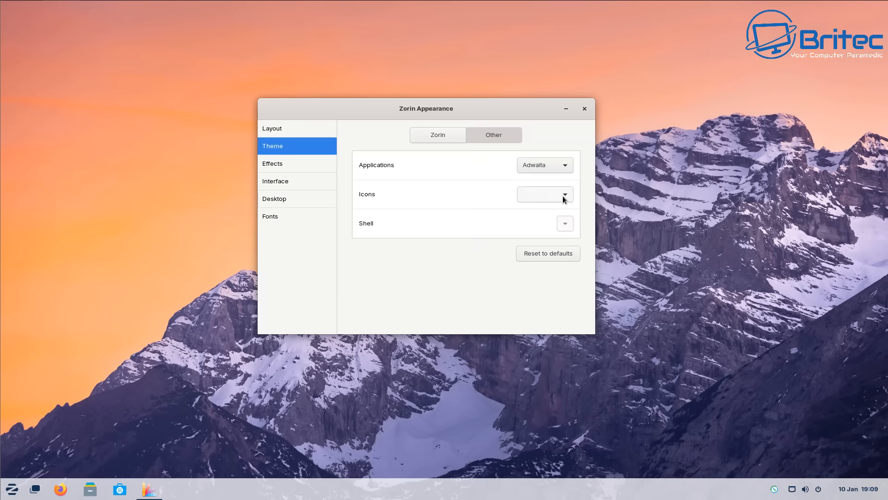
{"action": "left_click", "coordinate": [544, 194]}
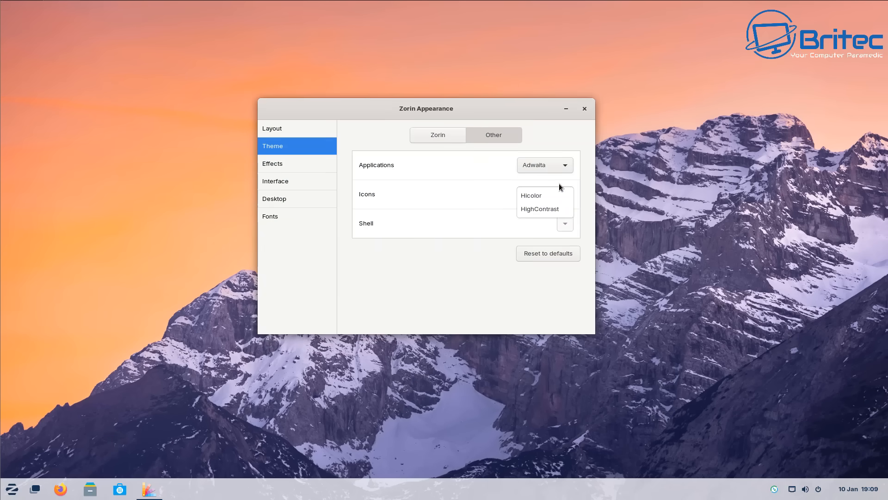
{"action": "left_click", "coordinate": [544, 164]}
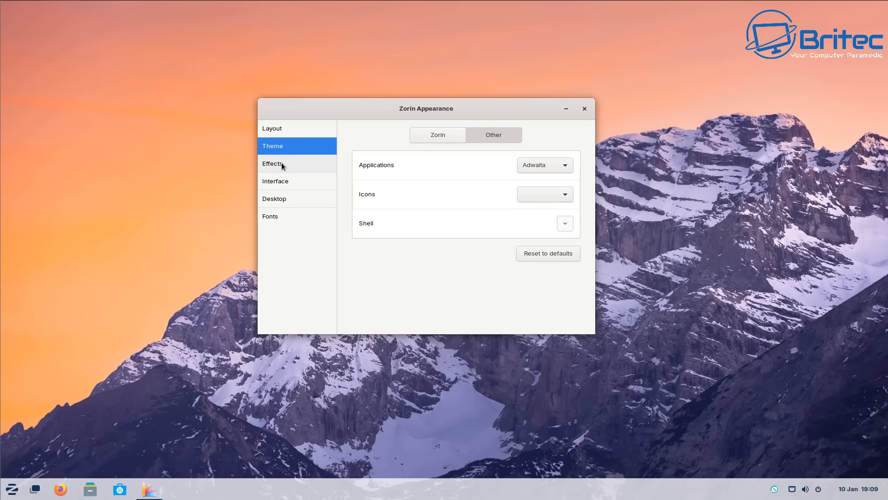
Look through the Effects, Interface and Desktop icons pages of Zorin Appearance.
{"action": "left_click", "coordinate": [274, 164]}
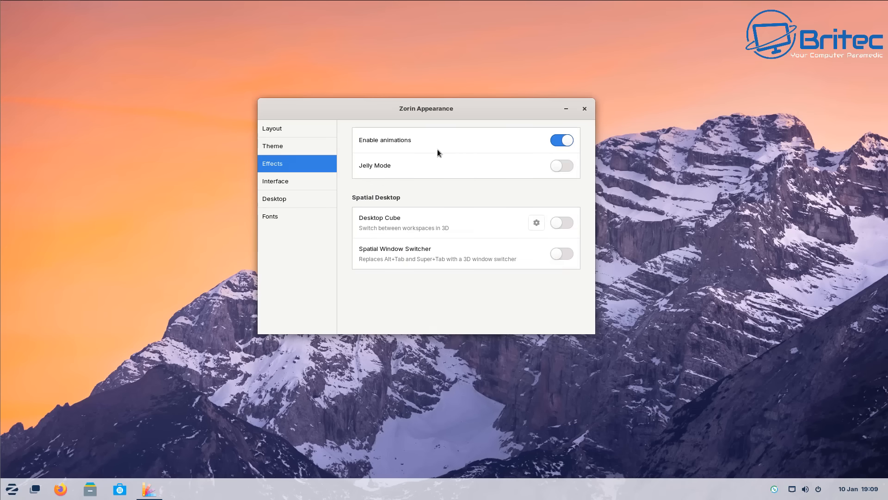
{"action": "mouse_move", "coordinate": [564, 173]}
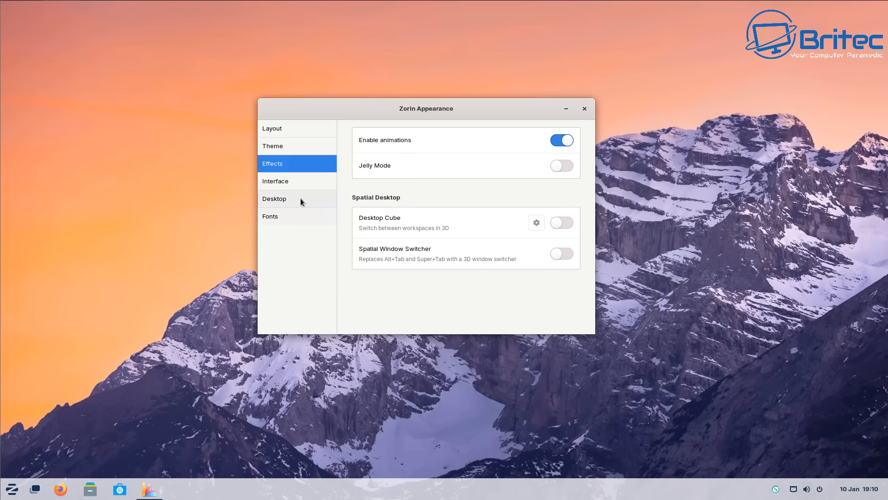
{"action": "left_click", "coordinate": [276, 180]}
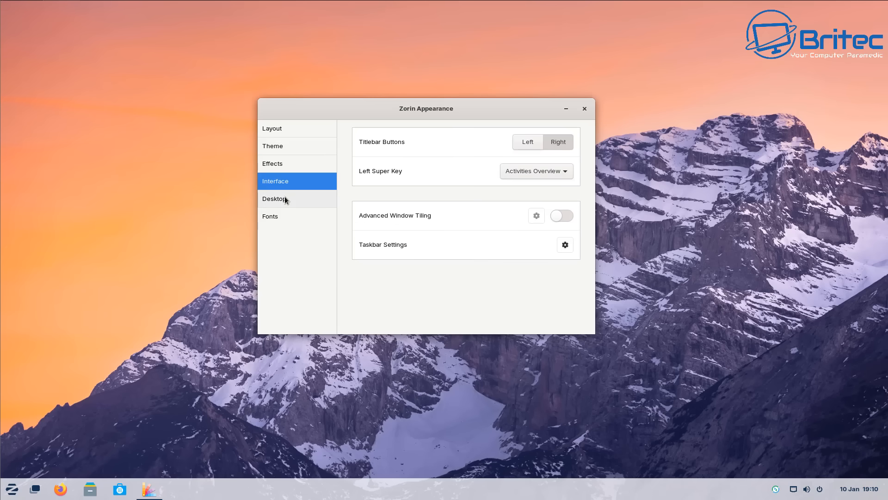
{"action": "left_click", "coordinate": [274, 198]}
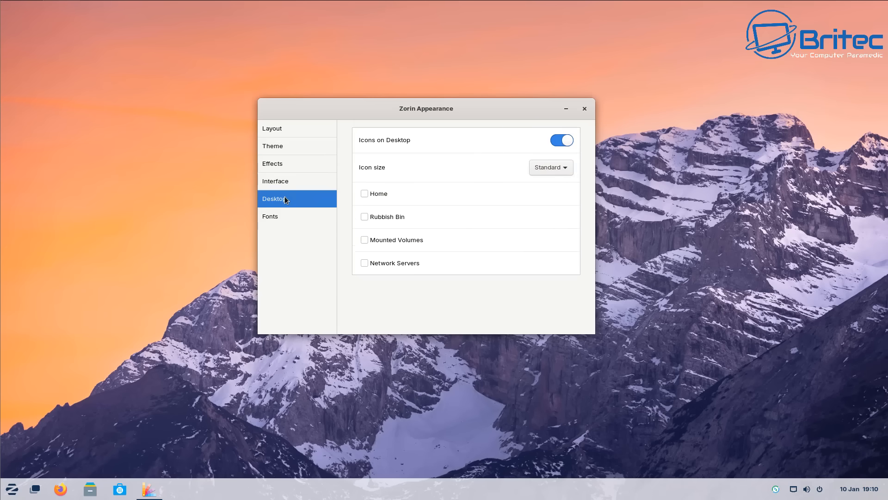
{"action": "mouse_move", "coordinate": [477, 198]}
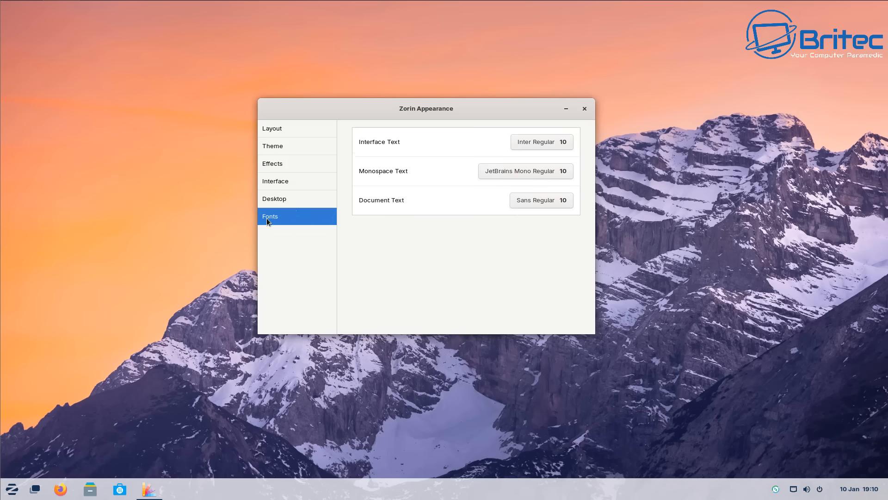
{"action": "mouse_move", "coordinate": [534, 202]}
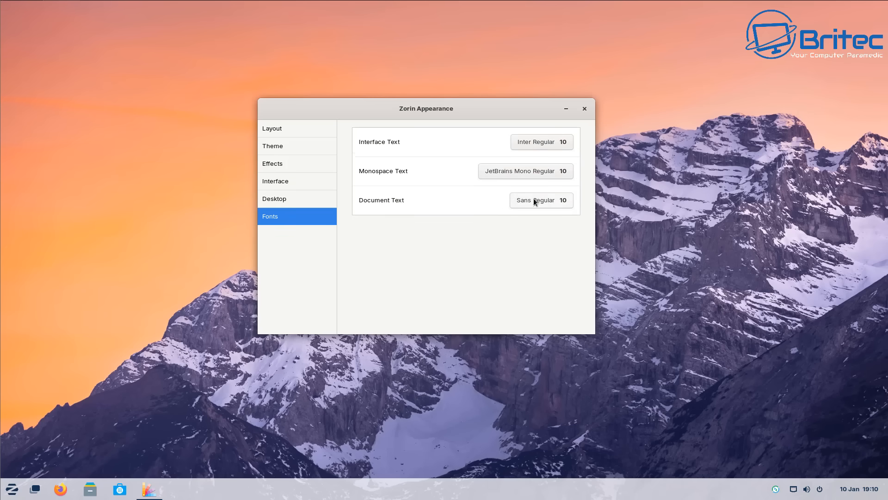
Try the centred-taskbar, app-grid and top-panel layouts, then restore the bottom-taskbar layout.
{"action": "left_click", "coordinate": [272, 128]}
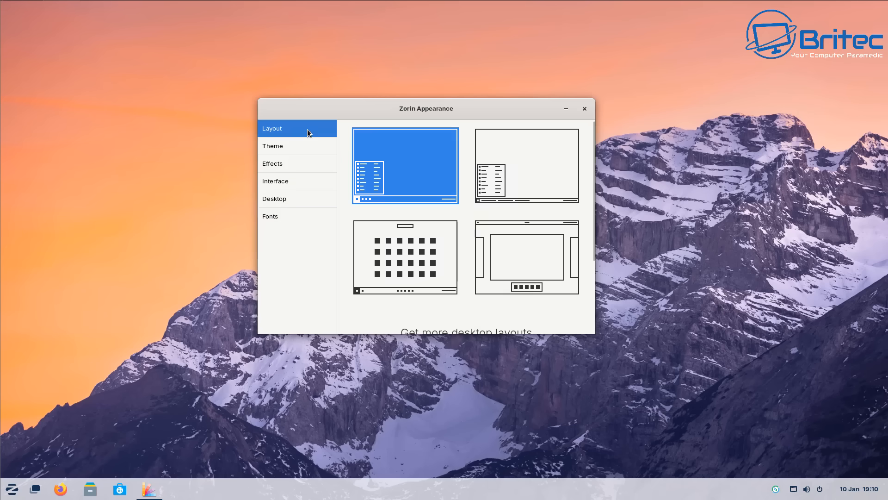
{"action": "left_click", "coordinate": [526, 165]}
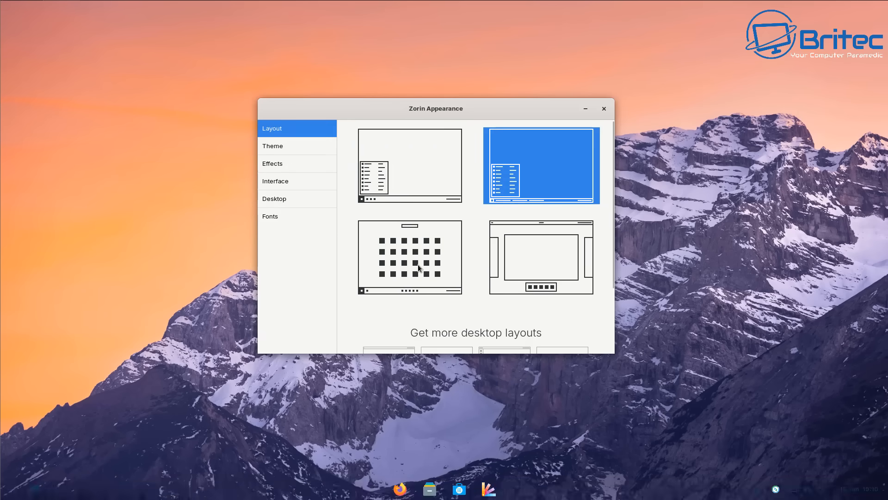
{"action": "left_click", "coordinate": [410, 256]}
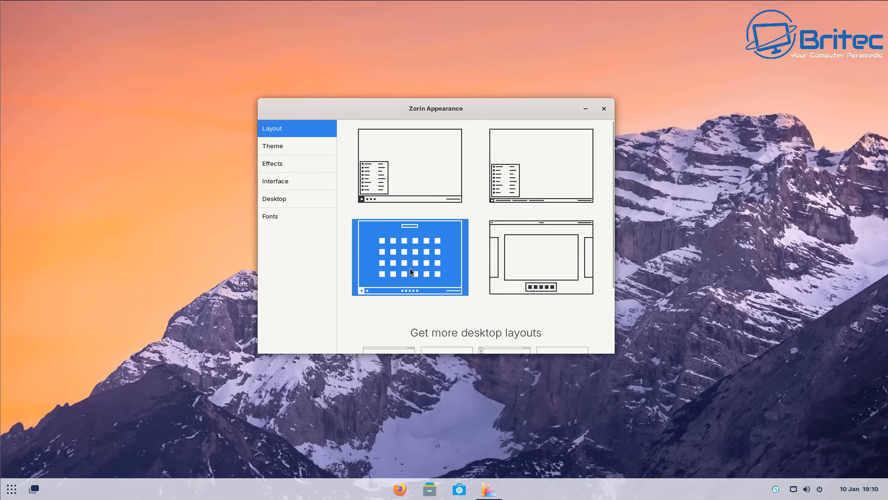
{"action": "left_click", "coordinate": [539, 257]}
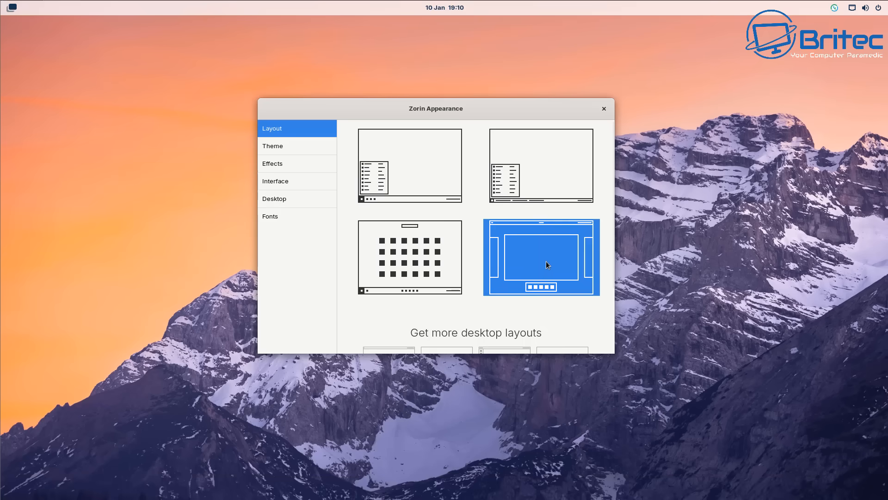
{"action": "left_click", "coordinate": [410, 165]}
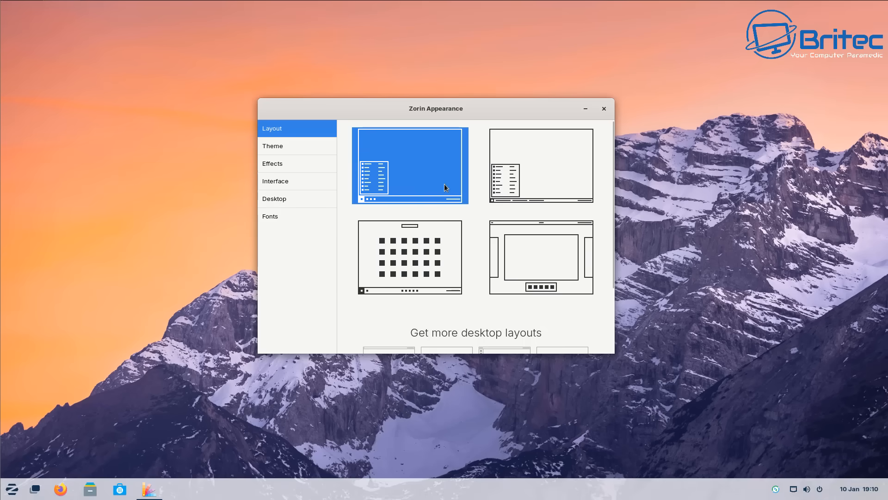
{"action": "mouse_move", "coordinate": [325, 239]}
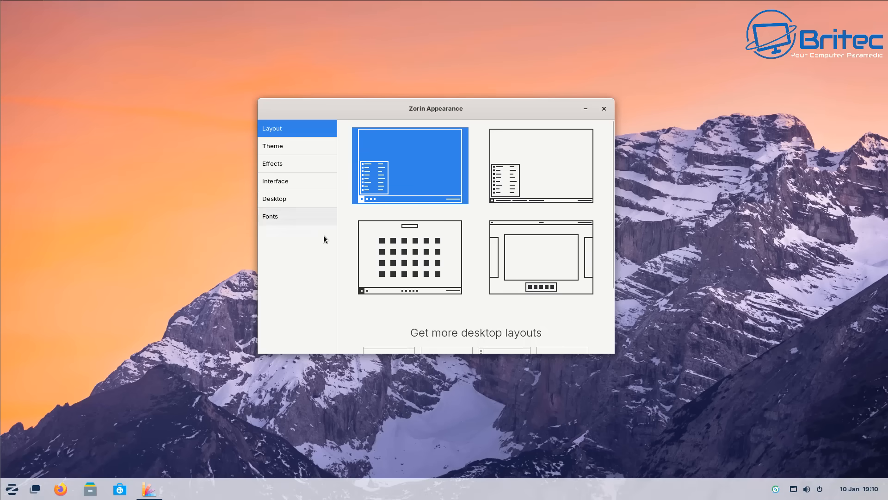
Close Zorin Appearance, briefly open the app menu, and dismiss it to the empty desktop.
{"action": "left_click", "coordinate": [603, 108]}
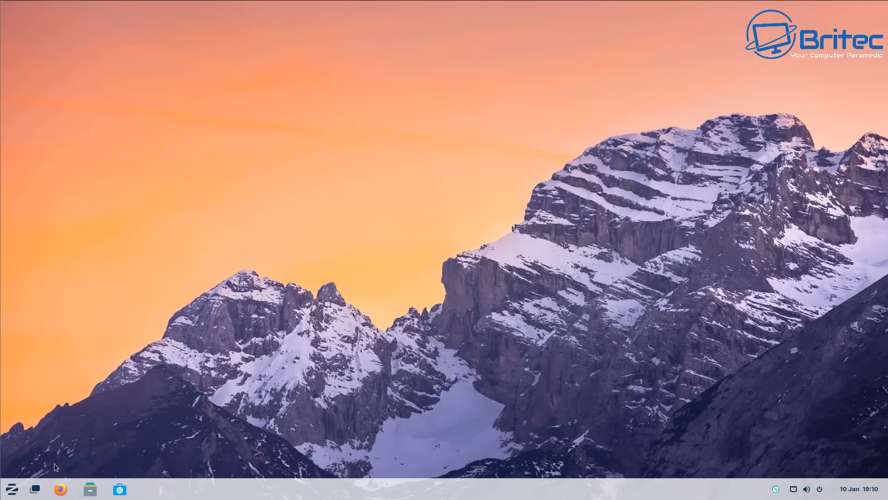
{"action": "left_click", "coordinate": [11, 489]}
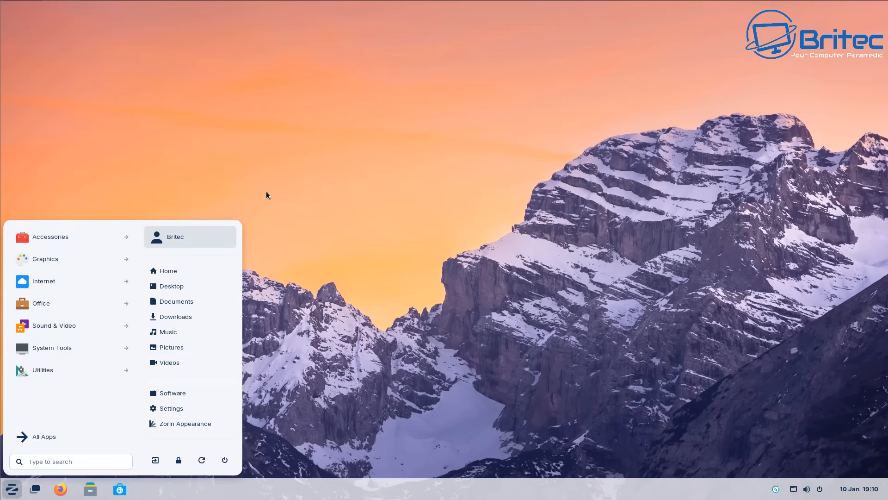
{"action": "mouse_move", "coordinate": [331, 281]}
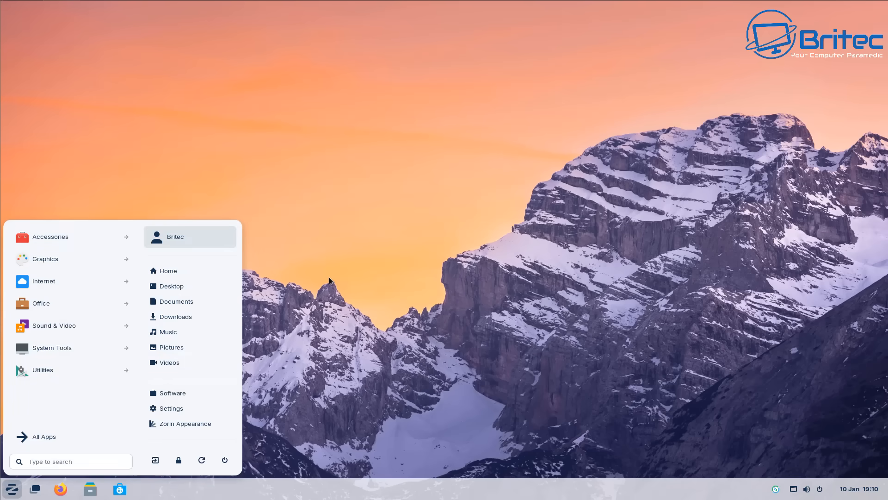
{"action": "left_click", "coordinate": [329, 281]}
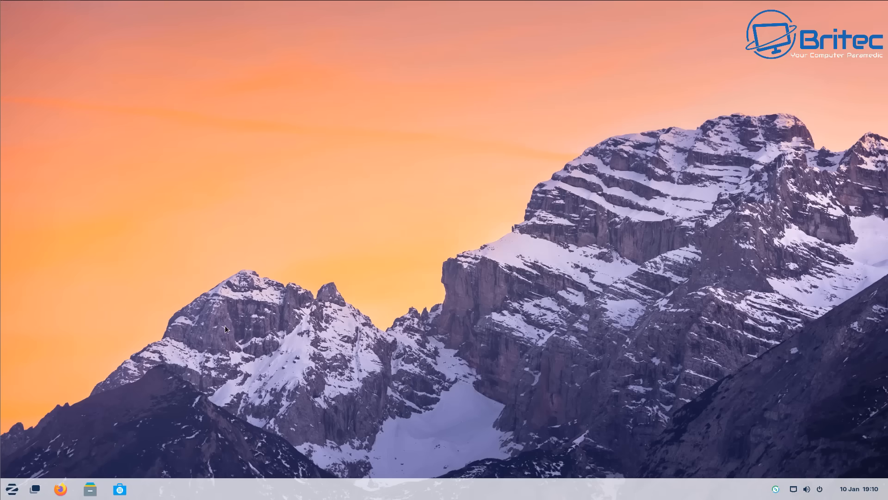
Bring up the quick settings, peek at the calendar and notifications, then reopen quick settings.
{"action": "left_click", "coordinate": [804, 488]}
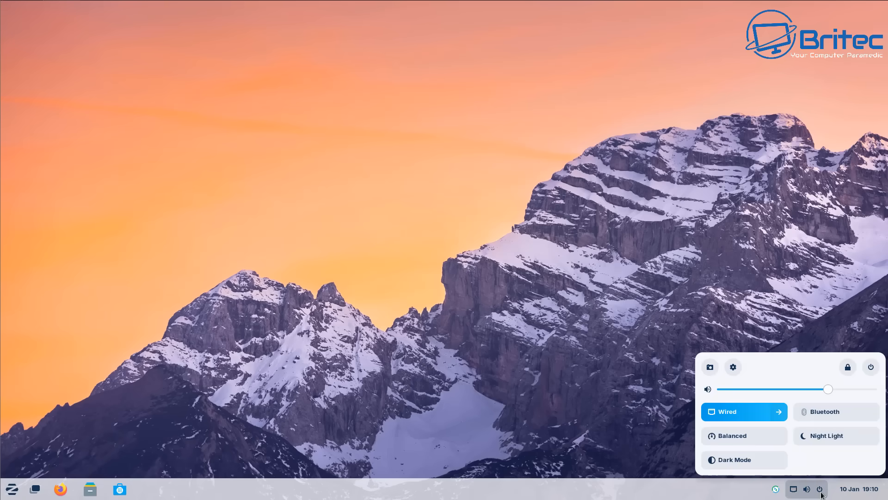
{"action": "left_click", "coordinate": [854, 489]}
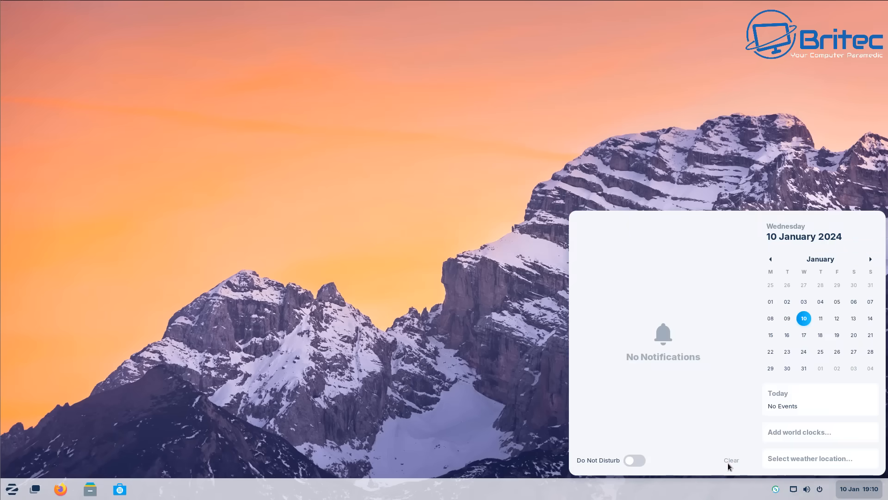
{"action": "mouse_move", "coordinate": [505, 428]}
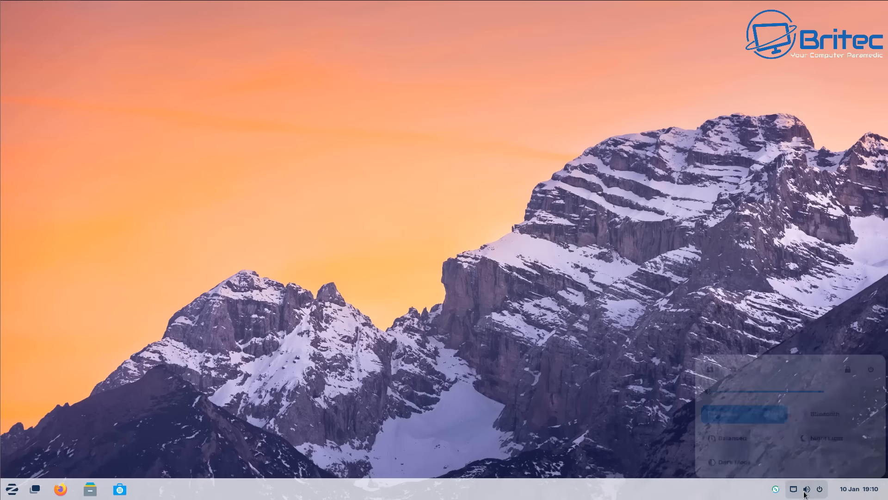
{"action": "left_click", "coordinate": [807, 488]}
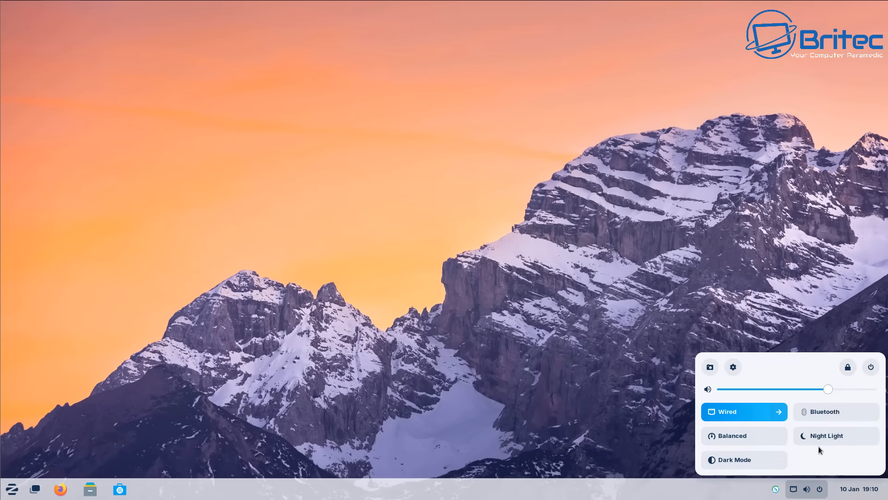
Toggle Night Light and Power Saver on, then revert to off and Balanced.
{"action": "left_click", "coordinate": [835, 435]}
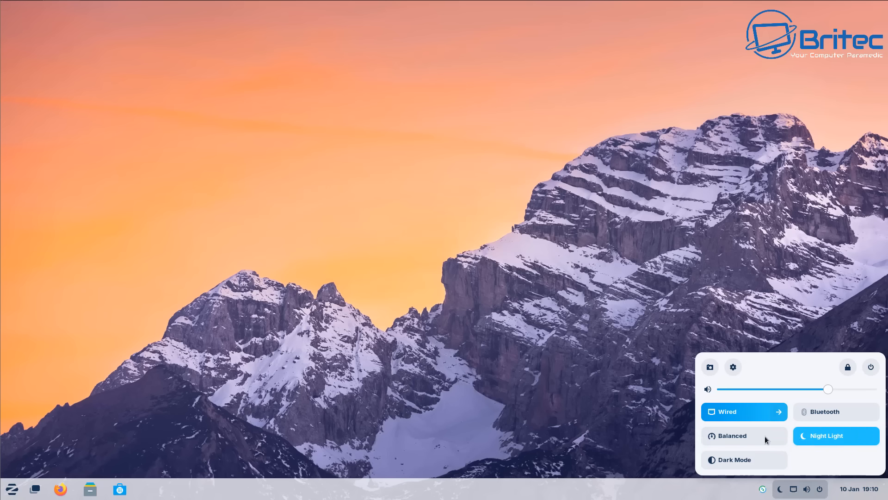
{"action": "left_click", "coordinate": [731, 435]}
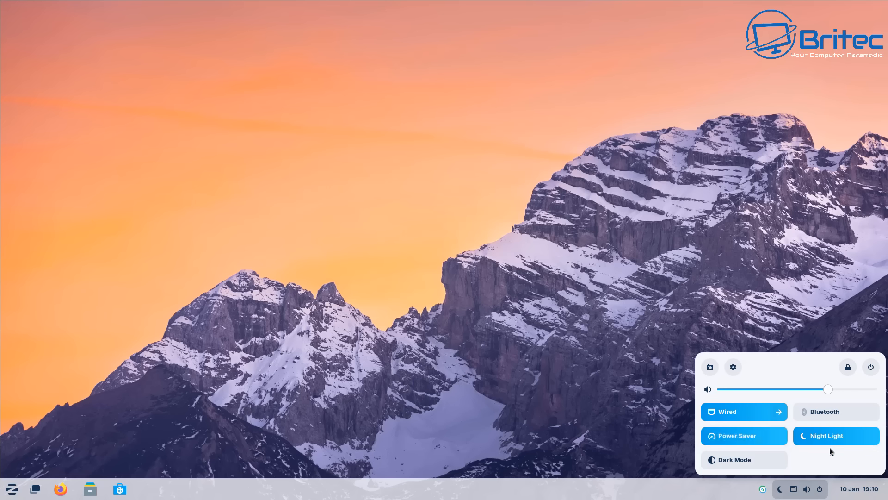
{"action": "left_click", "coordinate": [826, 435]}
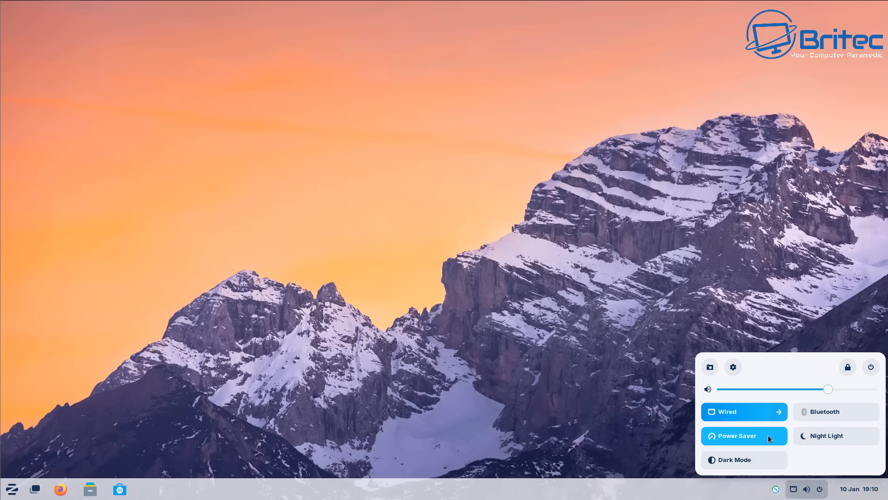
{"action": "left_click", "coordinate": [743, 434]}
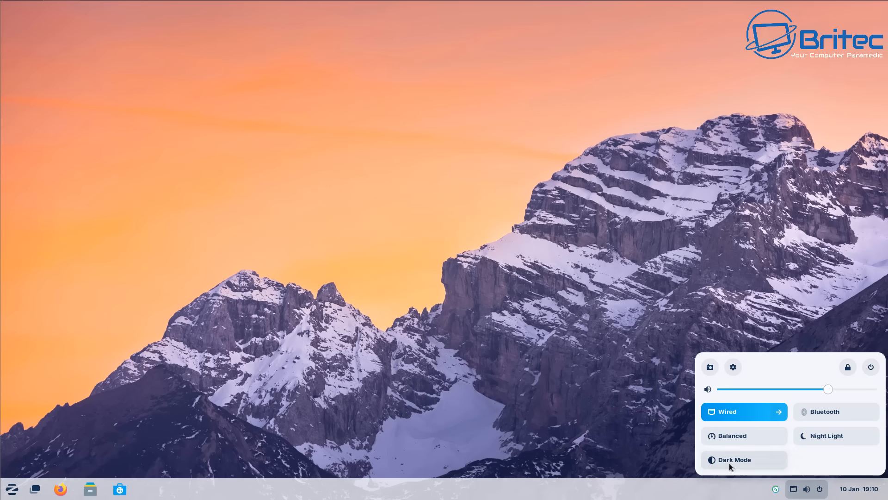
Turn on Dark Mode from quick settings and reveal the suspend, restart and log out options.
{"action": "left_click", "coordinate": [744, 460]}
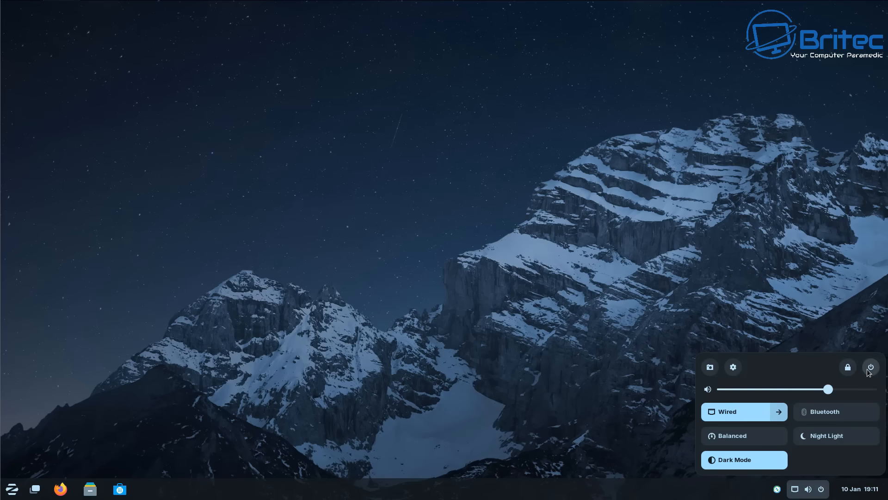
{"action": "left_click", "coordinate": [869, 366]}
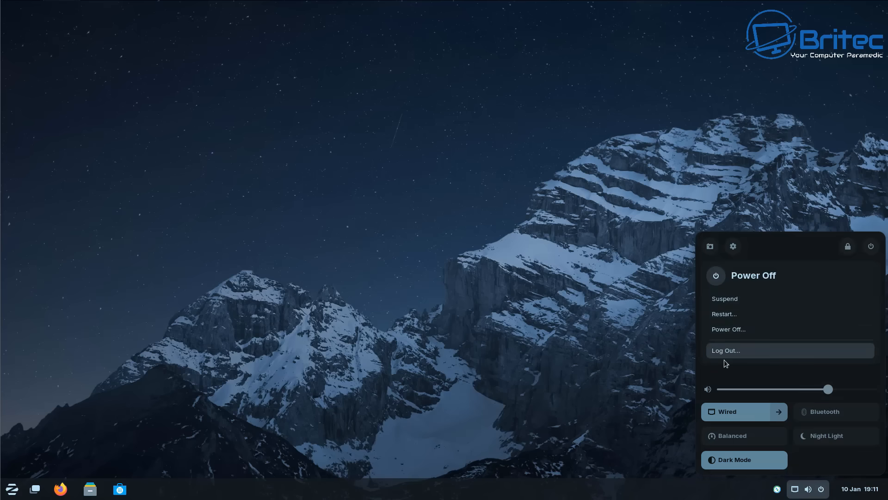
{"action": "mouse_move", "coordinate": [646, 236]}
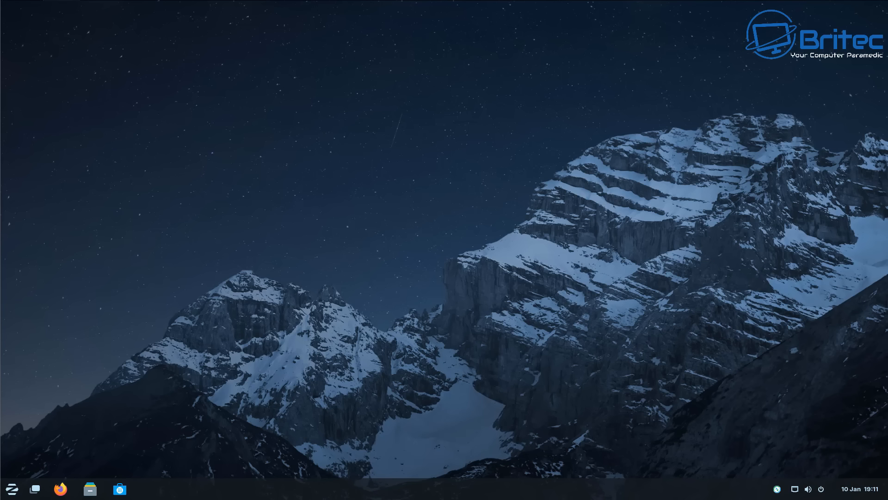
Show the applications menu from the taskbar, now rendered in the dark theme.
{"action": "left_click", "coordinate": [11, 489]}
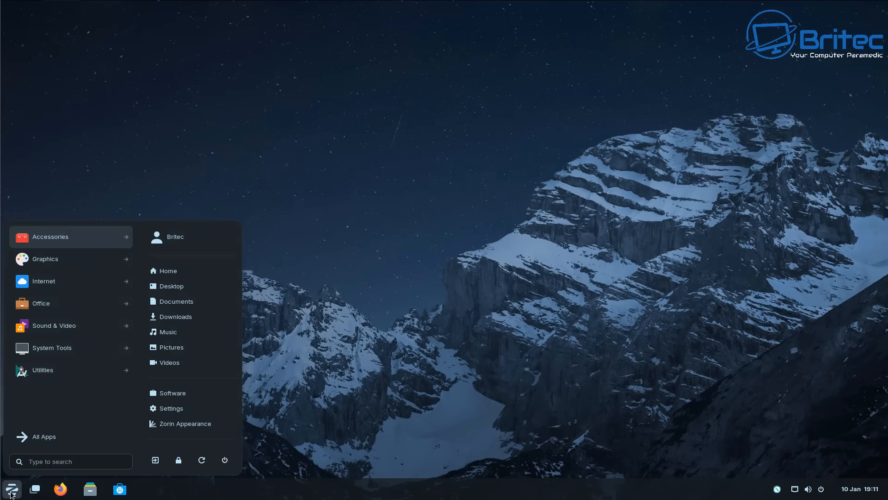
{"action": "mouse_move", "coordinate": [197, 392]}
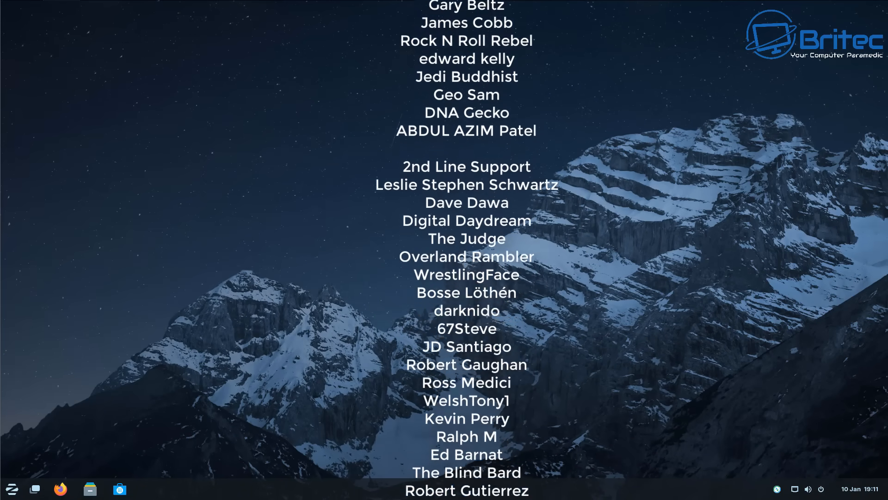
{"action": "scroll", "scroll_direction": "down", "scroll_amount": 3}
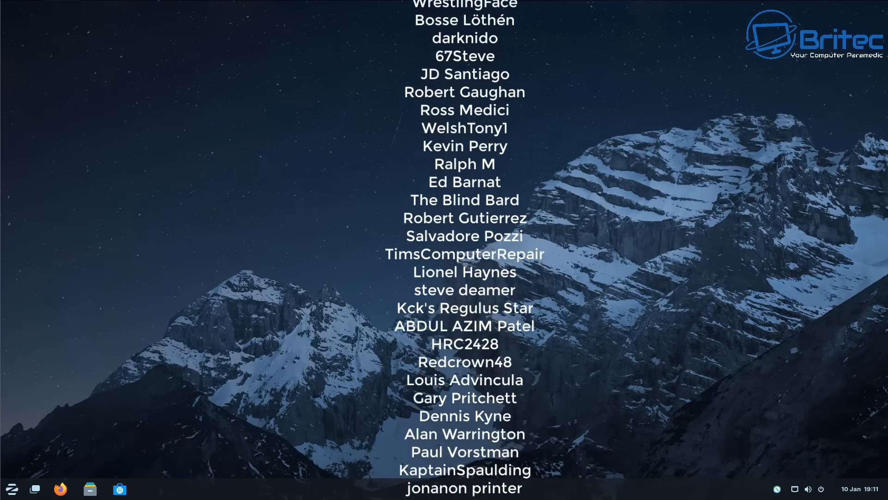